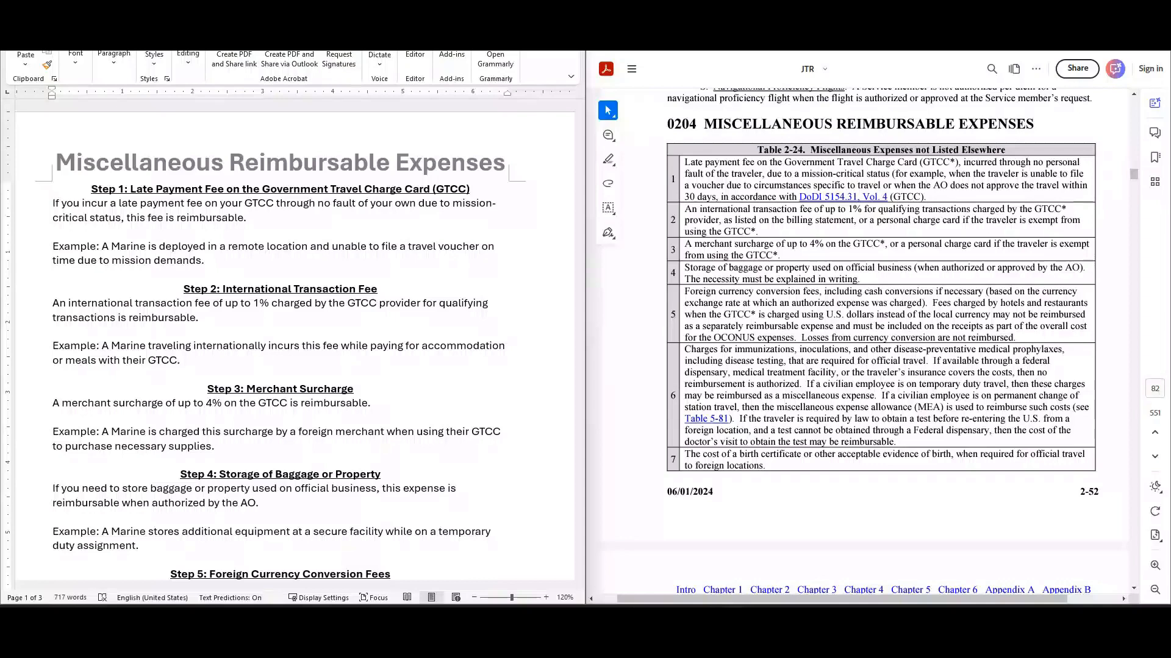
{"action": "mouse_move", "coordinate": [346, 225]}
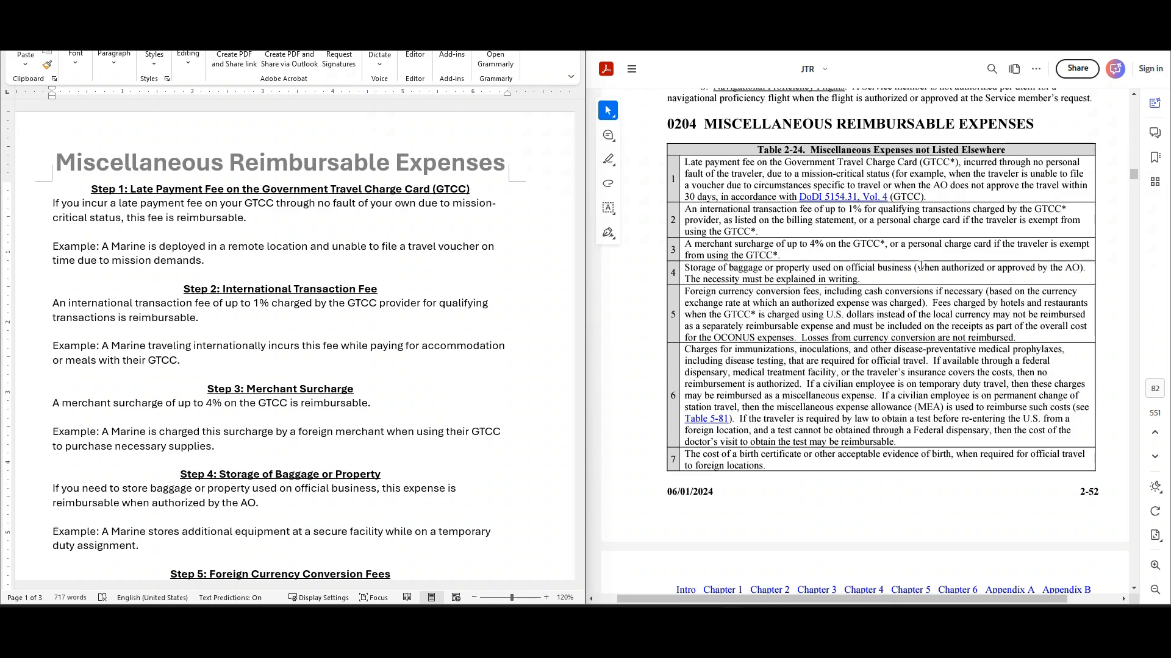
{"action": "mouse_move", "coordinate": [864, 181]}
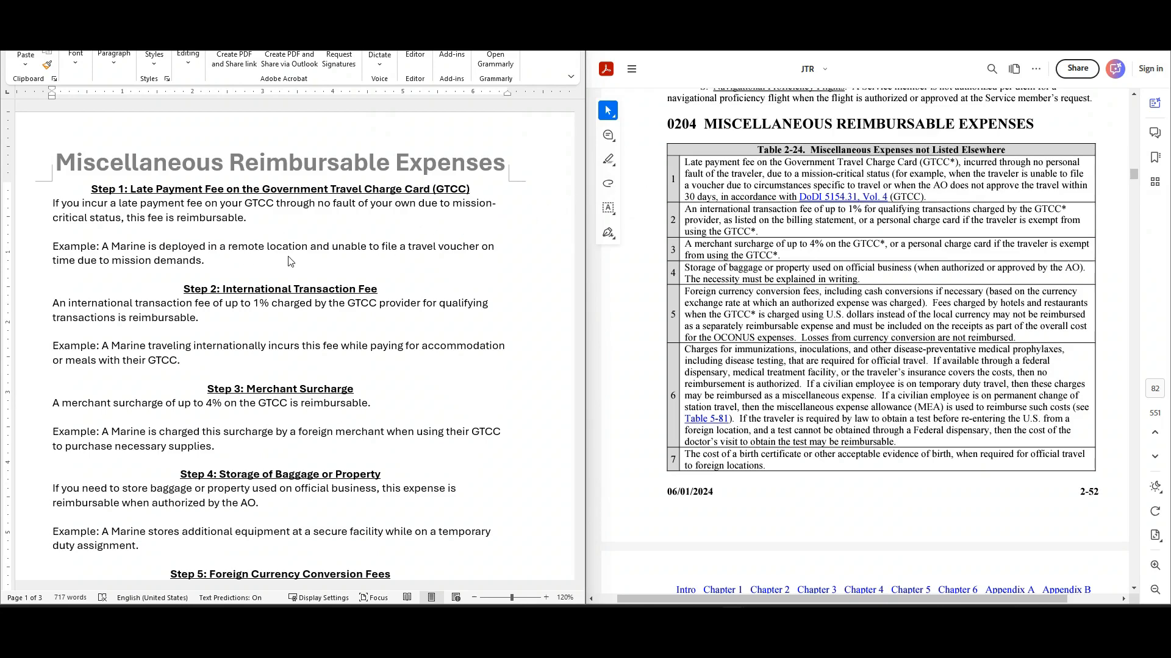
{"action": "mouse_move", "coordinate": [229, 317]}
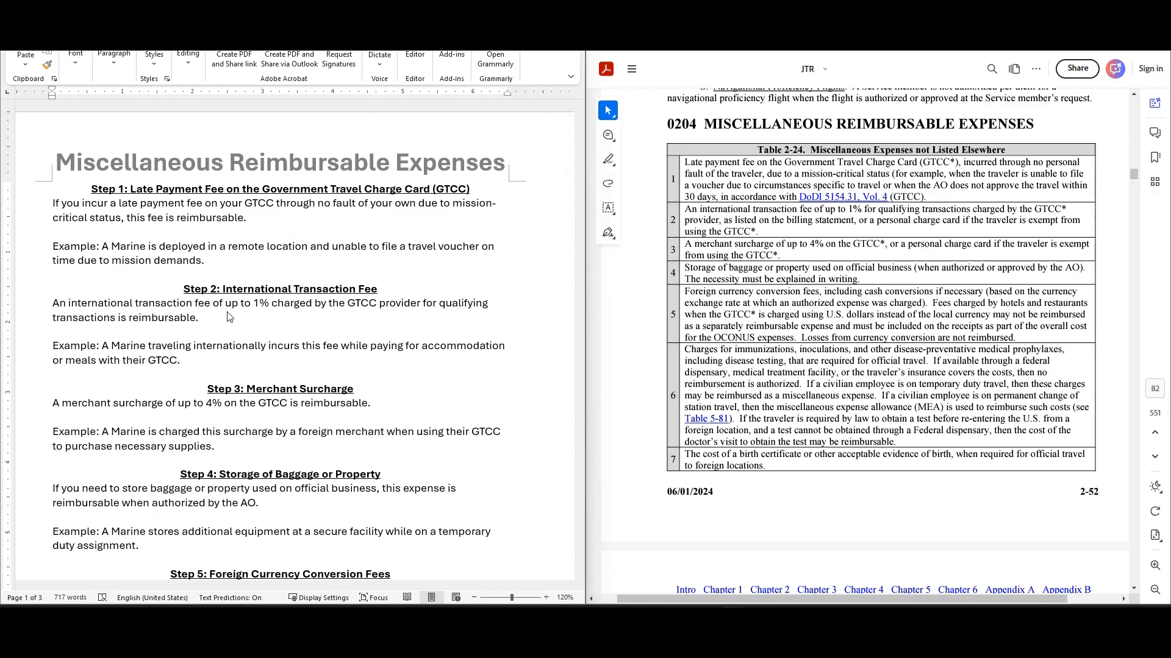
{"action": "mouse_move", "coordinate": [328, 292]}
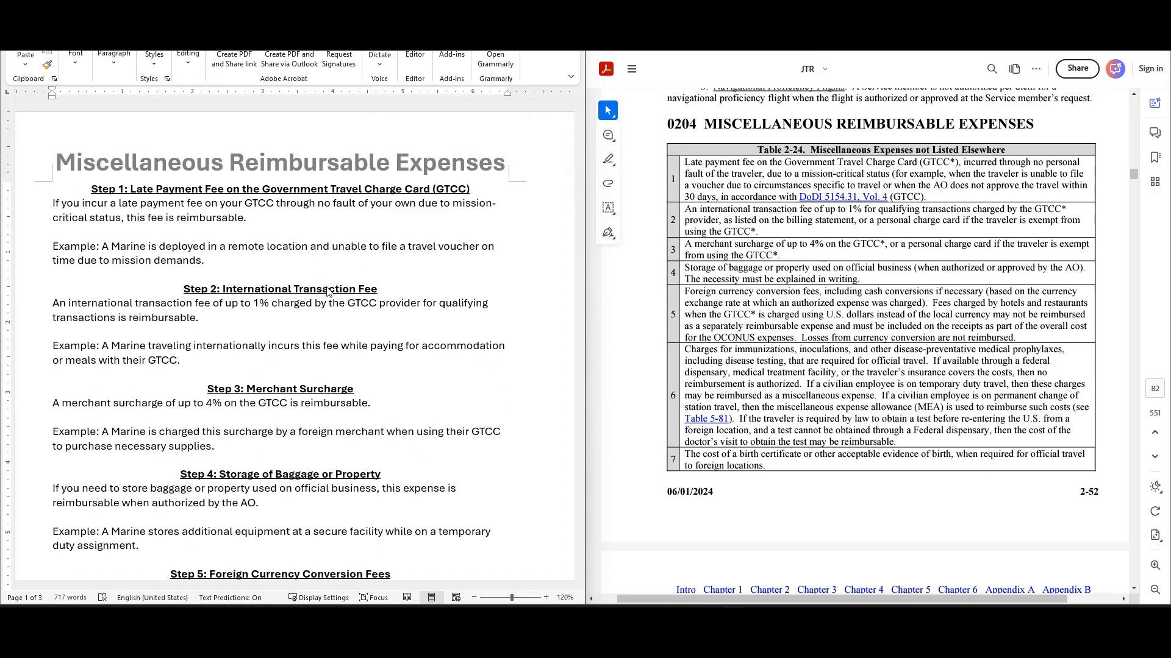
{"action": "mouse_move", "coordinate": [623, 337]}
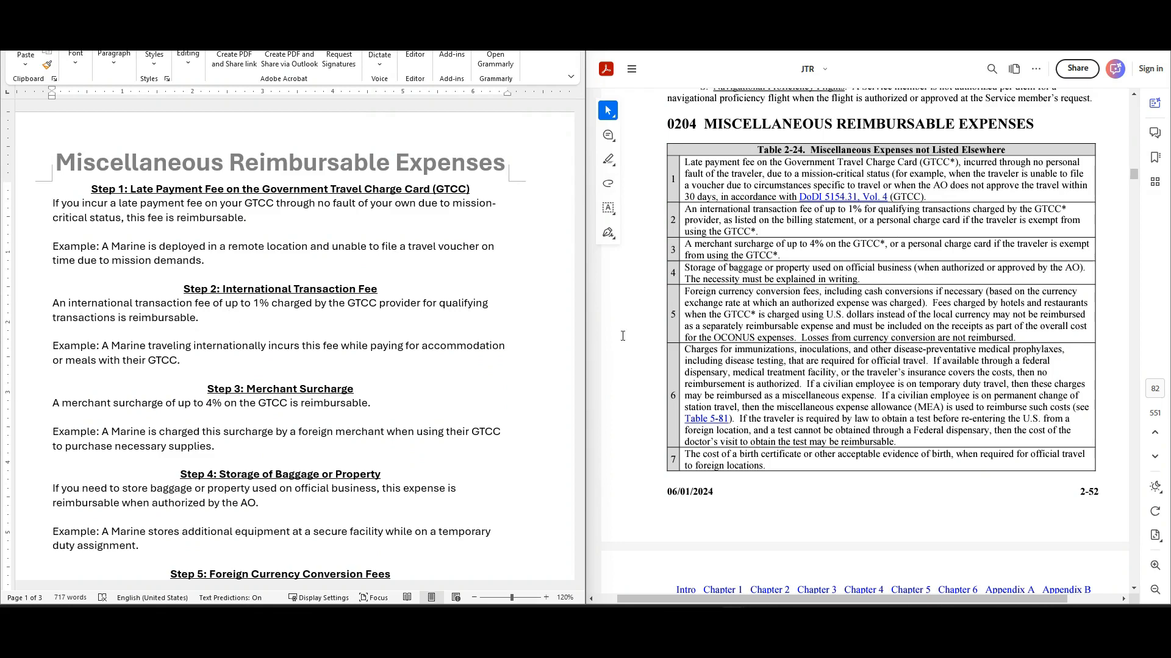
{"action": "mouse_move", "coordinate": [372, 447]}
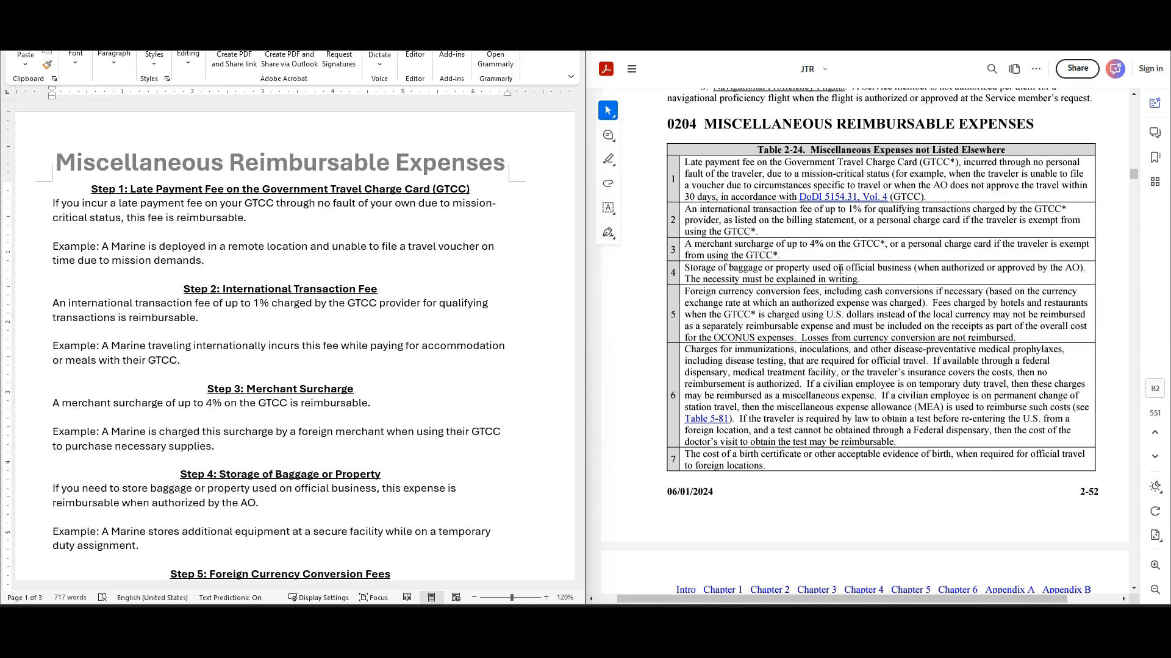
{"action": "mouse_move", "coordinate": [887, 261]}
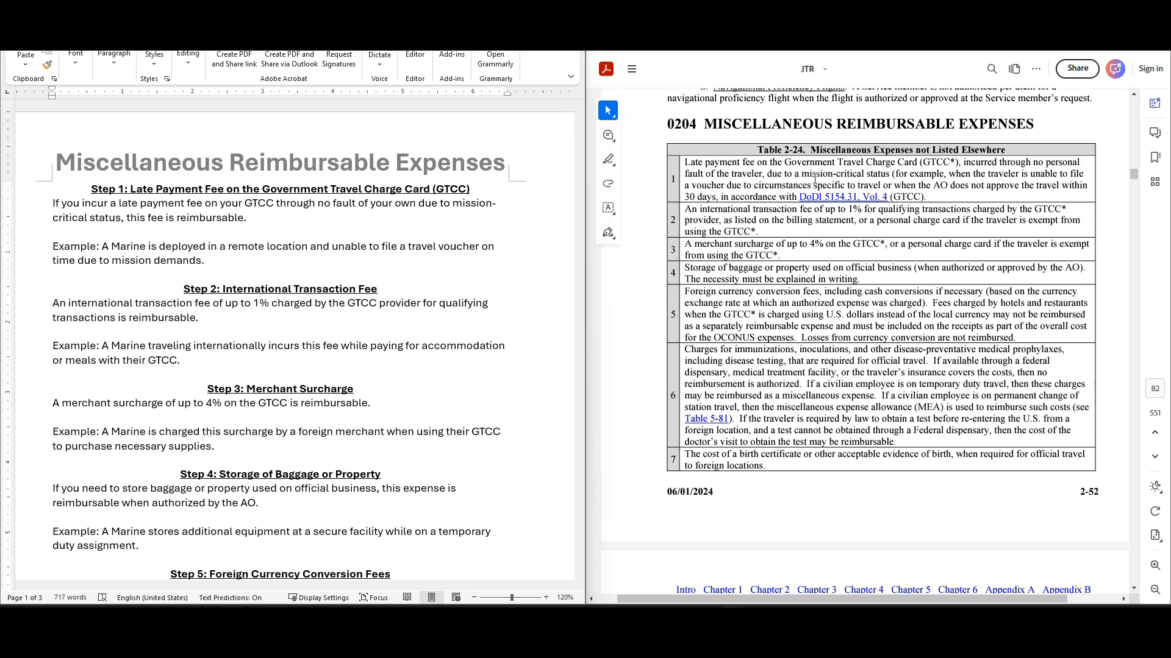
{"action": "mouse_move", "coordinate": [992, 204]}
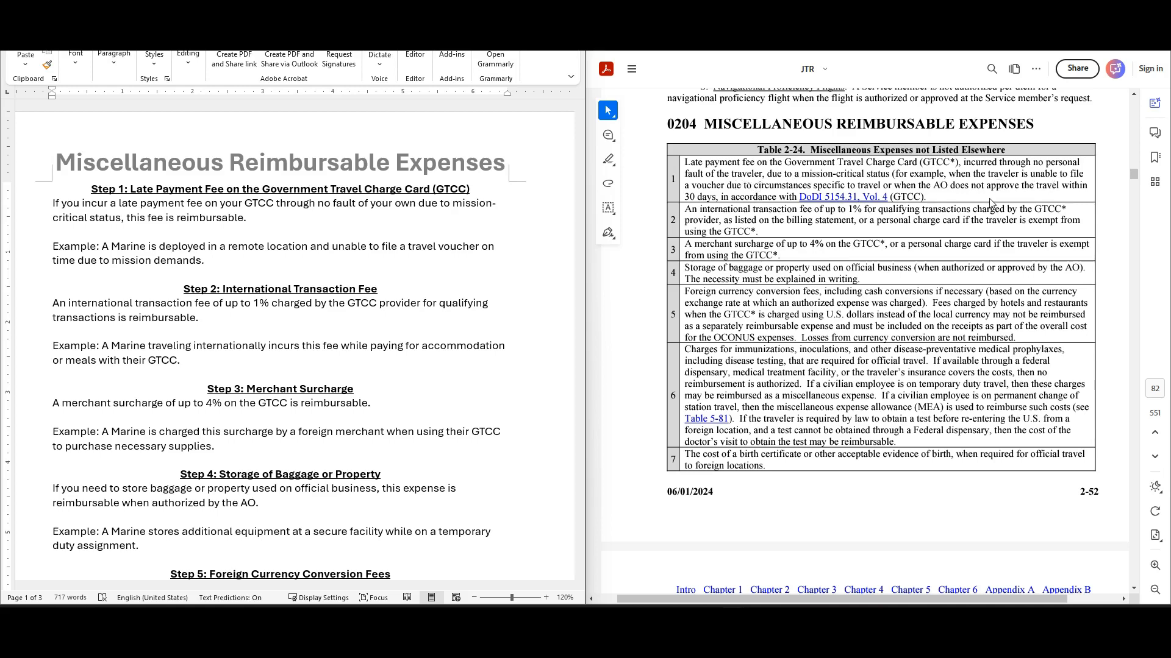
{"action": "mouse_move", "coordinate": [723, 194]}
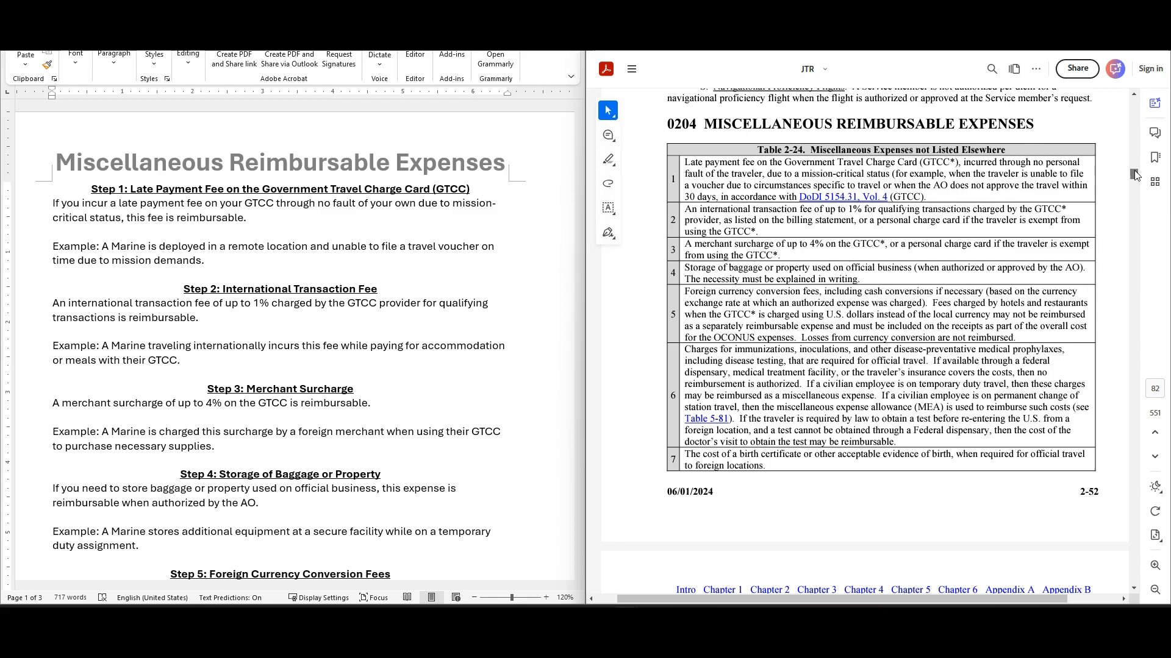
- Scroll through Table 2-24, follow the Government Travel Charge Card link and decline opening the web page
{"action": "scroll", "scroll_direction": "down", "scroll_amount": 3}
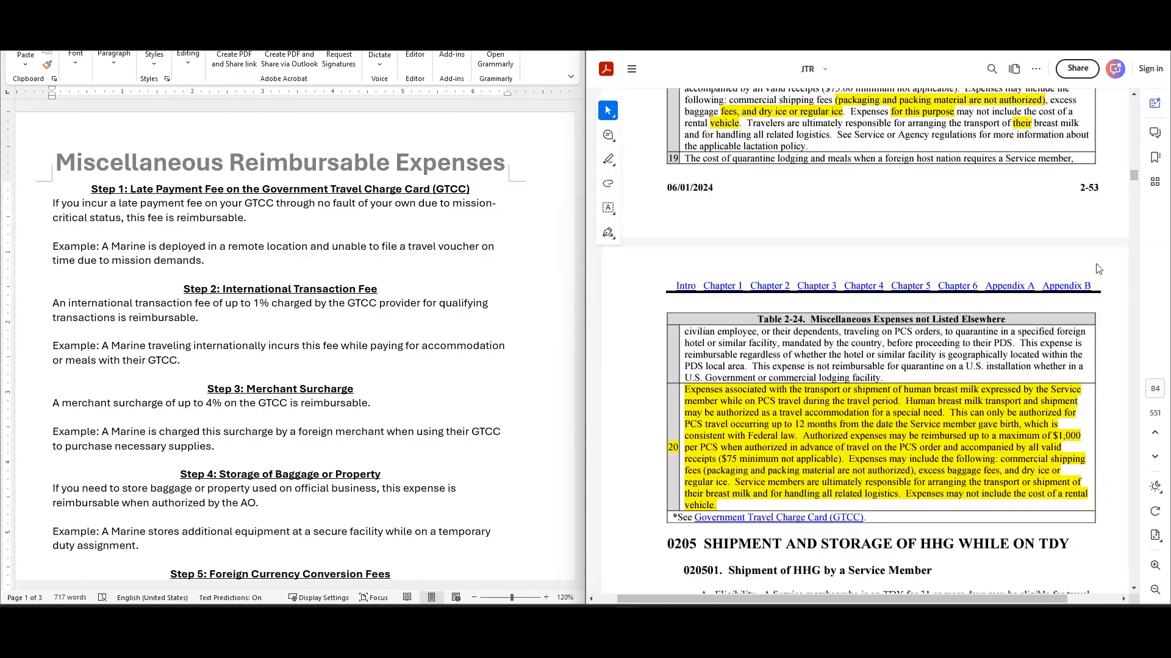
{"action": "scroll", "scroll_direction": "down", "scroll_amount": 3}
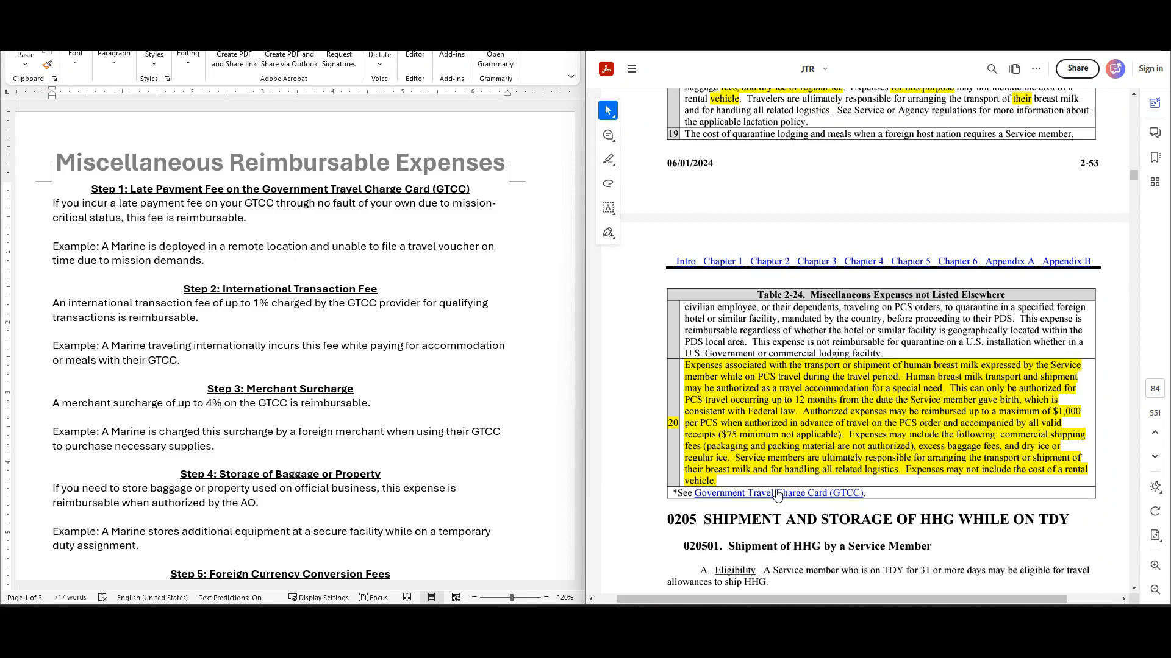
{"action": "left_click", "coordinate": [778, 493]}
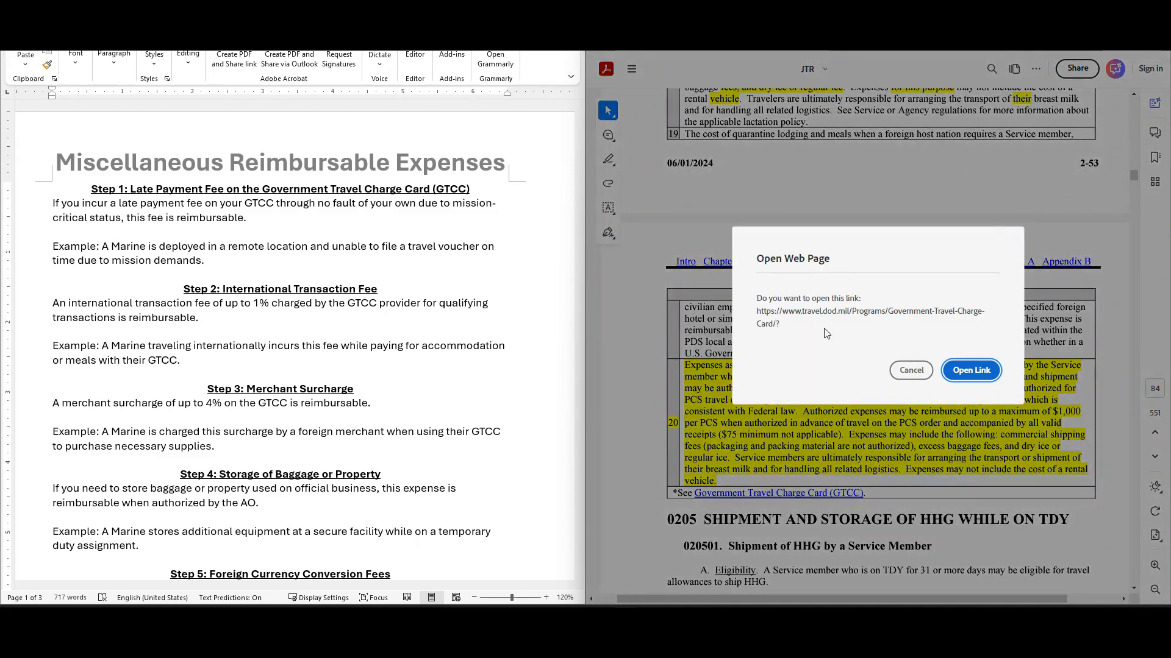
{"action": "left_click", "coordinate": [910, 370]}
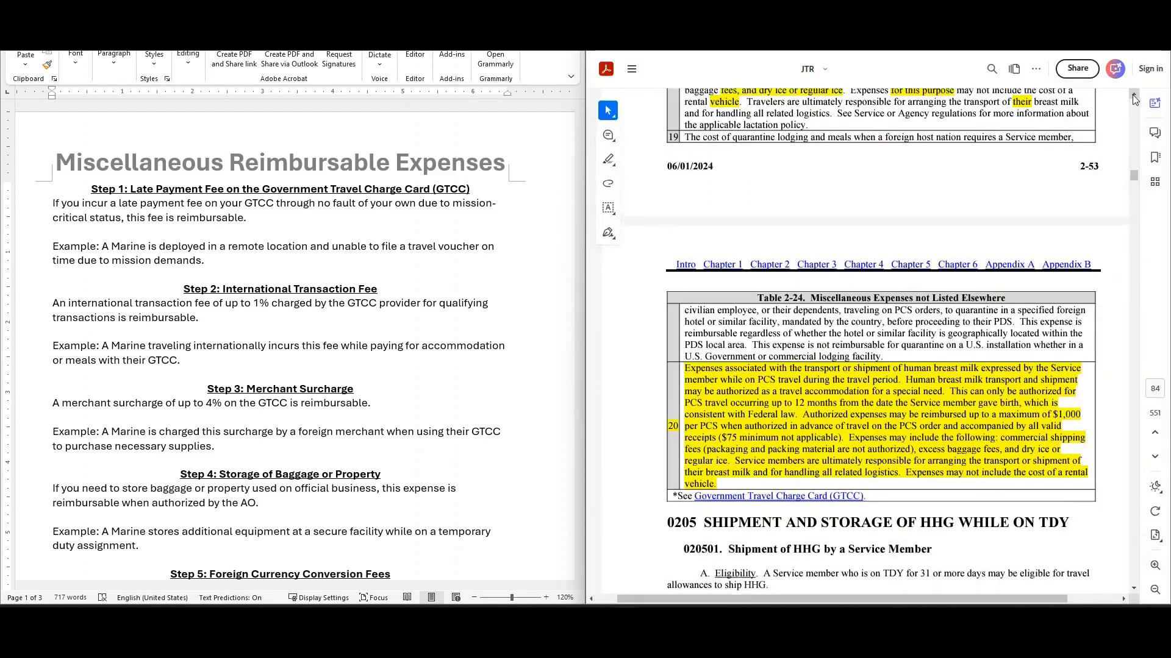
{"action": "scroll", "scroll_direction": "up", "scroll_amount": 3}
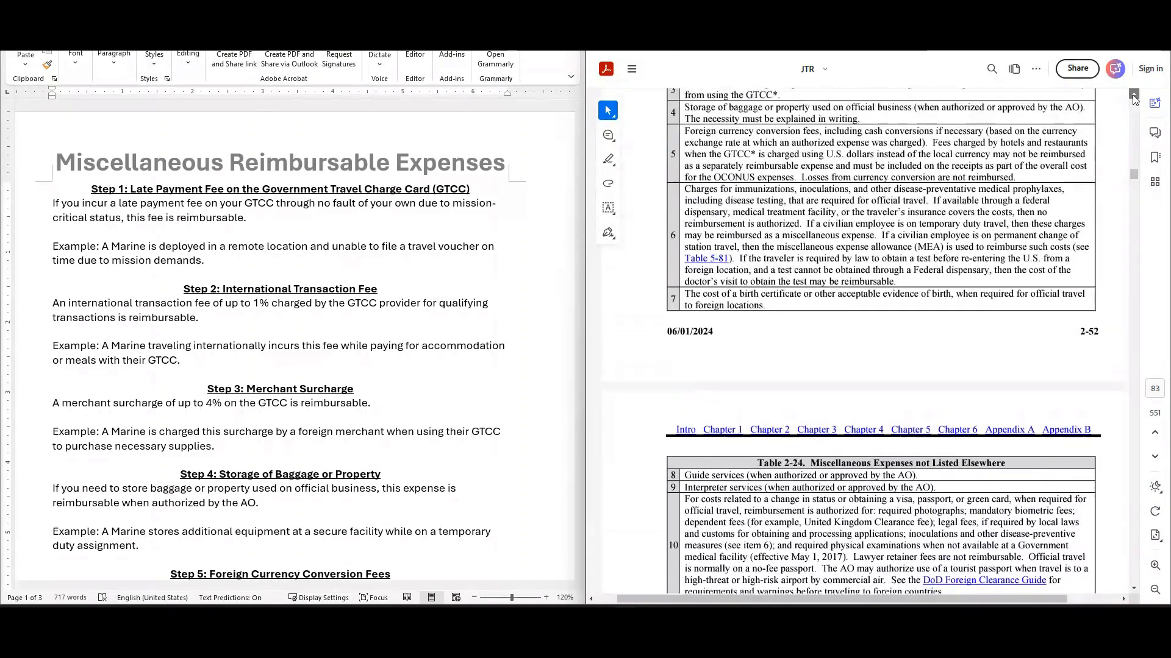
{"action": "scroll", "scroll_direction": "up", "scroll_amount": 3}
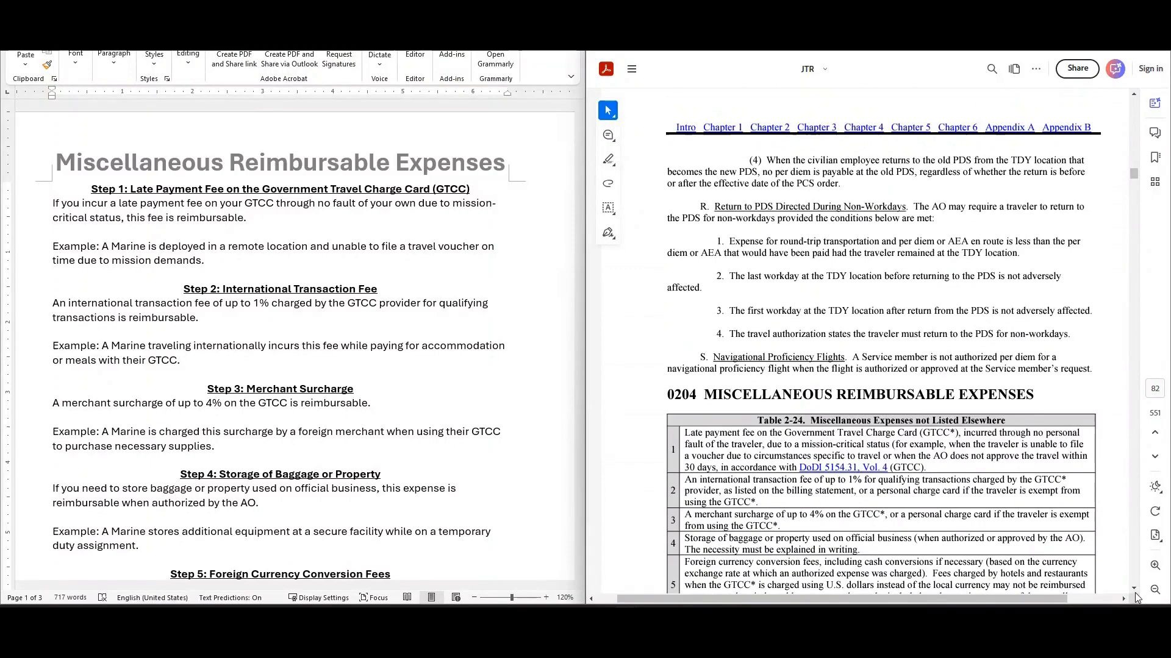
{"action": "scroll", "scroll_direction": "down", "scroll_amount": 3}
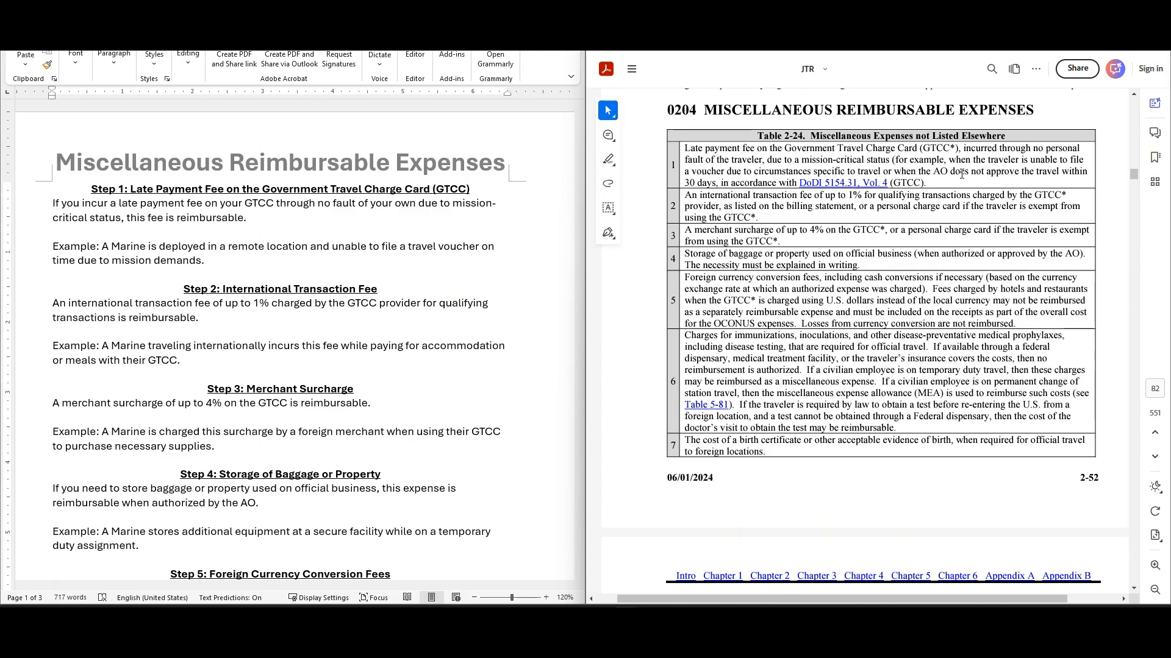
{"action": "mouse_move", "coordinate": [713, 214]}
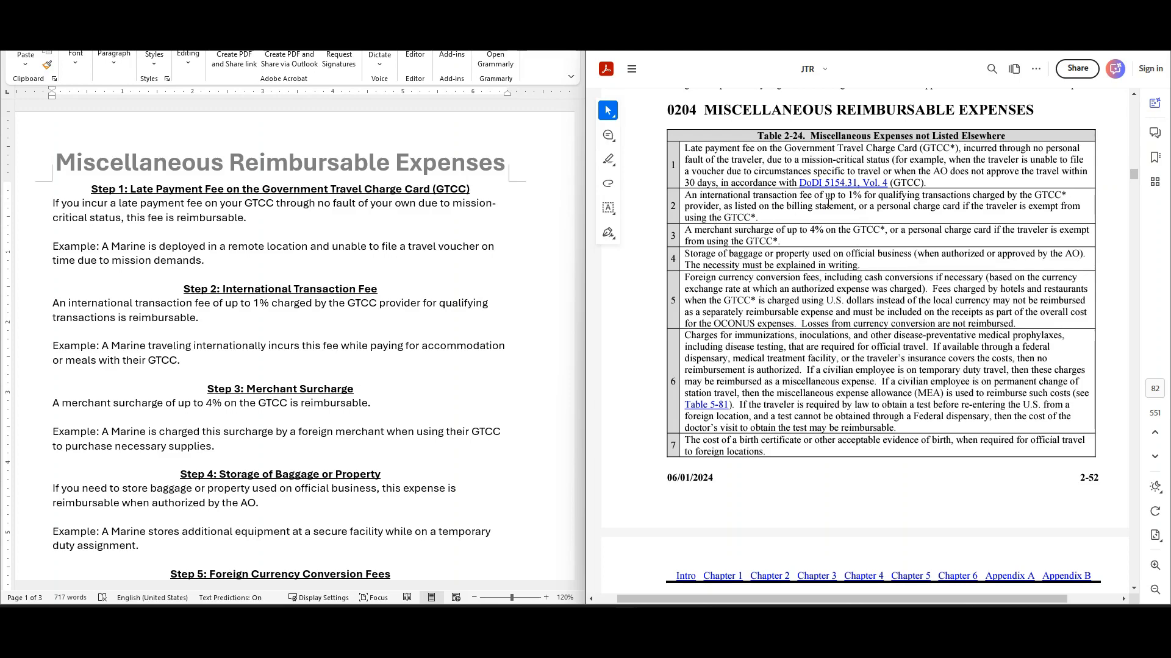
{"action": "mouse_move", "coordinate": [920, 211]}
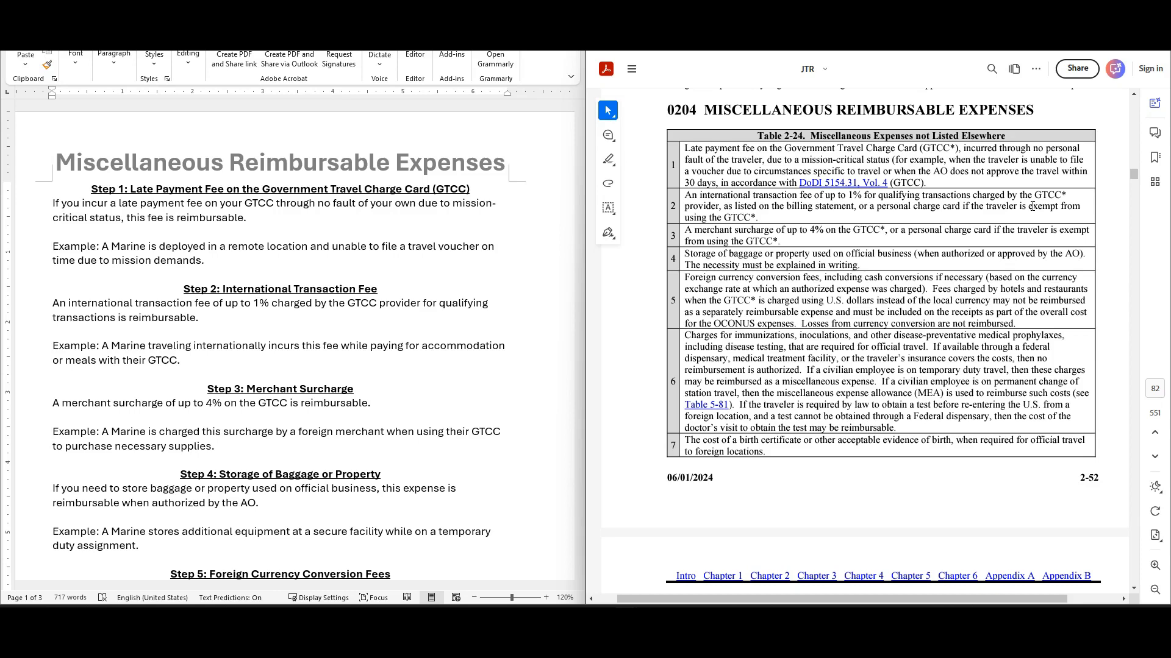
{"action": "mouse_move", "coordinate": [759, 217]}
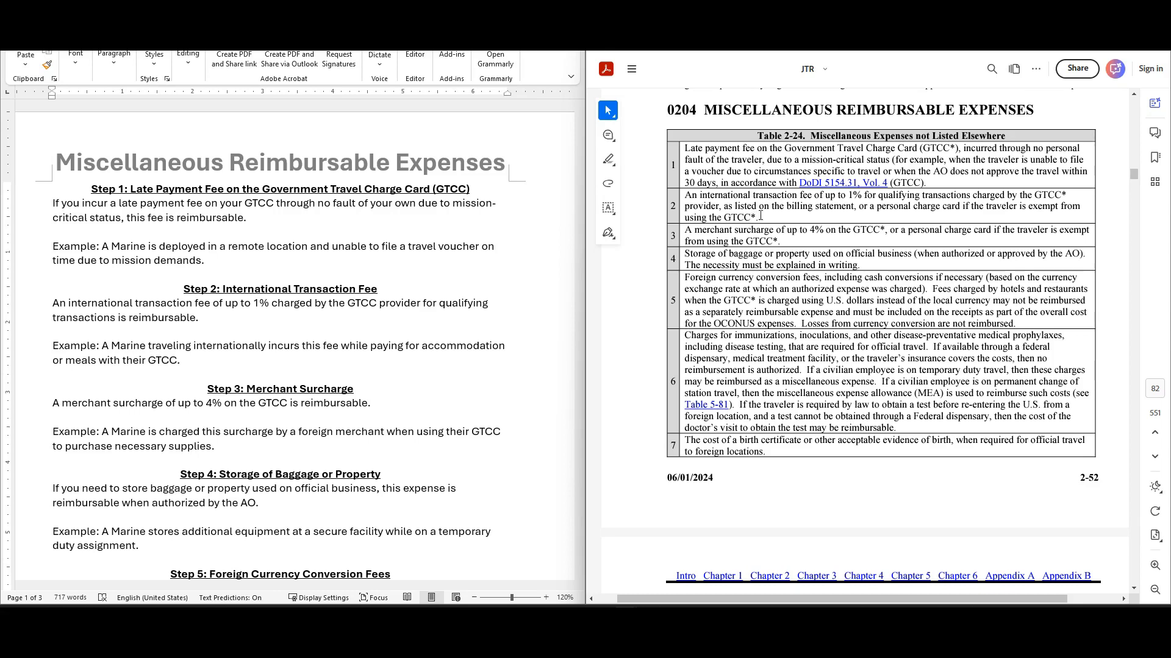
{"action": "mouse_move", "coordinate": [761, 222]}
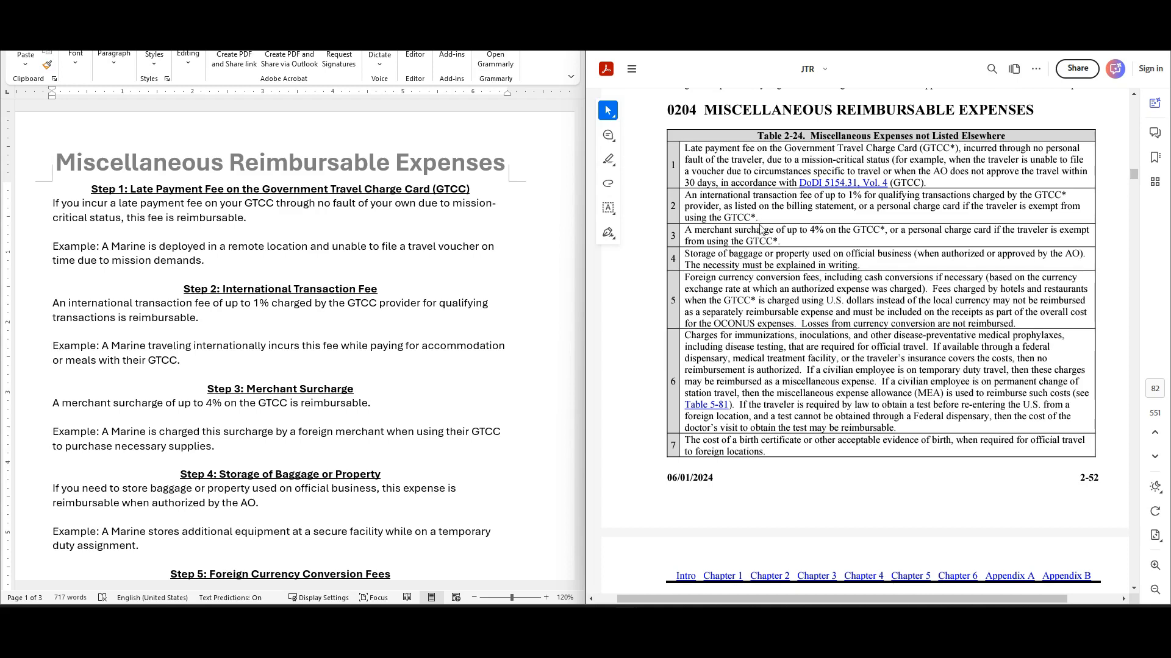
{"action": "mouse_move", "coordinate": [762, 231]}
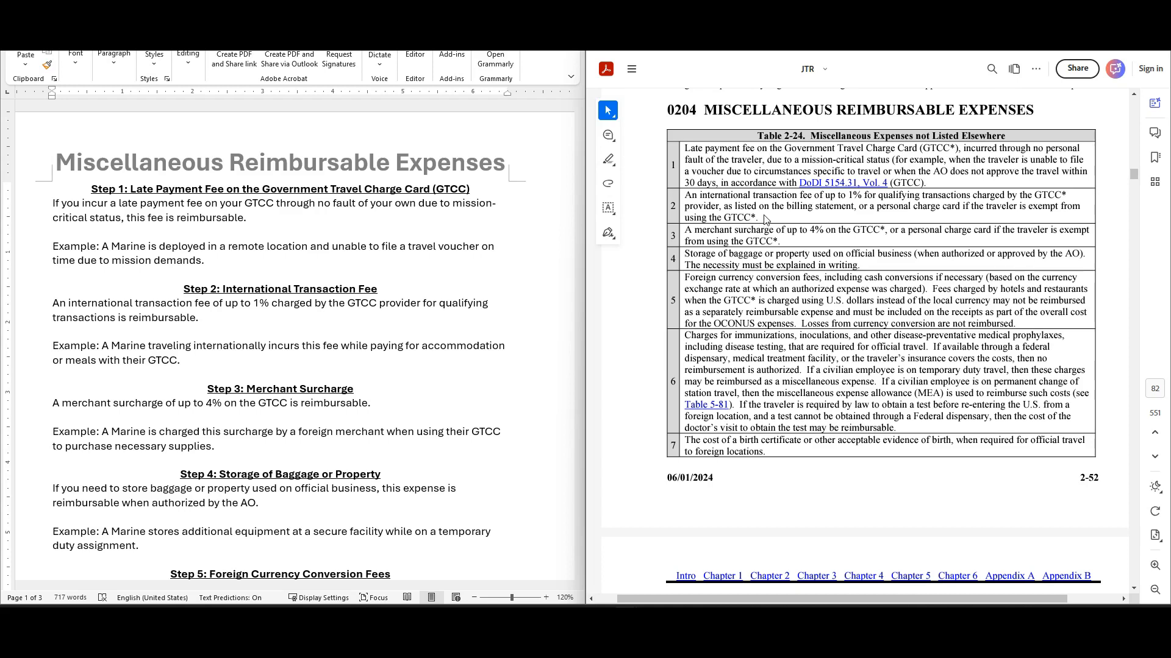
{"action": "mouse_move", "coordinate": [871, 211]}
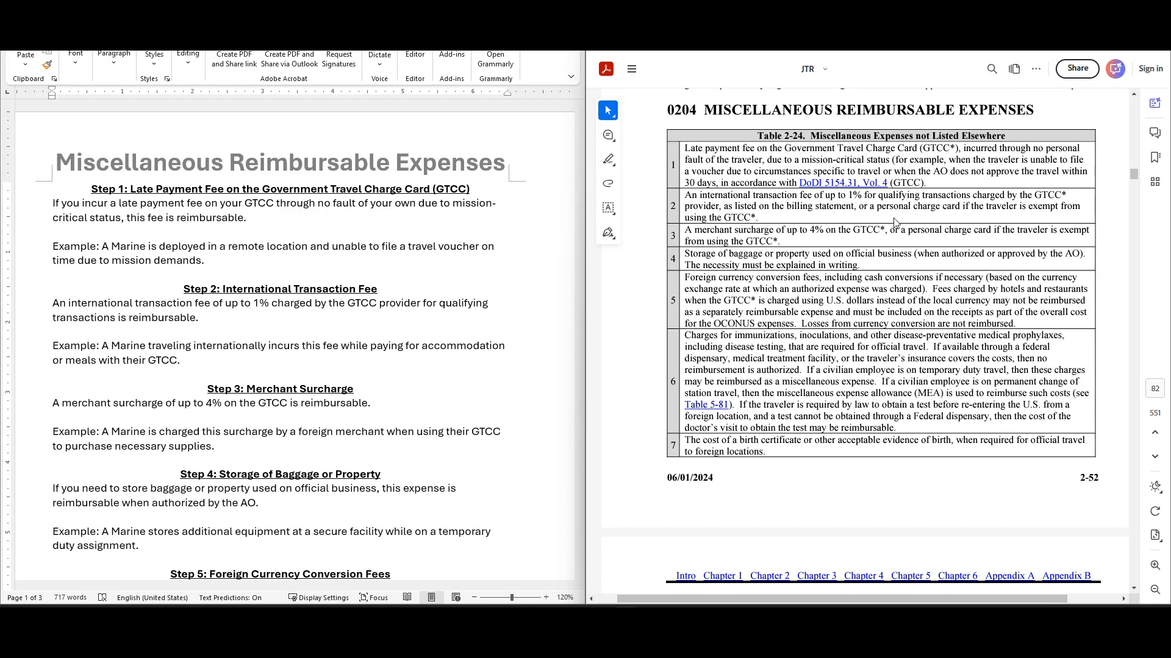
{"action": "mouse_move", "coordinate": [996, 207]}
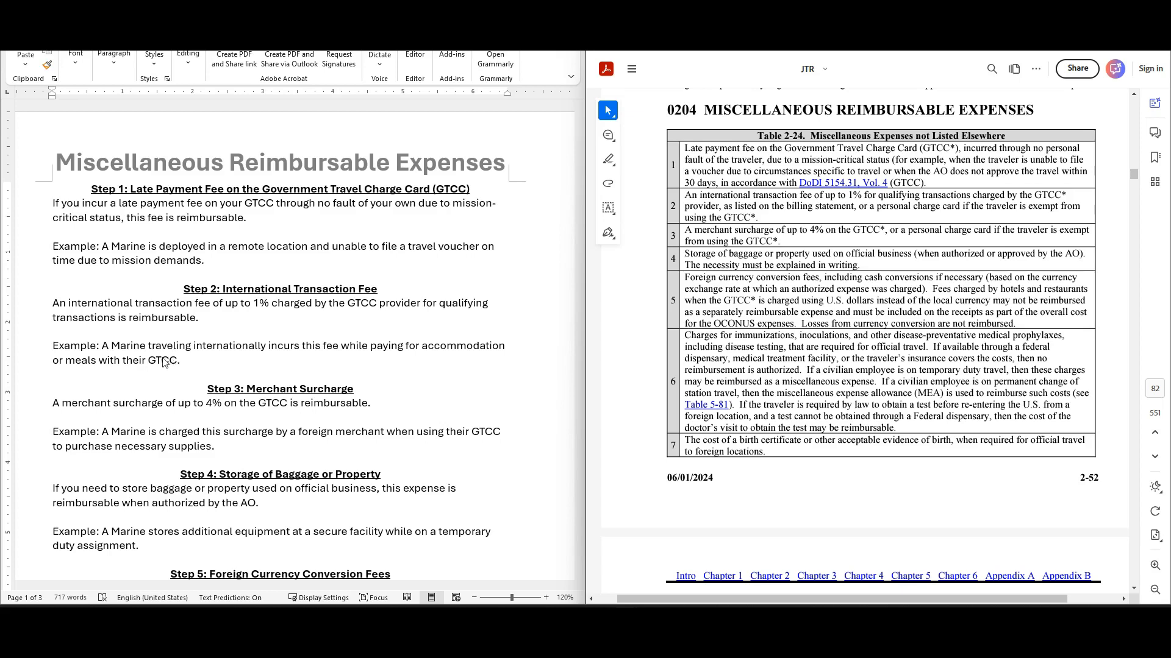
{"action": "mouse_move", "coordinate": [383, 372]}
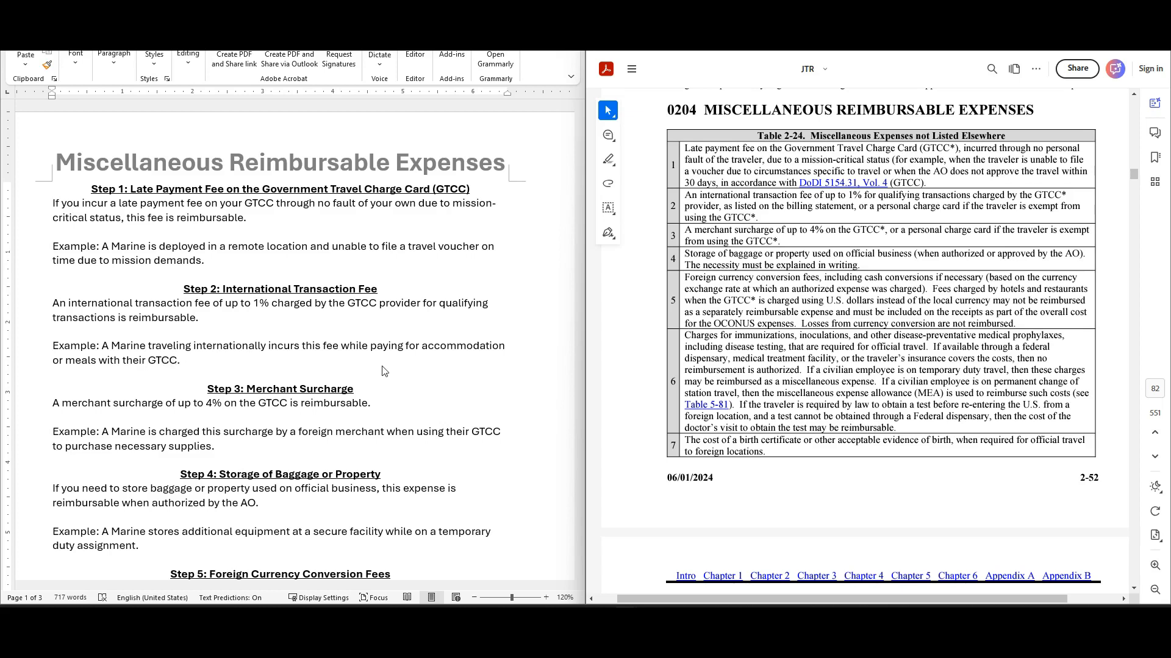
{"action": "mouse_move", "coordinate": [436, 369]}
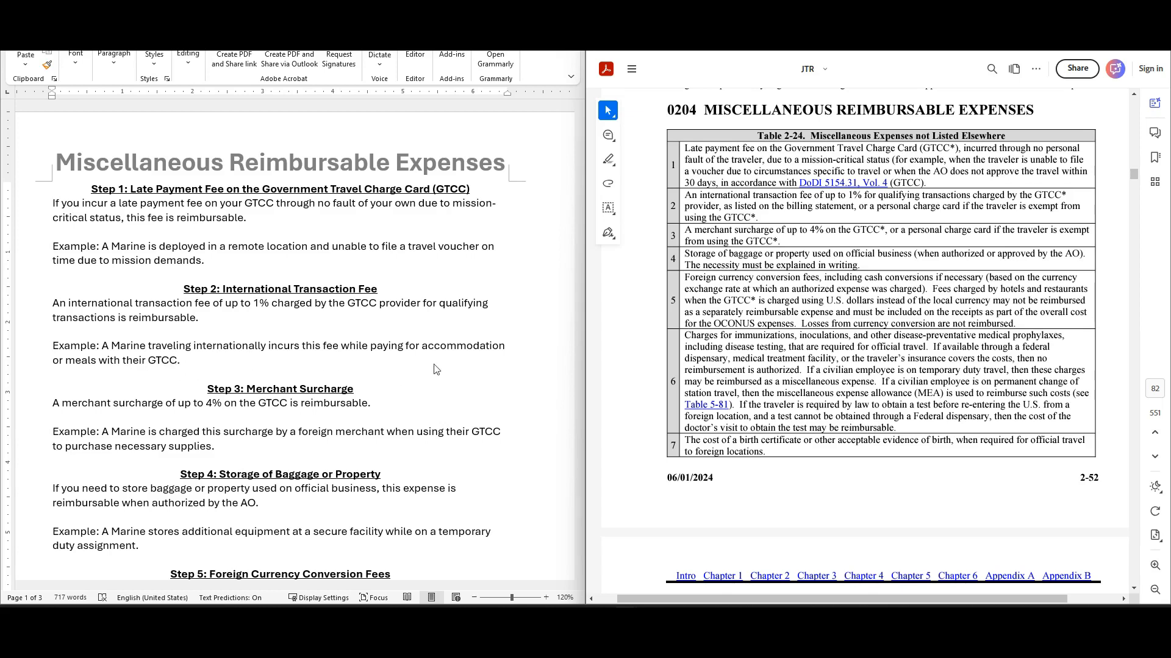
{"action": "mouse_move", "coordinate": [584, 135]}
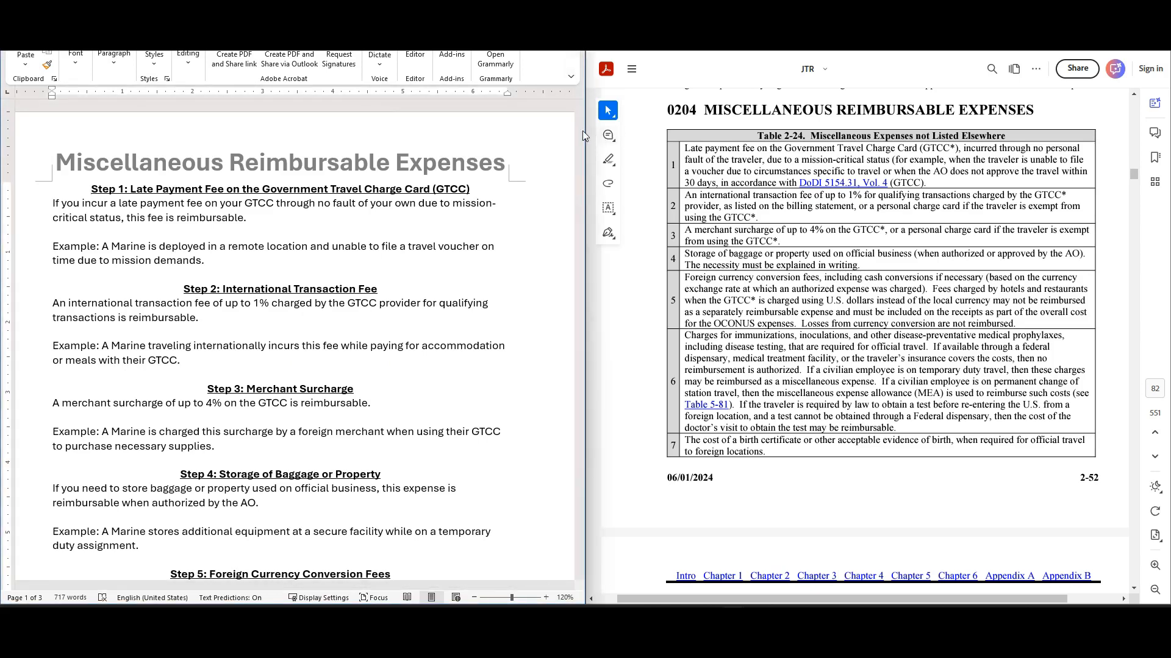
- Scroll down to the next page showing Table 2-24 rows 8–10, with Word at Steps 8–9
{"action": "scroll", "scroll_direction": "down", "scroll_amount": 3}
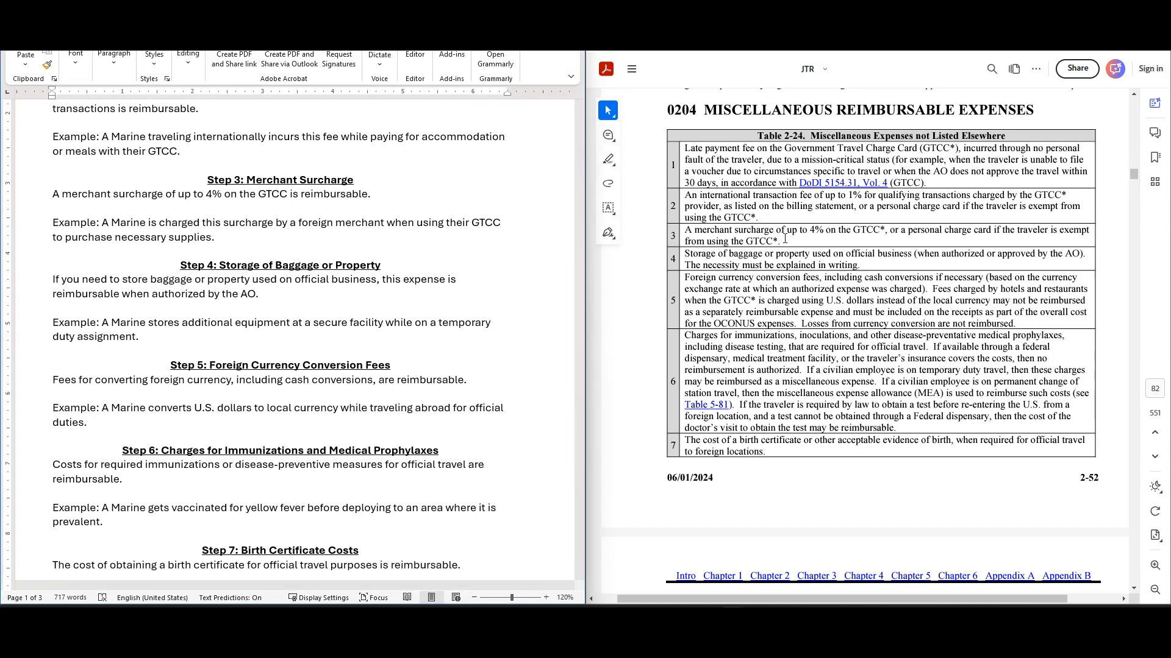
{"action": "mouse_move", "coordinate": [836, 244]}
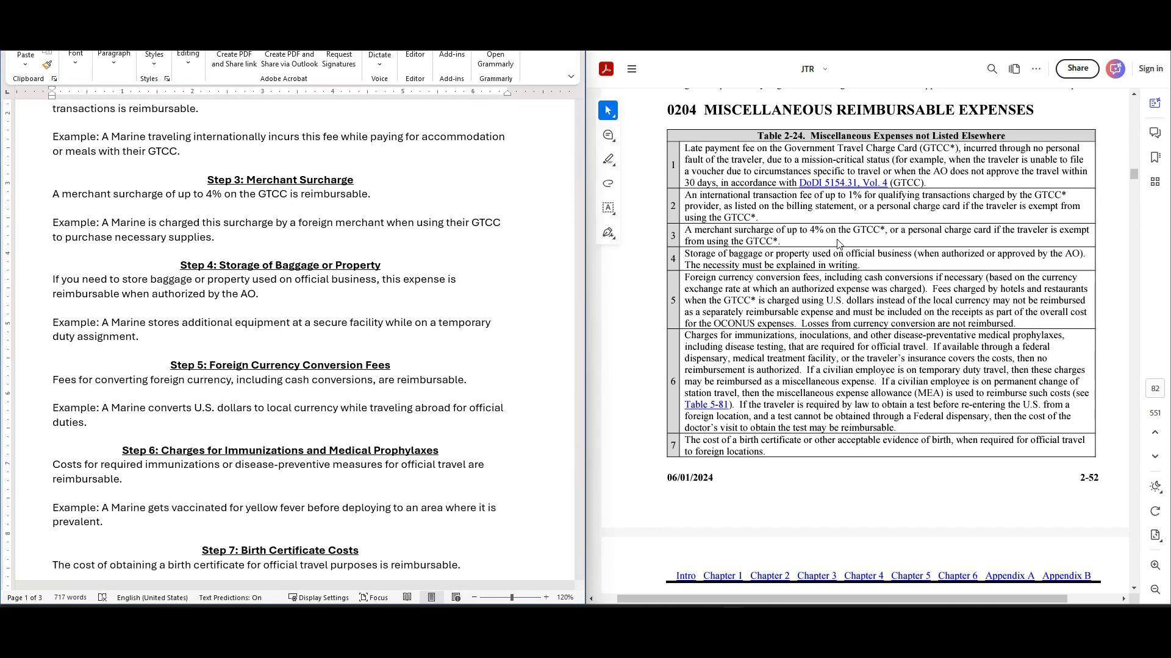
{"action": "mouse_move", "coordinate": [1000, 235]}
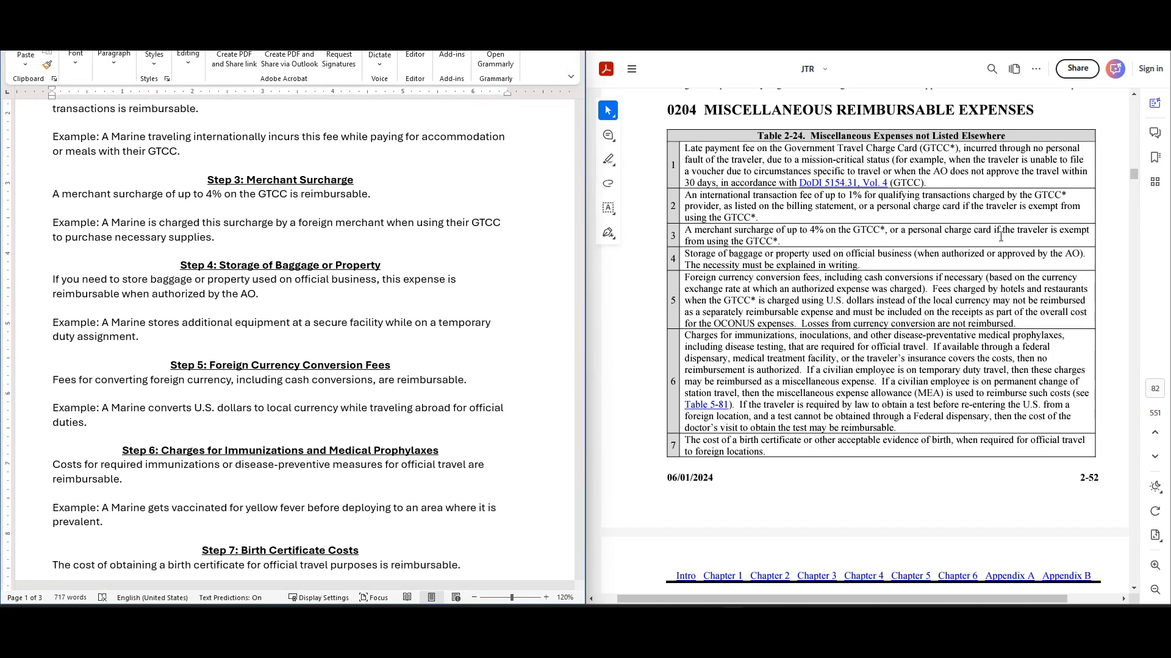
{"action": "mouse_move", "coordinate": [794, 241]}
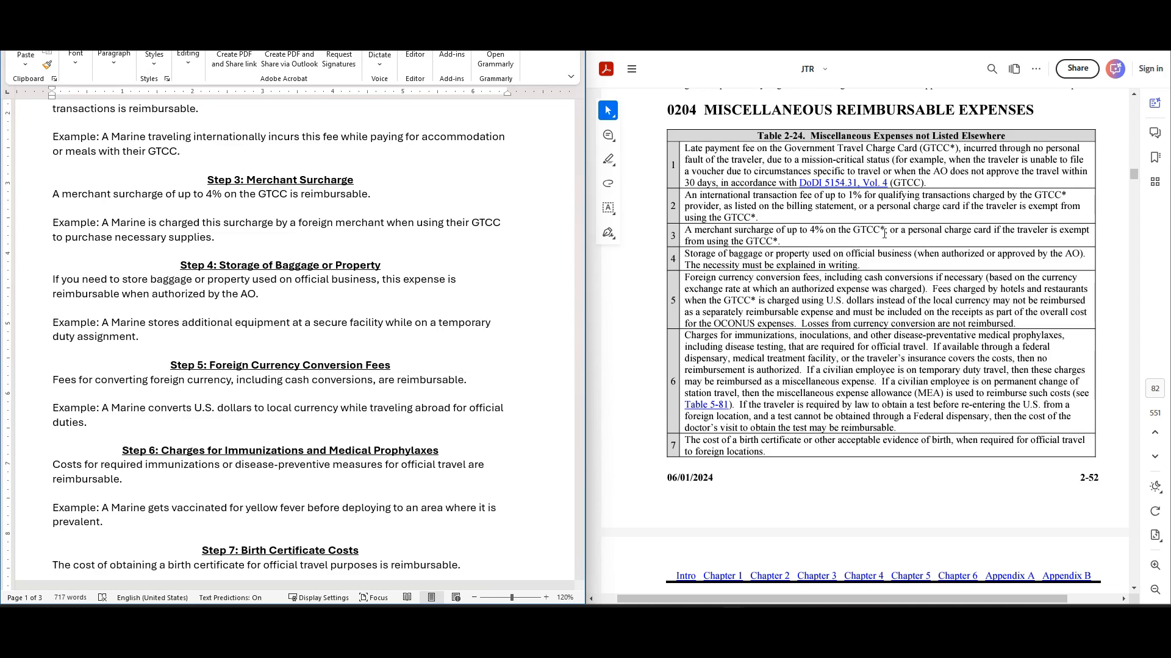
{"action": "mouse_move", "coordinate": [864, 248]}
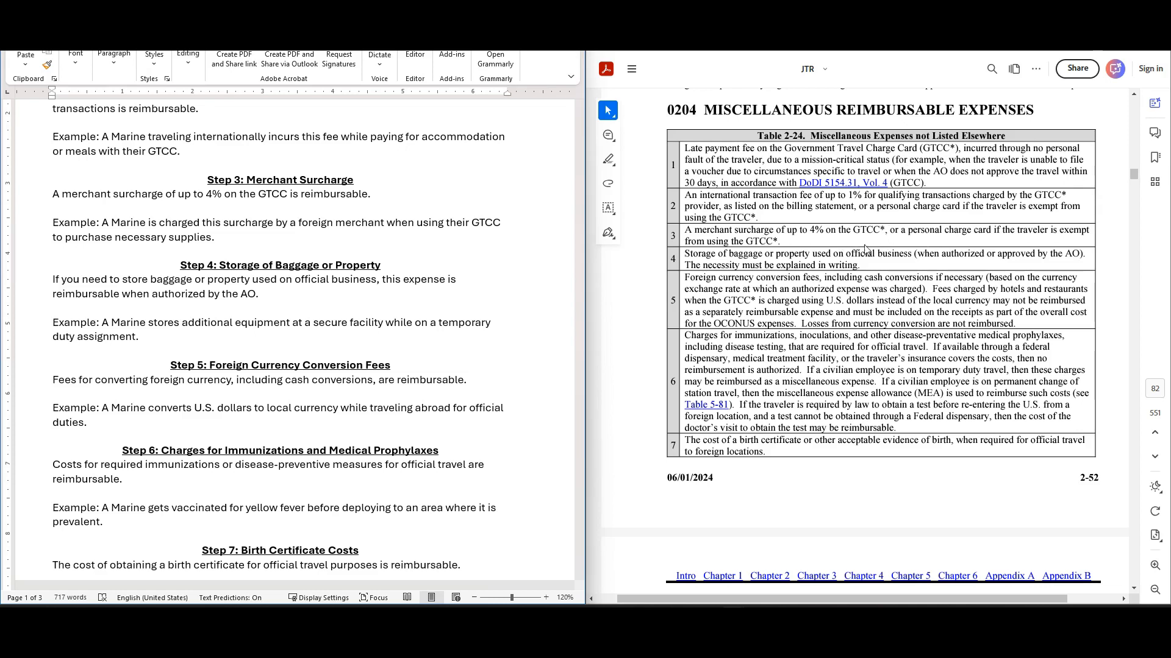
{"action": "mouse_move", "coordinate": [857, 230]}
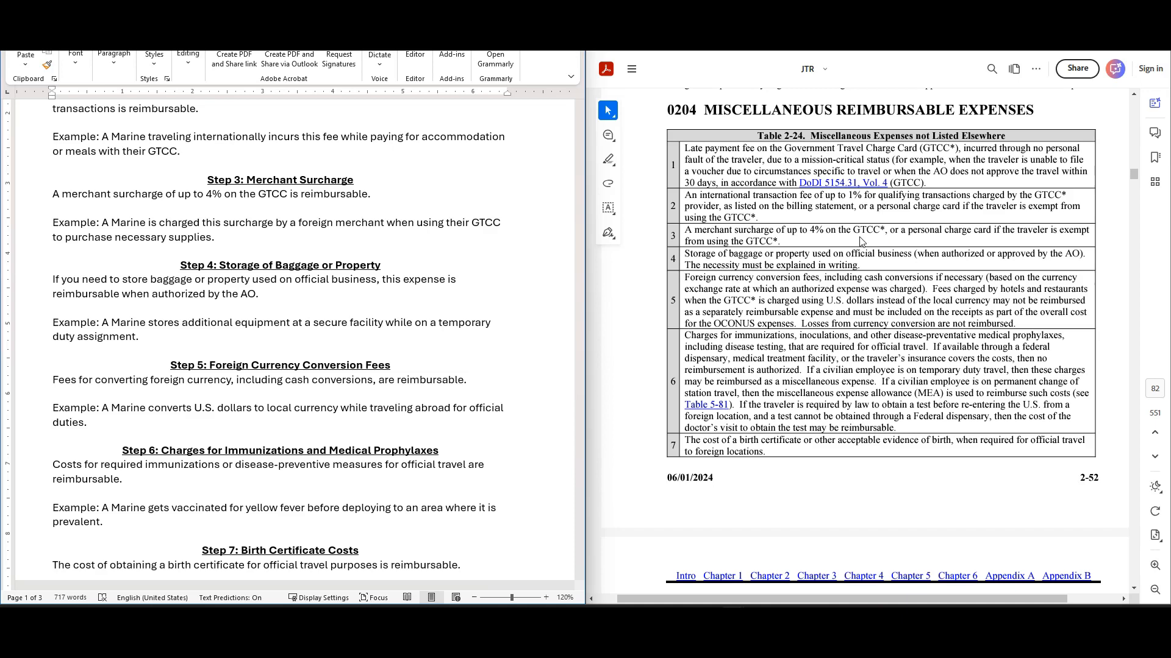
{"action": "mouse_move", "coordinate": [866, 228]}
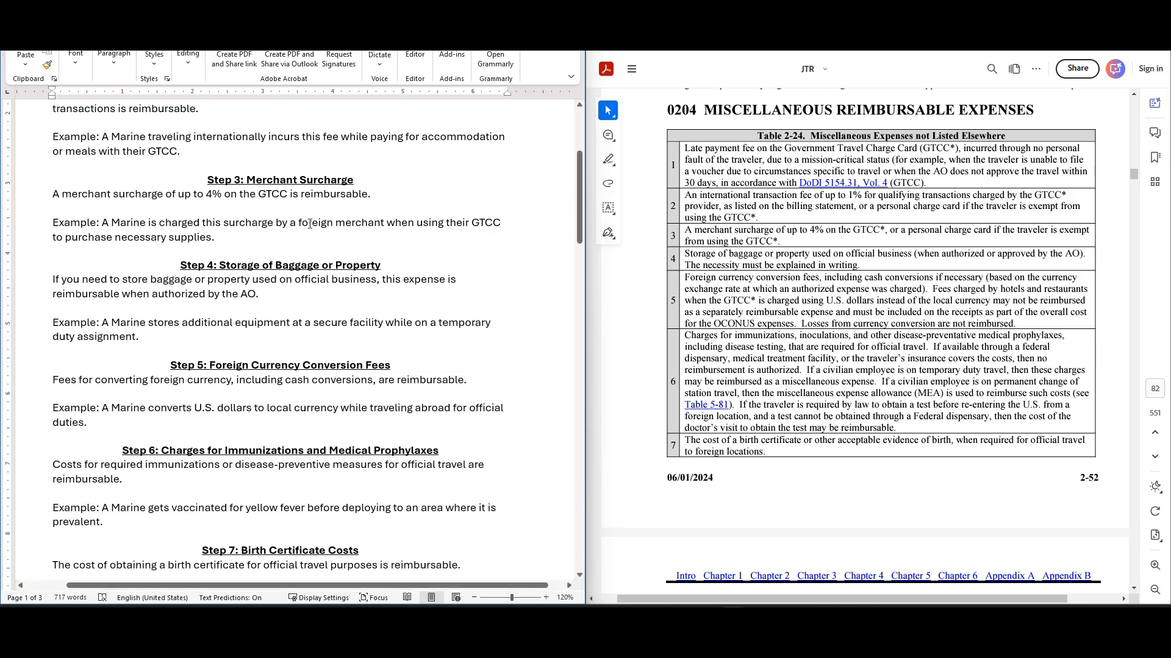
{"action": "mouse_move", "coordinate": [261, 244]}
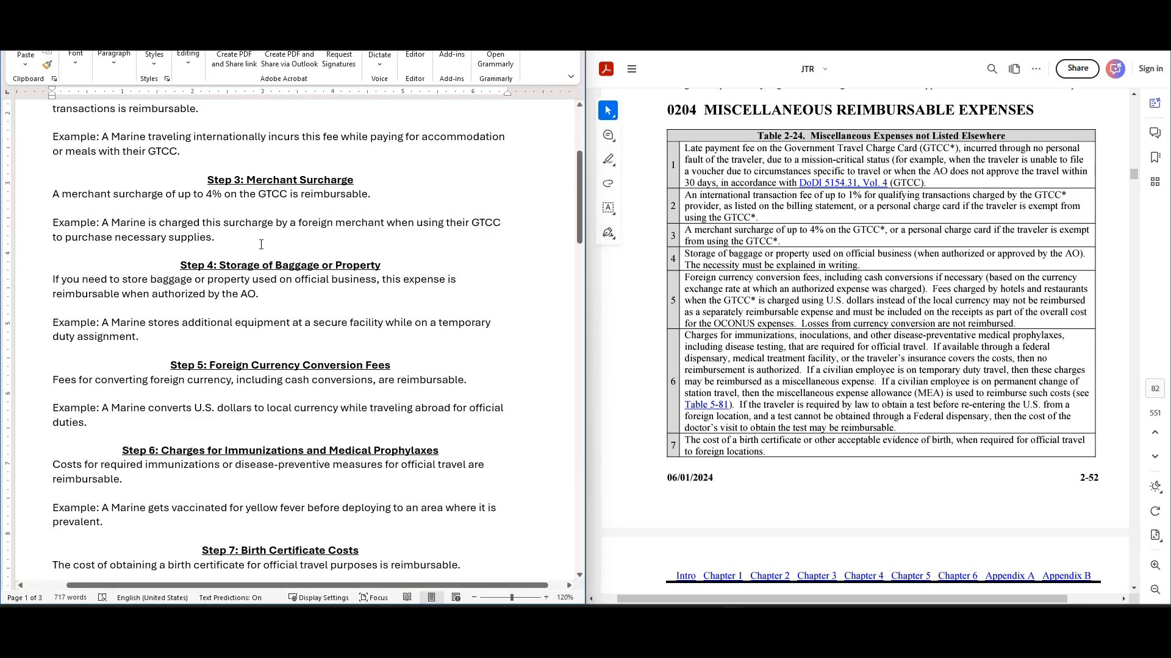
{"action": "mouse_move", "coordinate": [240, 236]}
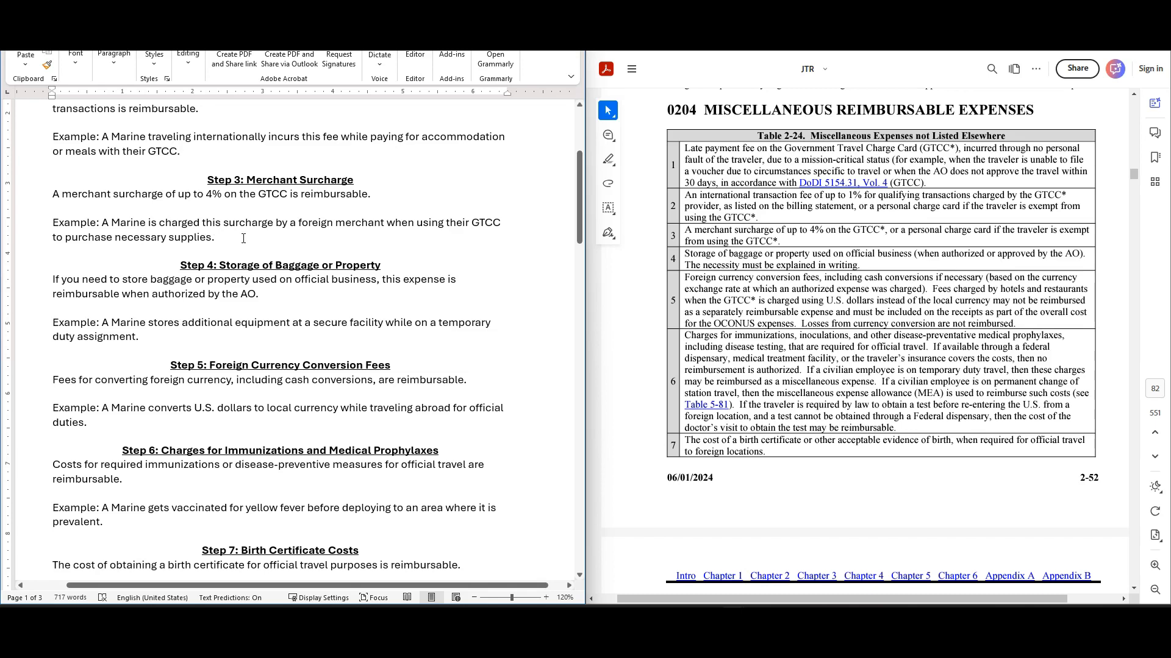
{"action": "mouse_move", "coordinate": [253, 244]}
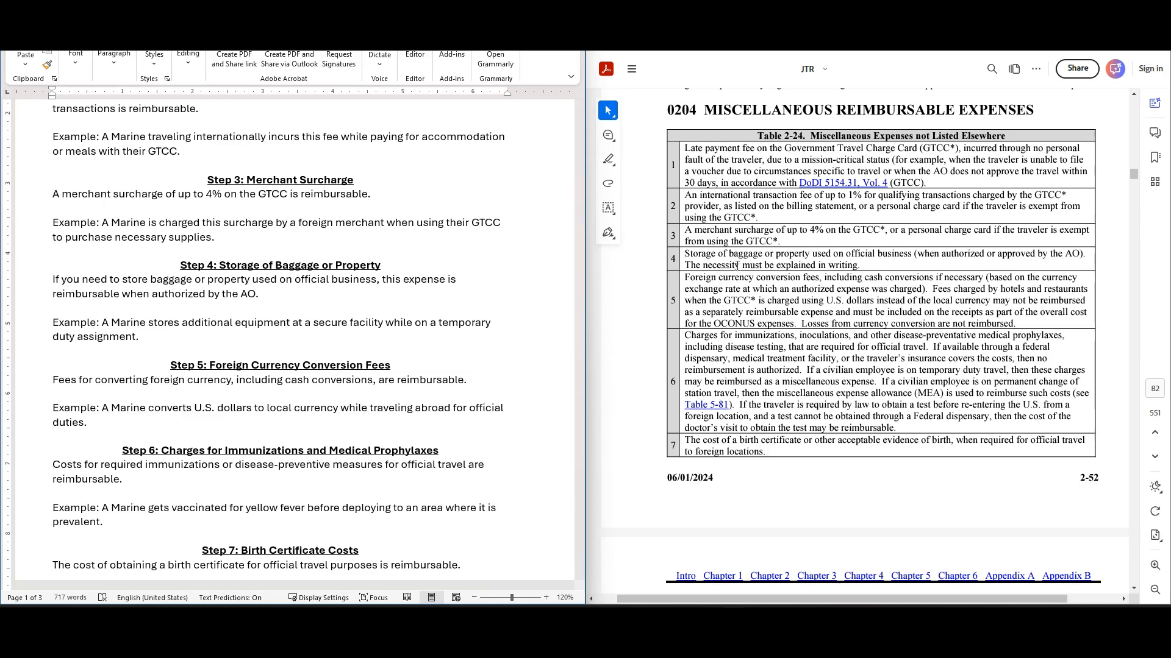
{"action": "mouse_move", "coordinate": [904, 267]}
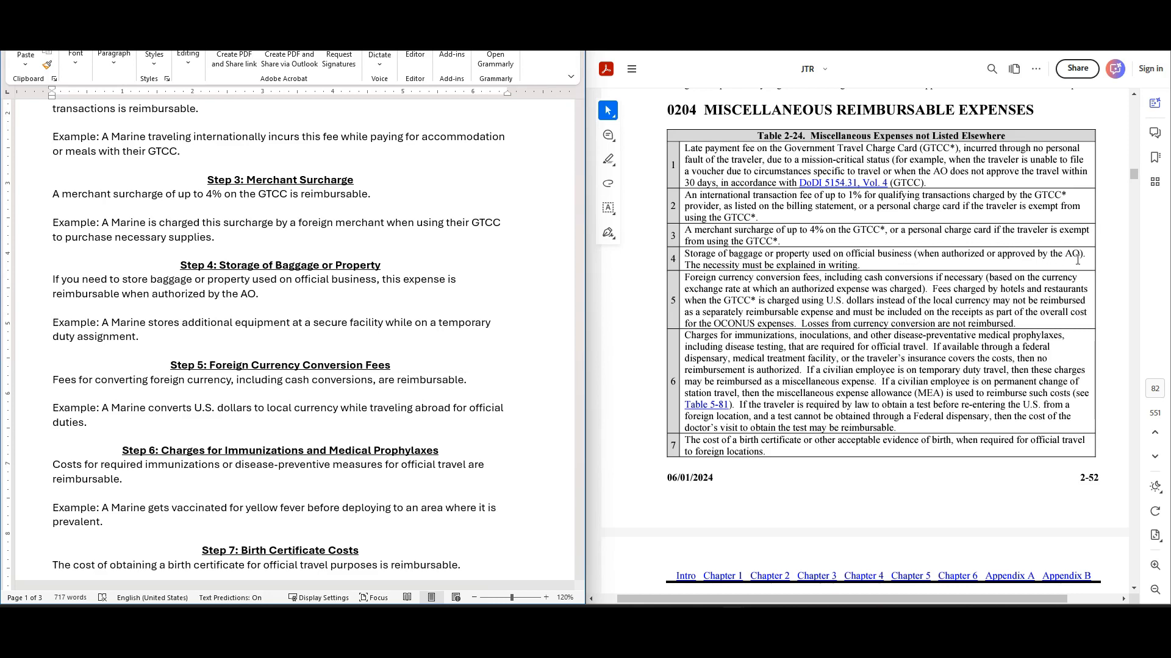
{"action": "mouse_move", "coordinate": [782, 288]}
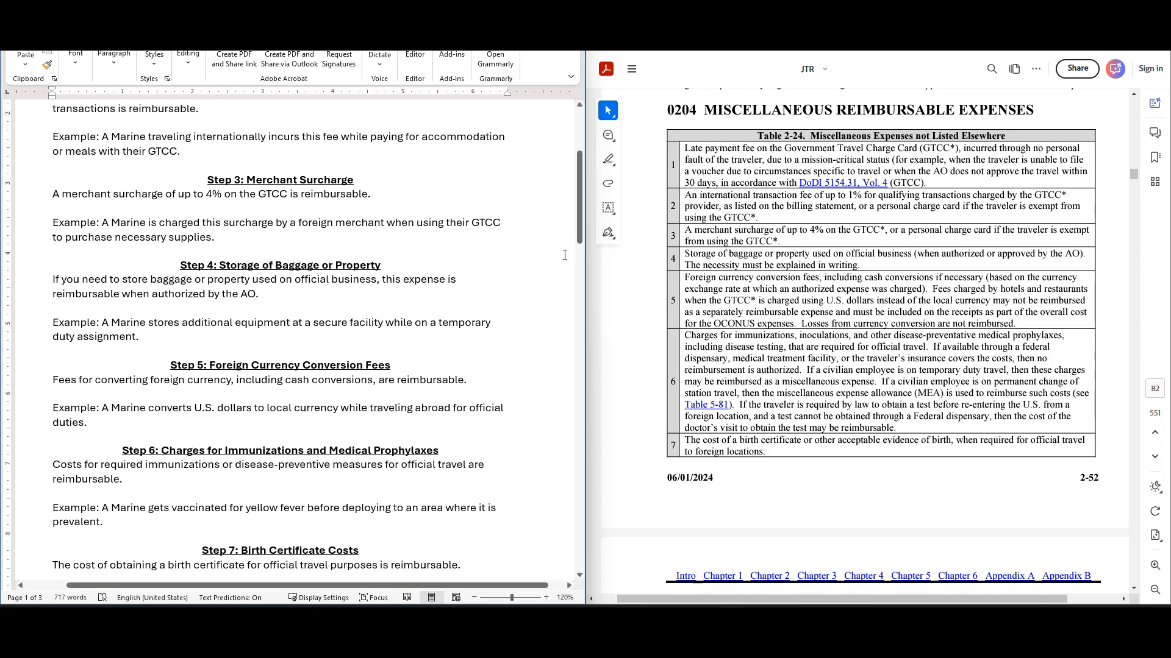
{"action": "mouse_move", "coordinate": [239, 335]}
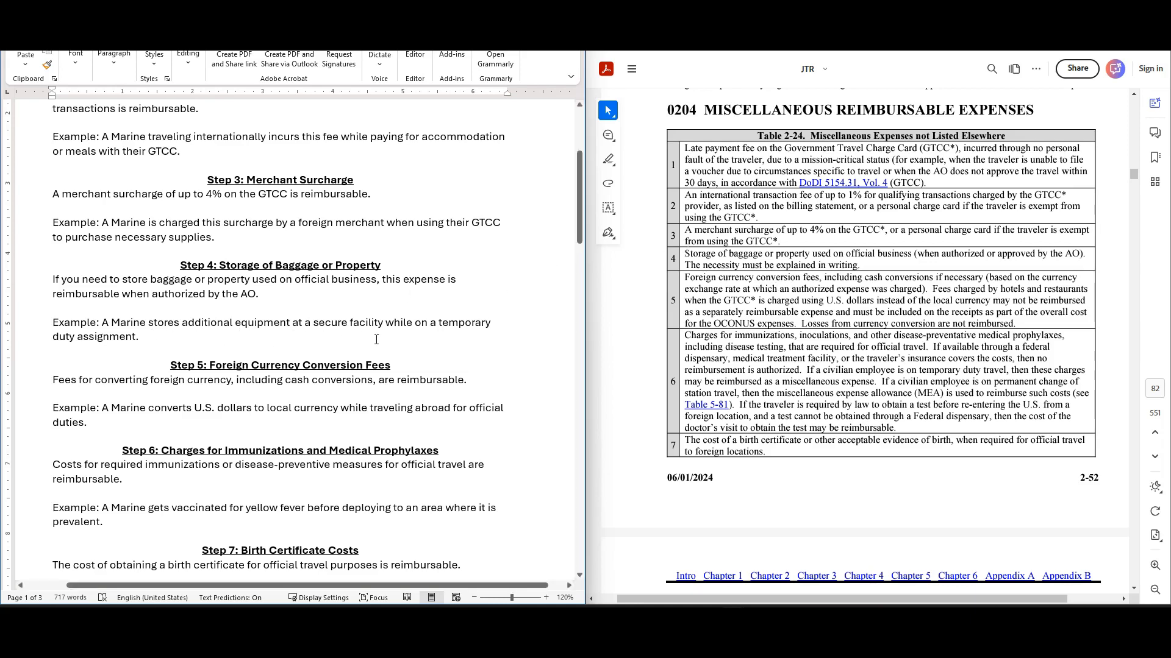
{"action": "mouse_move", "coordinate": [166, 340]}
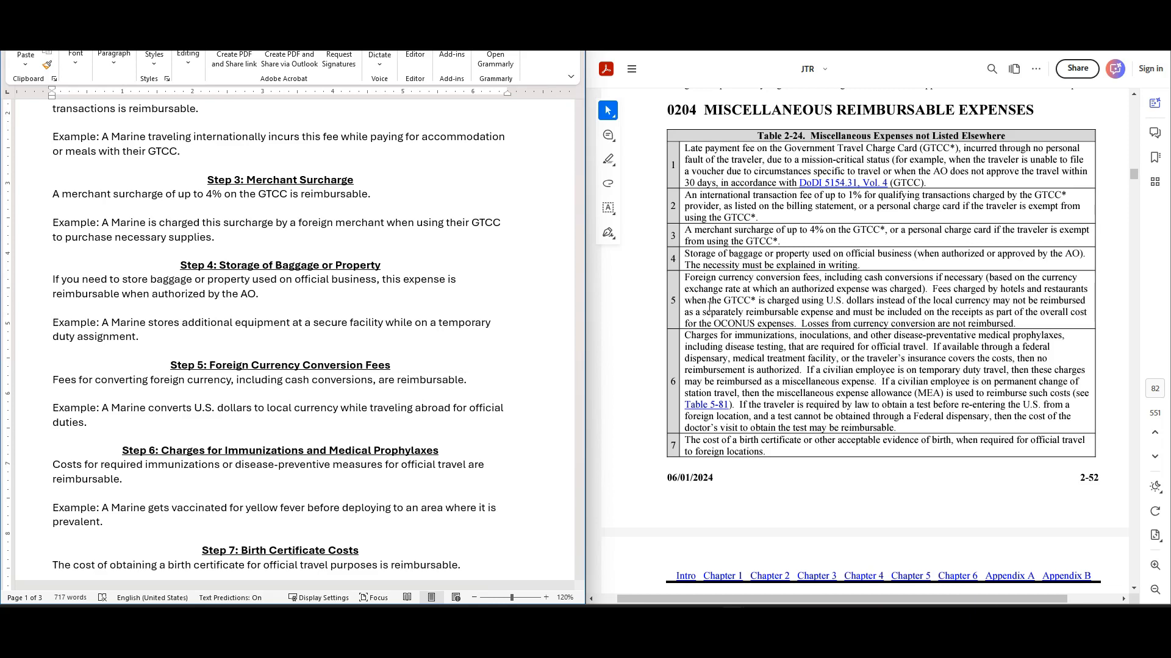
{"action": "mouse_move", "coordinate": [860, 292]}
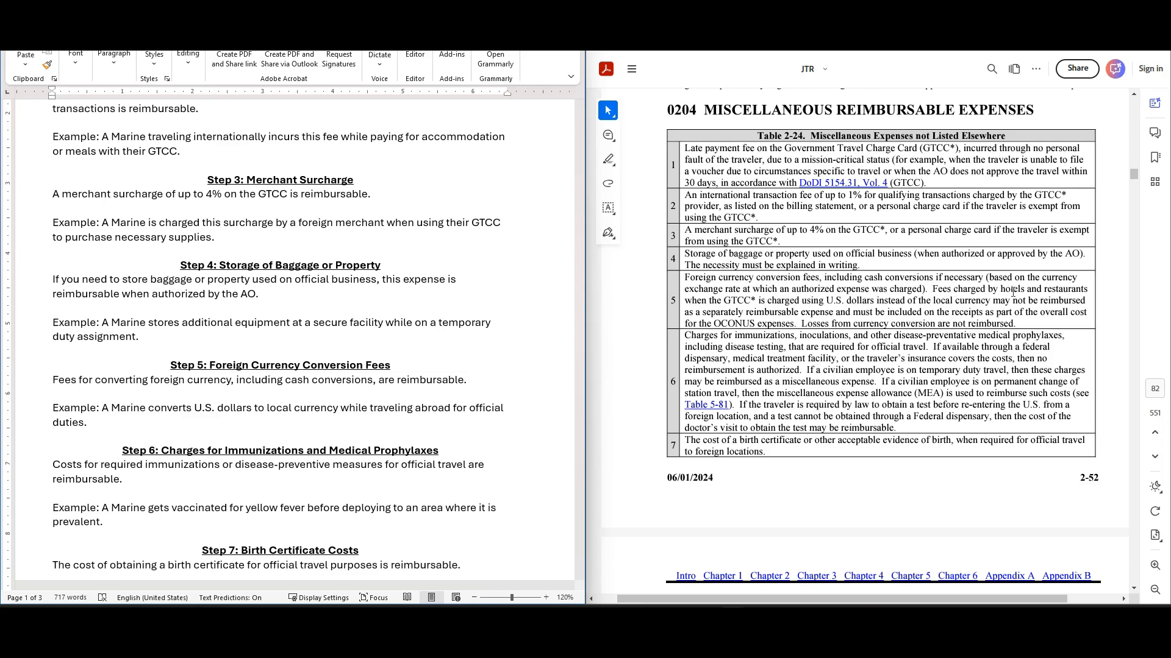
{"action": "mouse_move", "coordinate": [773, 205]}
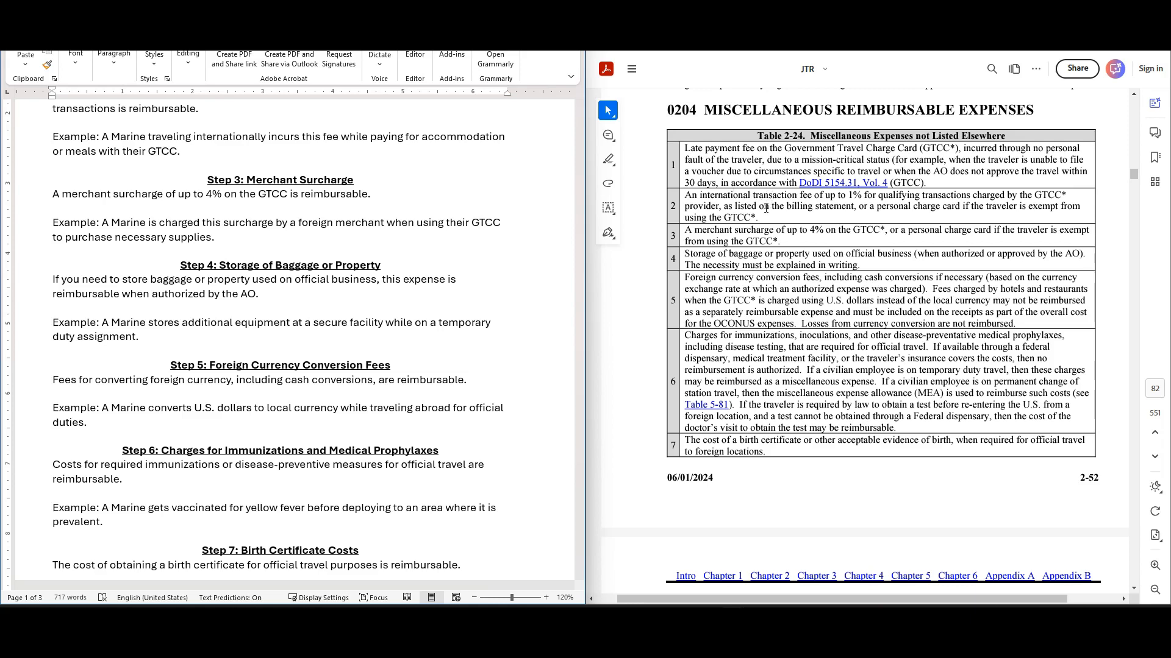
{"action": "mouse_move", "coordinate": [824, 306]}
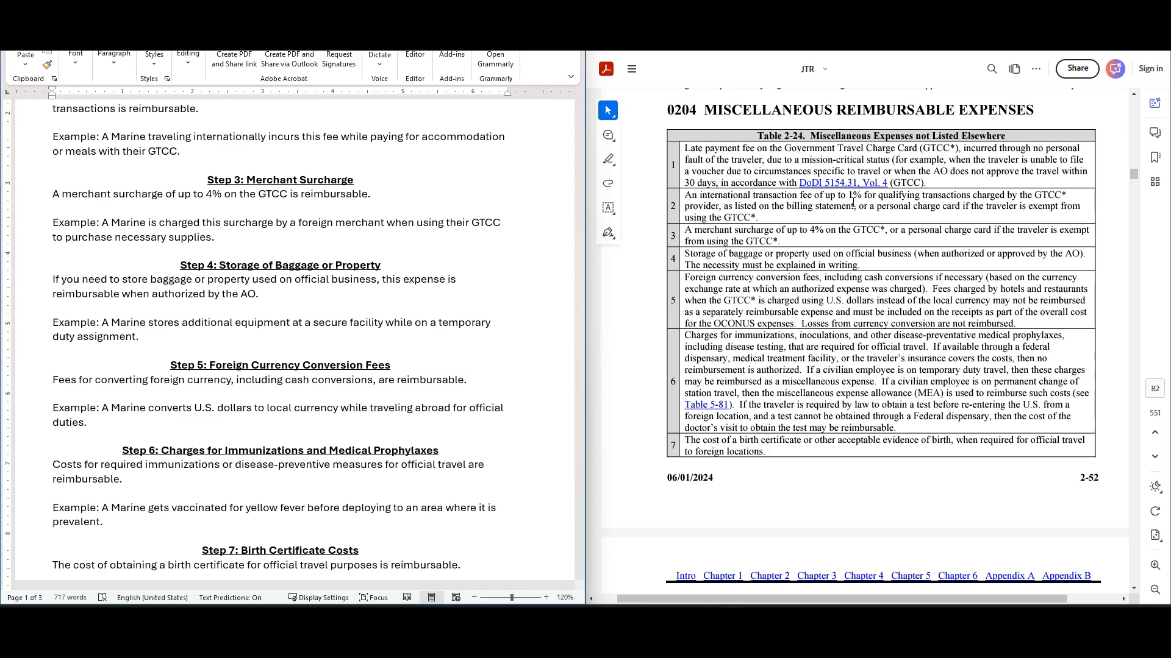
{"action": "mouse_move", "coordinate": [845, 218]}
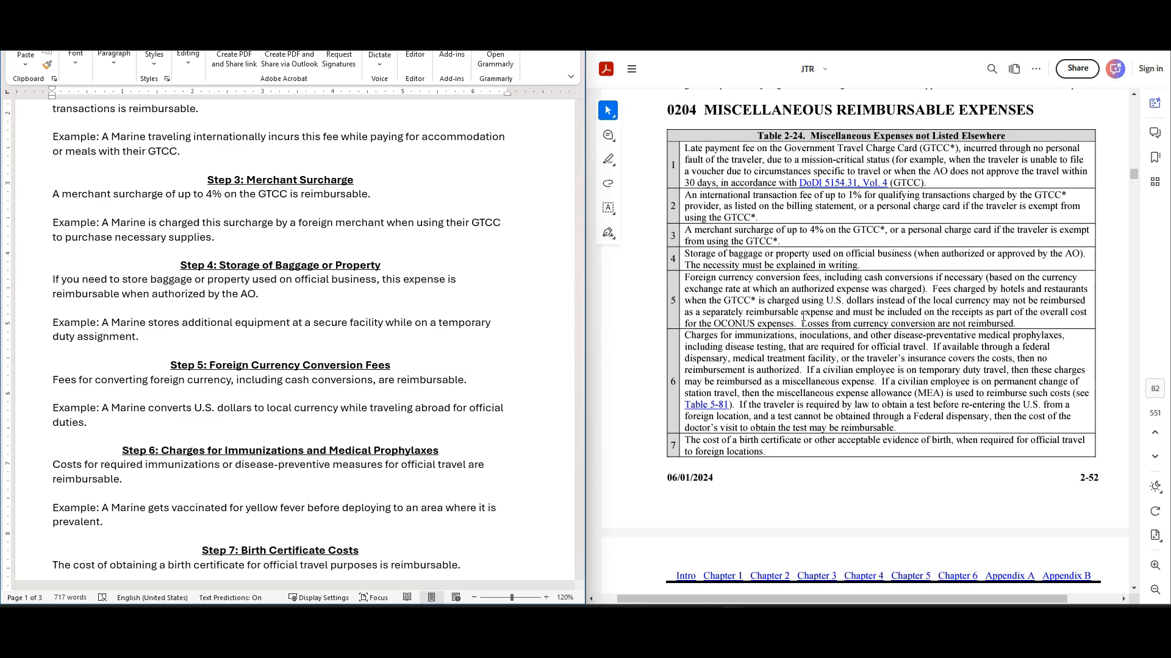
{"action": "mouse_move", "coordinate": [836, 301]}
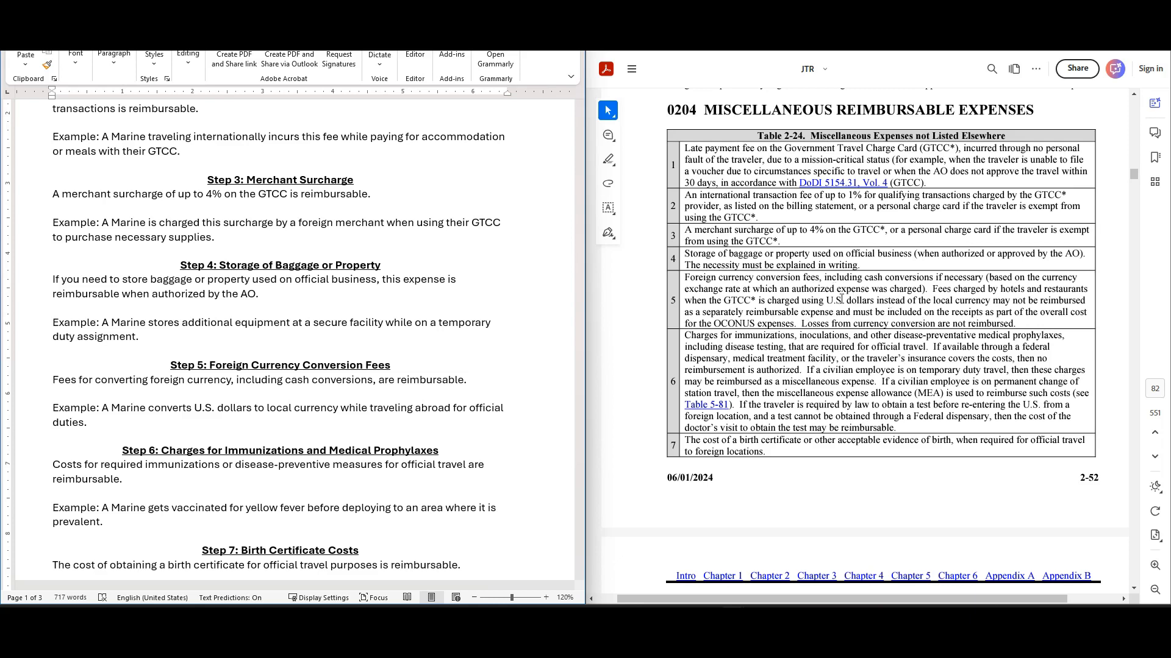
{"action": "mouse_move", "coordinate": [1117, 460]}
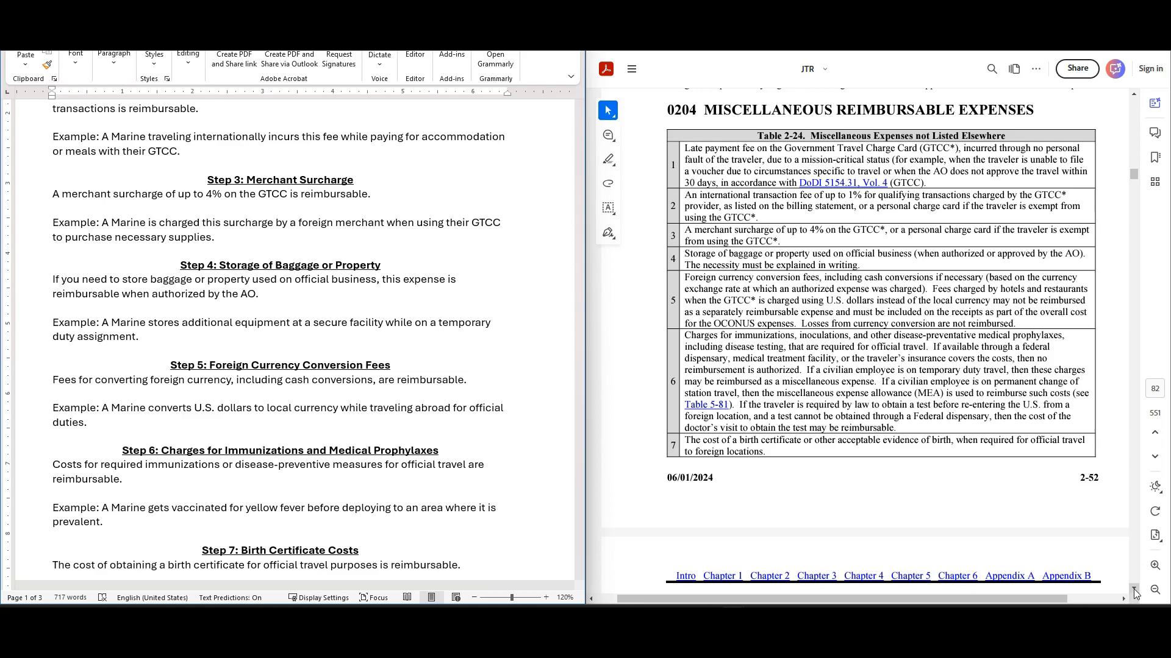
{"action": "scroll", "scroll_direction": "down", "scroll_amount": 3}
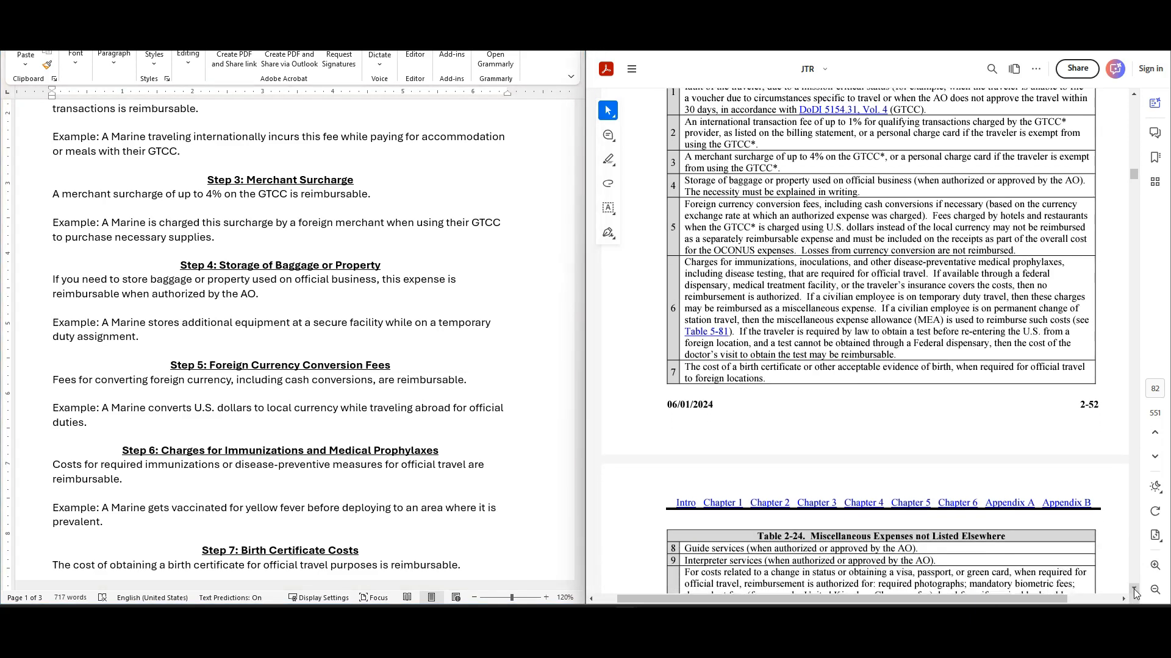
{"action": "scroll", "scroll_direction": "down", "scroll_amount": 3}
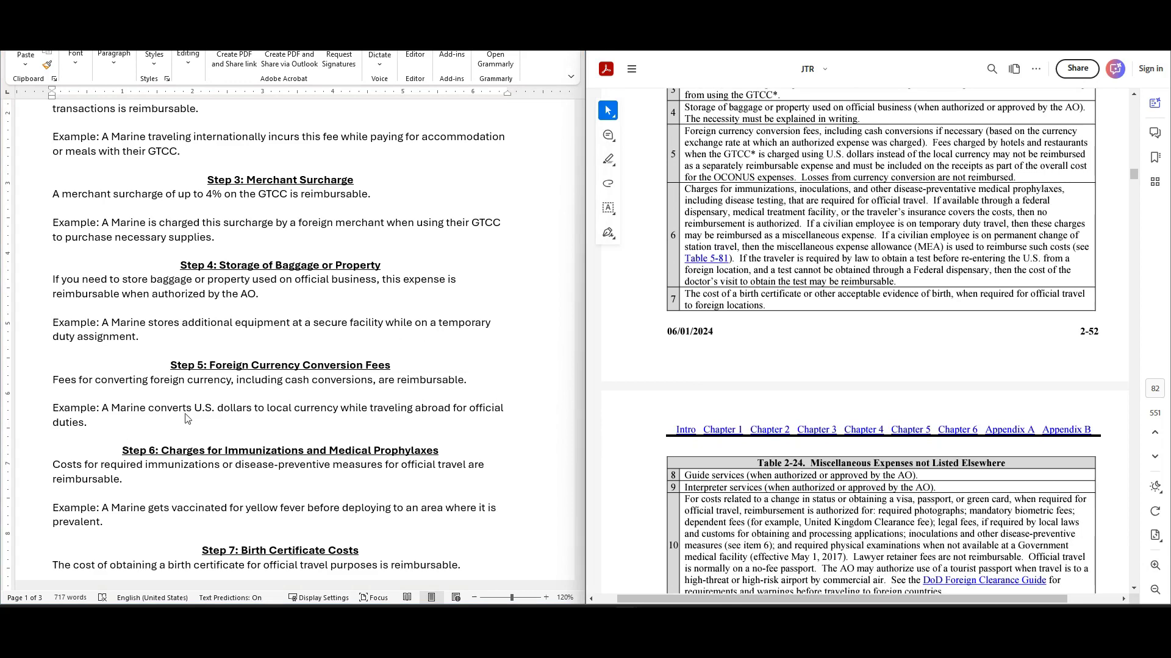
{"action": "mouse_move", "coordinate": [252, 421]}
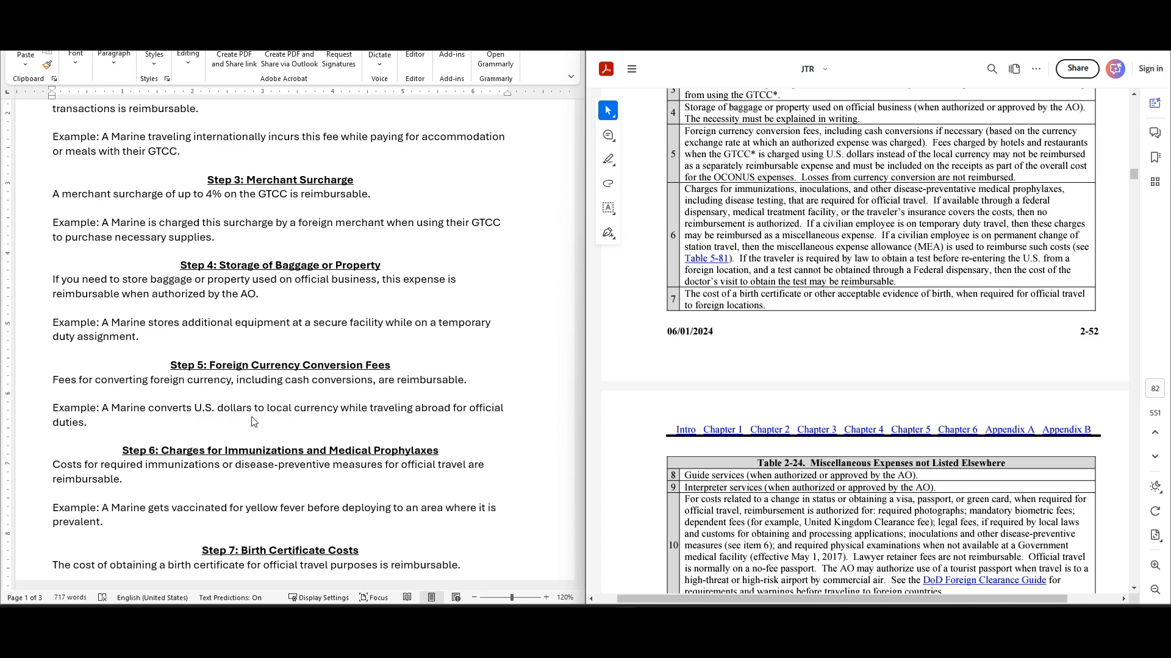
{"action": "mouse_move", "coordinate": [469, 422]}
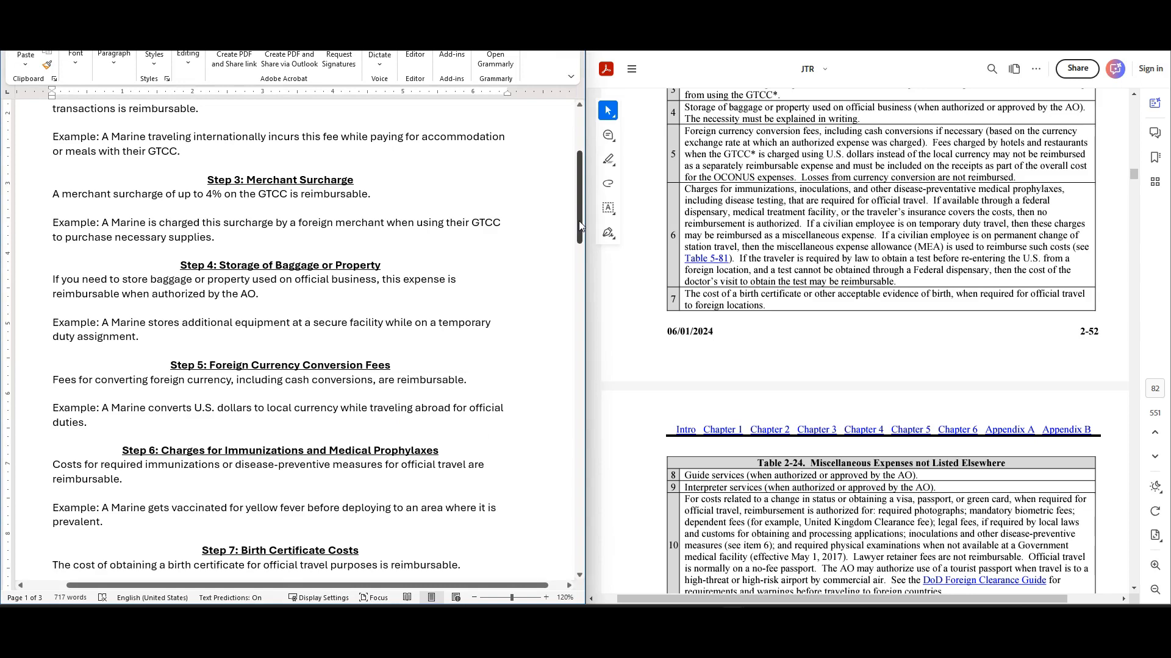
{"action": "scroll", "scroll_direction": "down", "scroll_amount": 3}
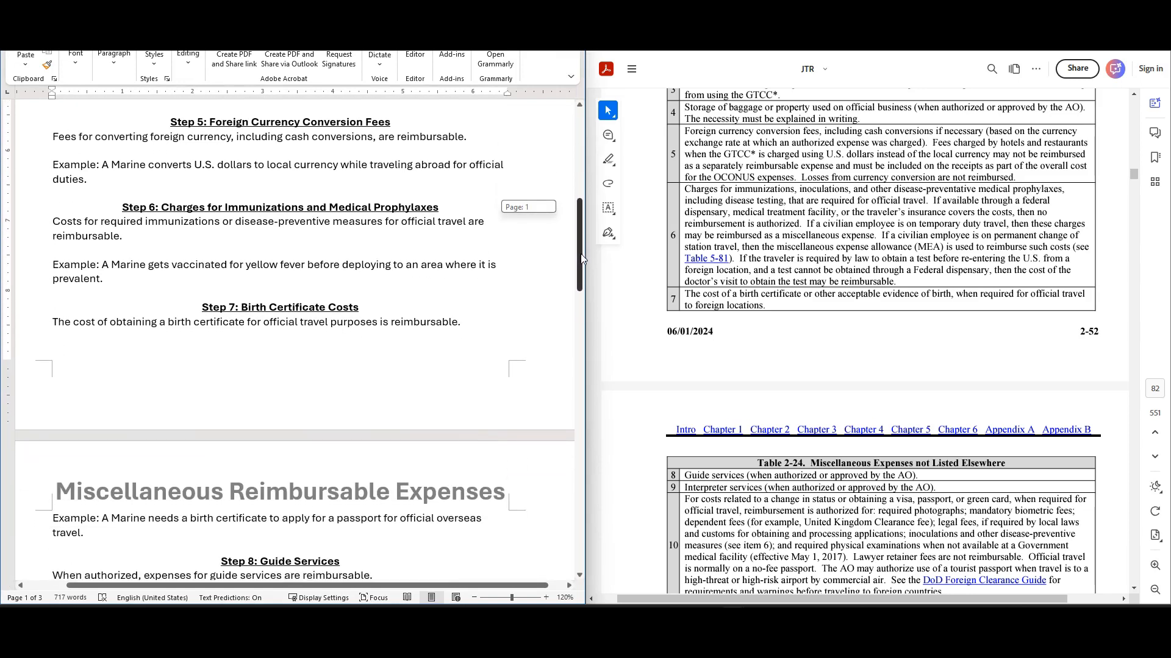
{"action": "scroll", "scroll_direction": "down", "scroll_amount": 3}
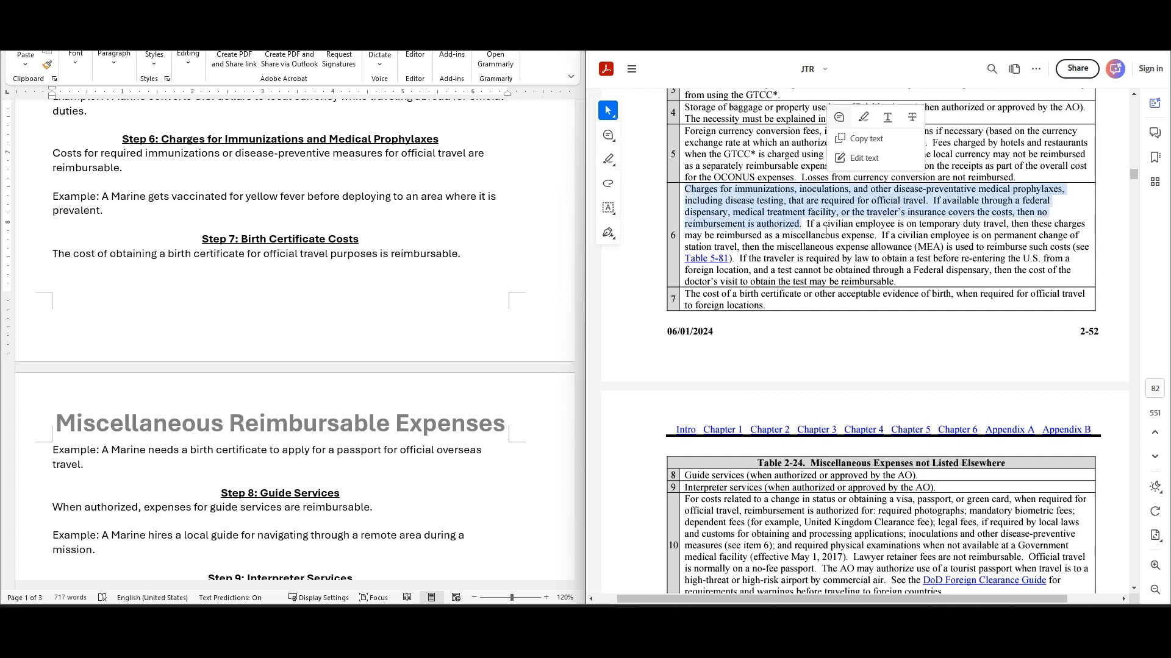
{"action": "left_click", "coordinate": [802, 227]}
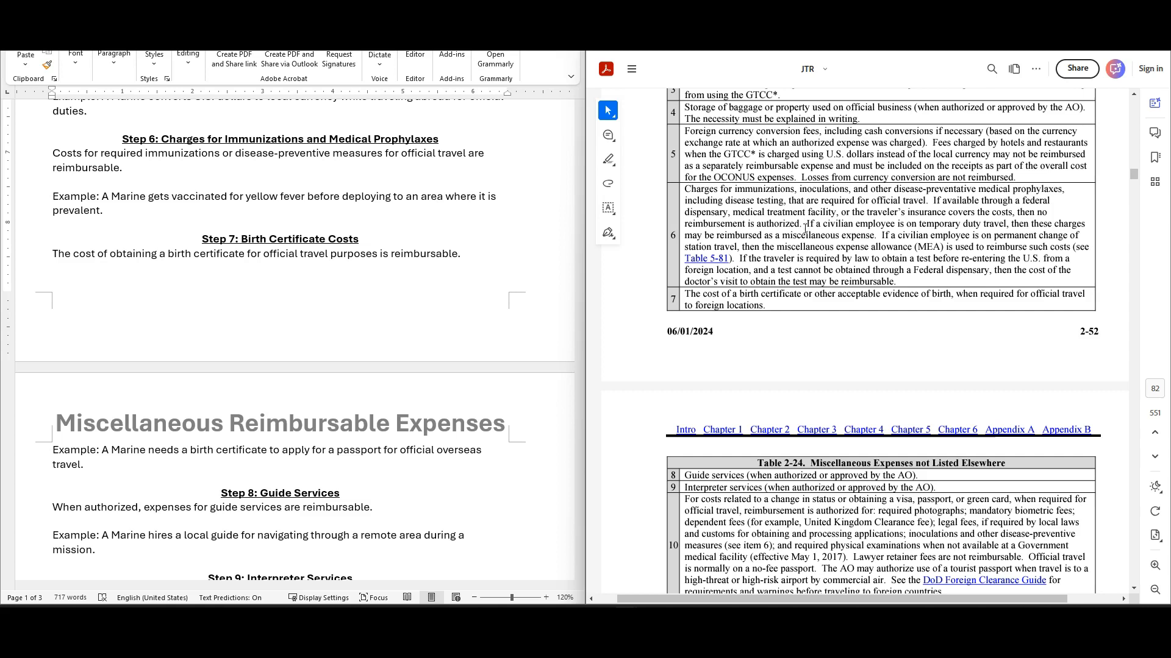
{"action": "mouse_move", "coordinate": [777, 345]}
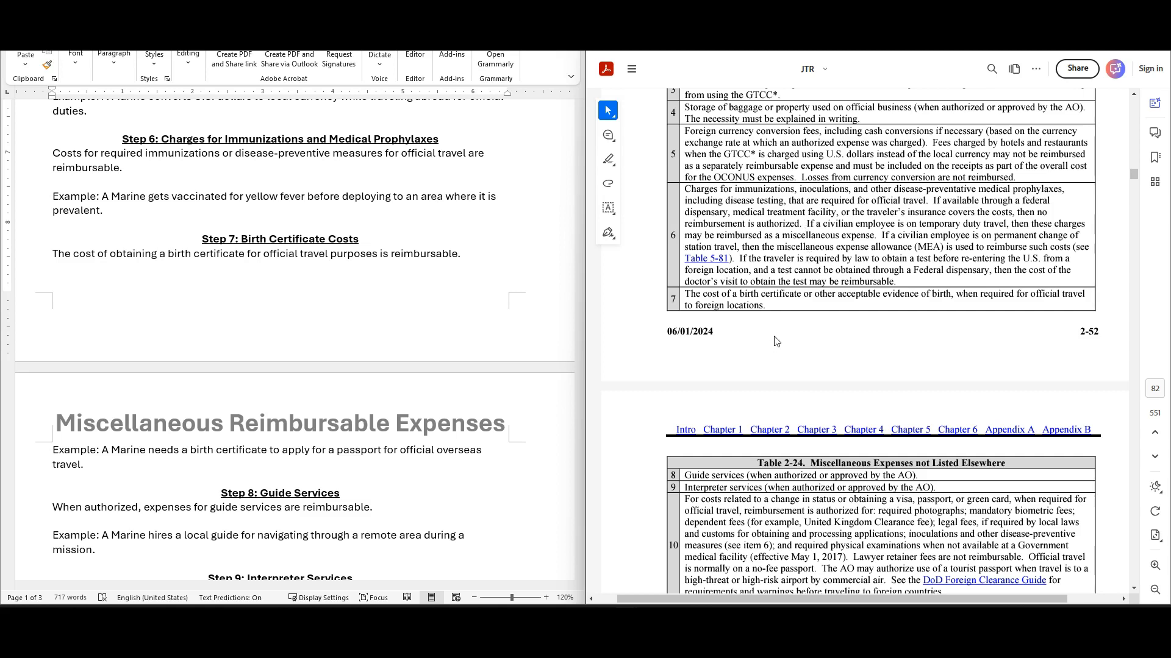
{"action": "mouse_move", "coordinate": [873, 232]}
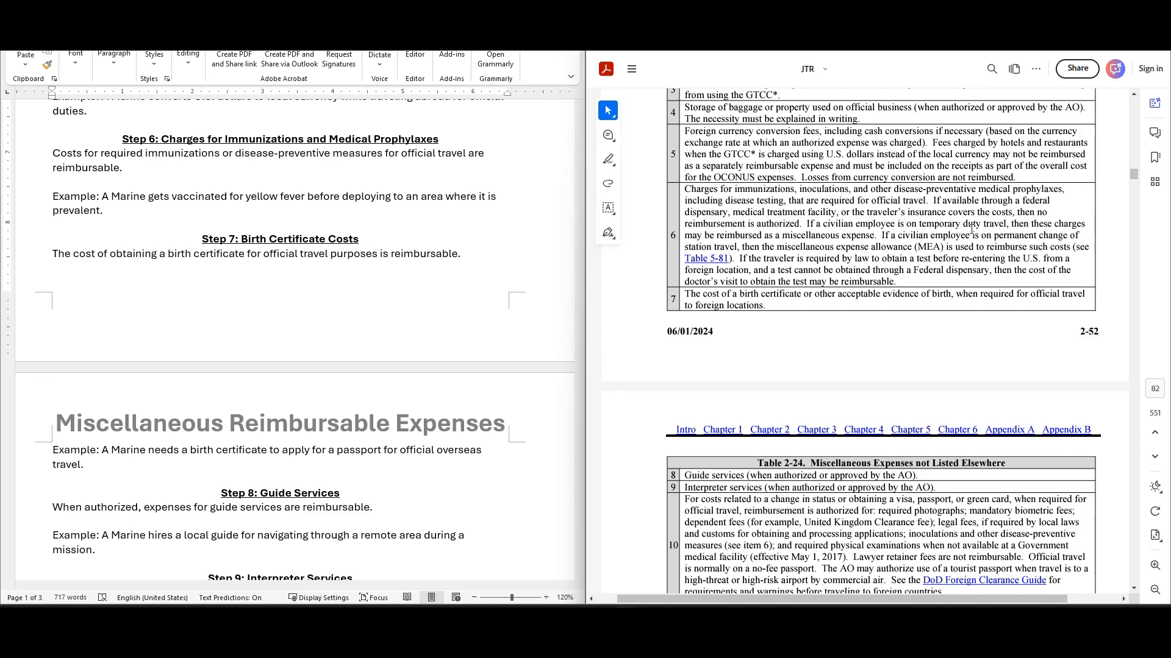
{"action": "mouse_move", "coordinate": [510, 292]}
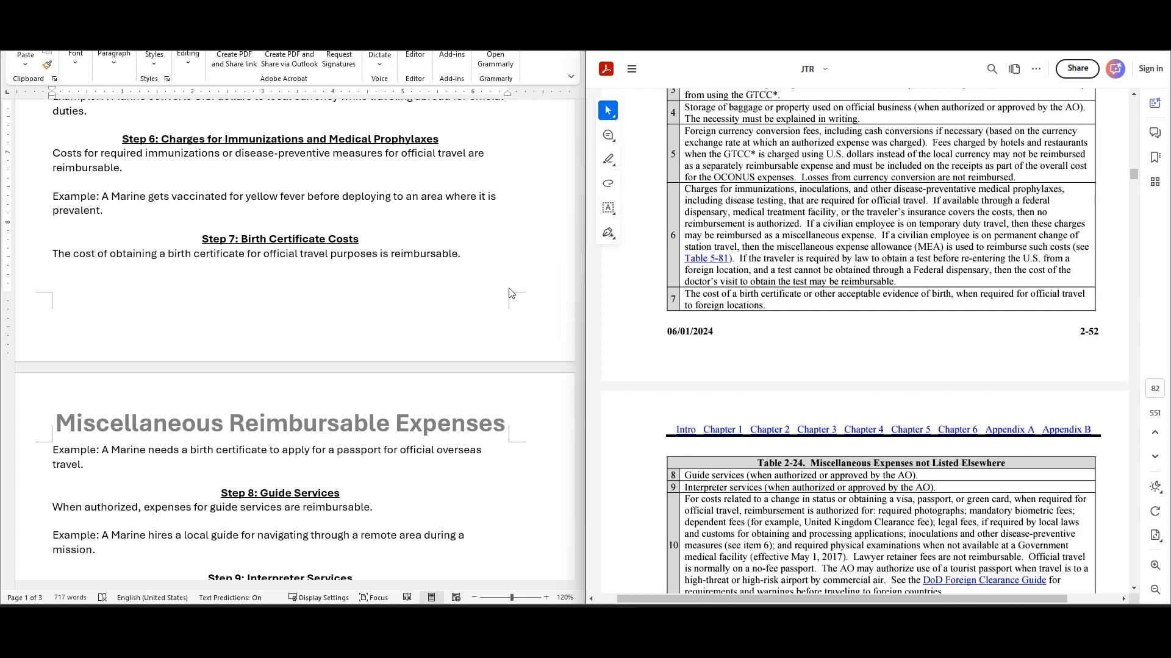
{"action": "mouse_move", "coordinate": [222, 217]}
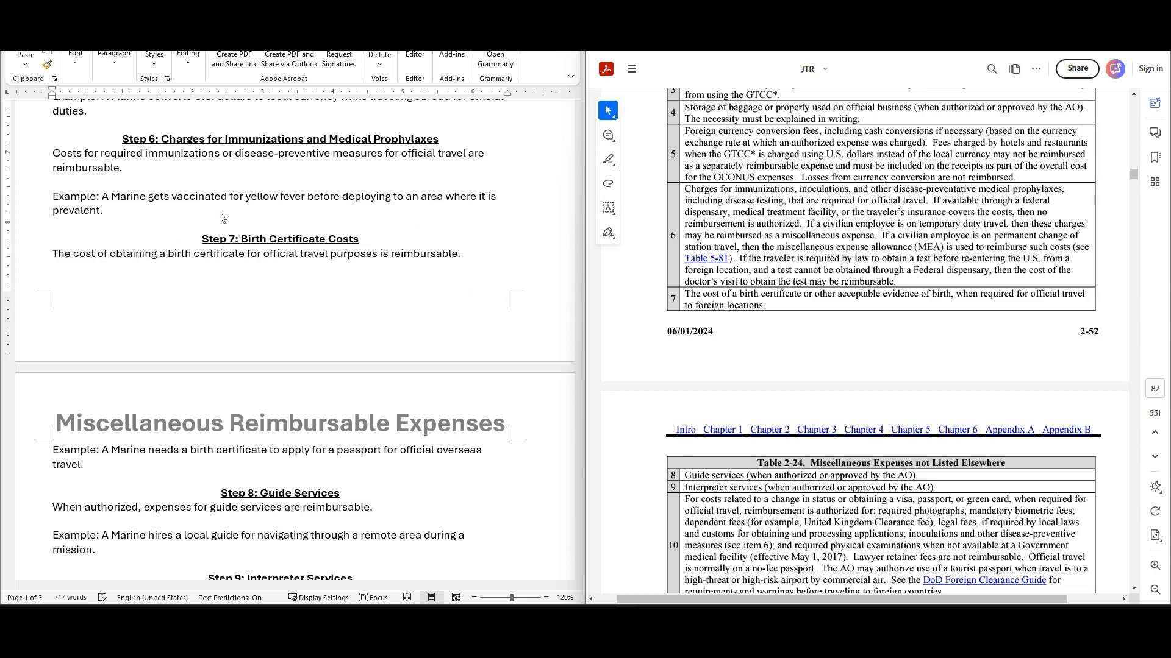
{"action": "mouse_move", "coordinate": [452, 212]}
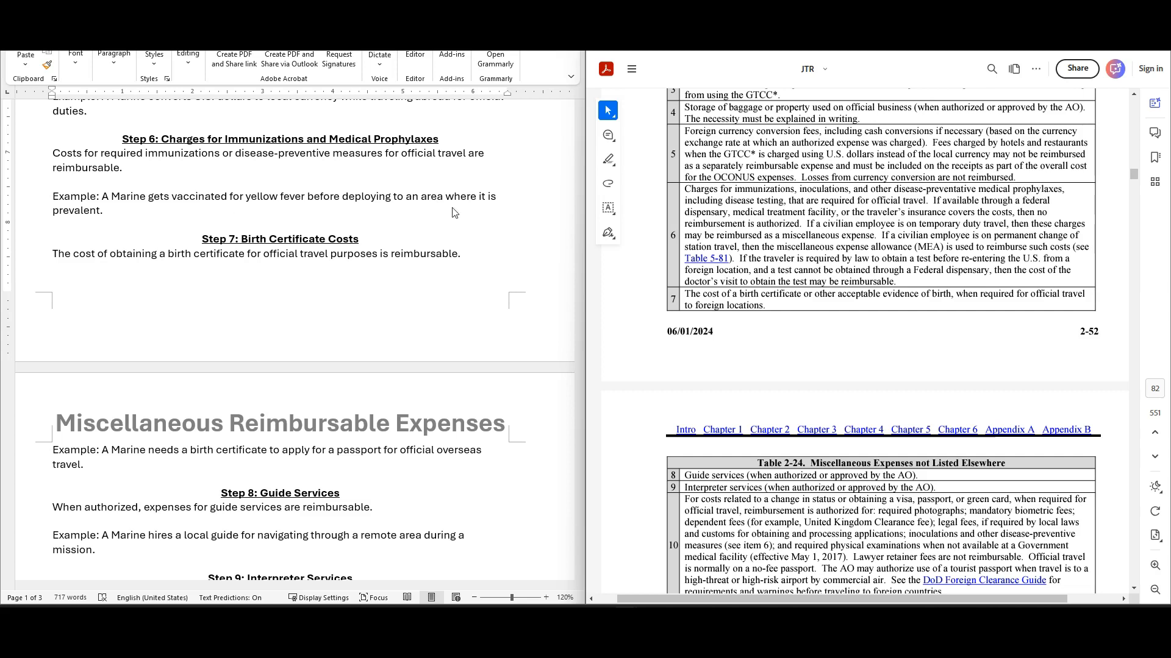
{"action": "mouse_move", "coordinate": [111, 214]}
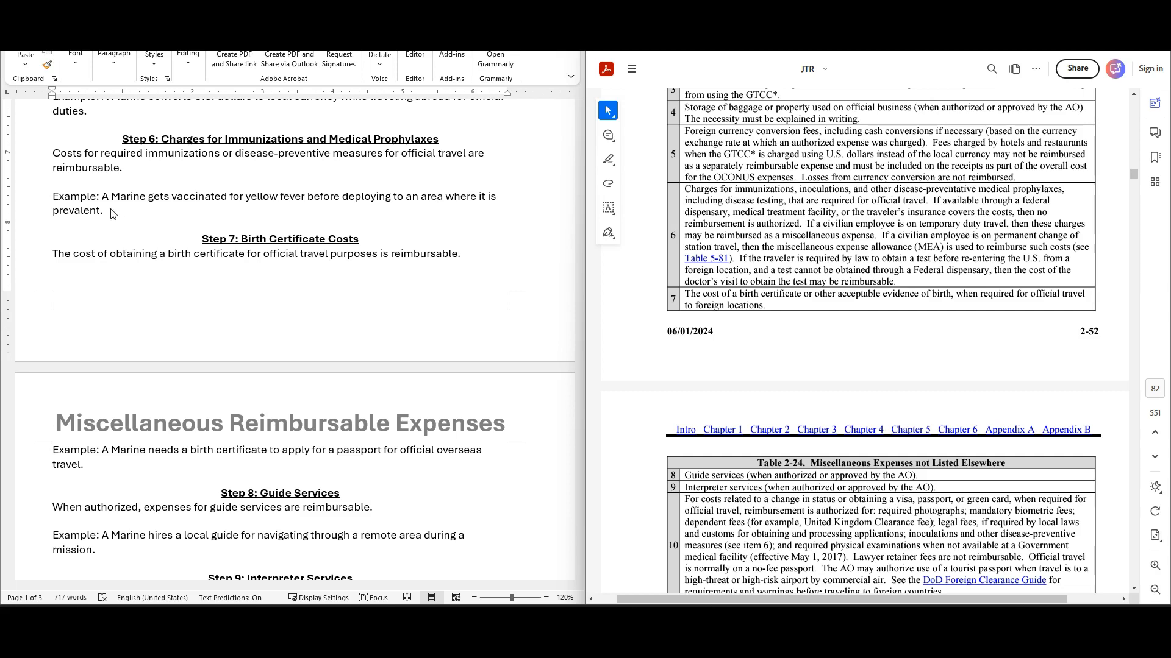
{"action": "mouse_move", "coordinate": [230, 224]}
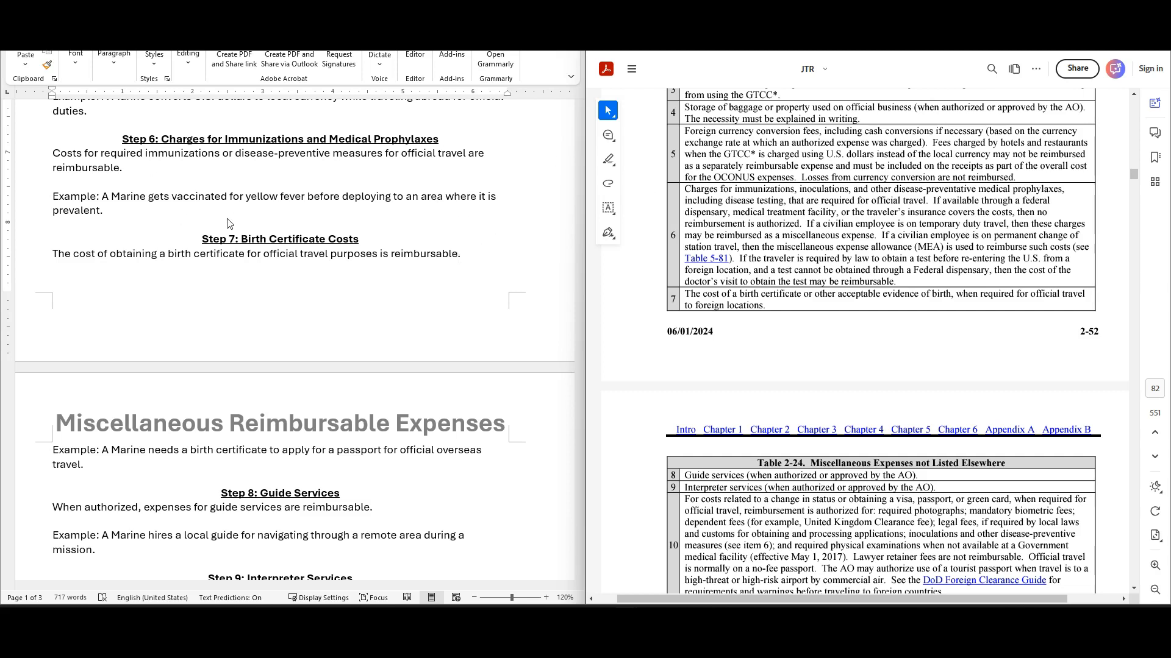
{"action": "mouse_move", "coordinate": [279, 232]}
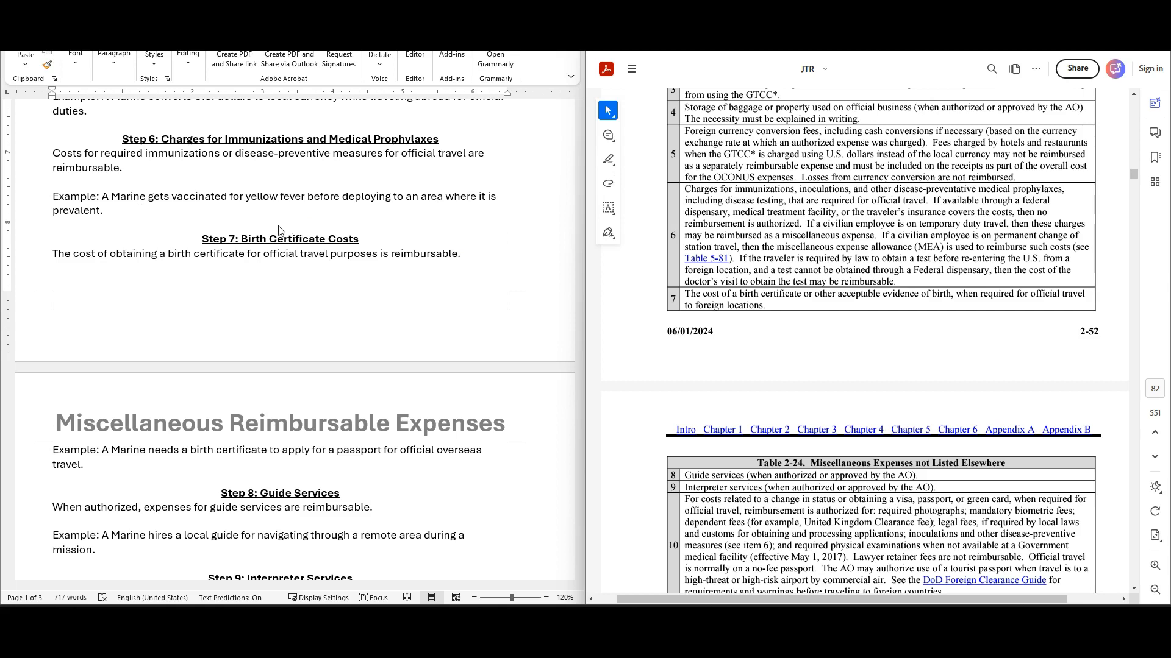
{"action": "mouse_move", "coordinate": [493, 257]}
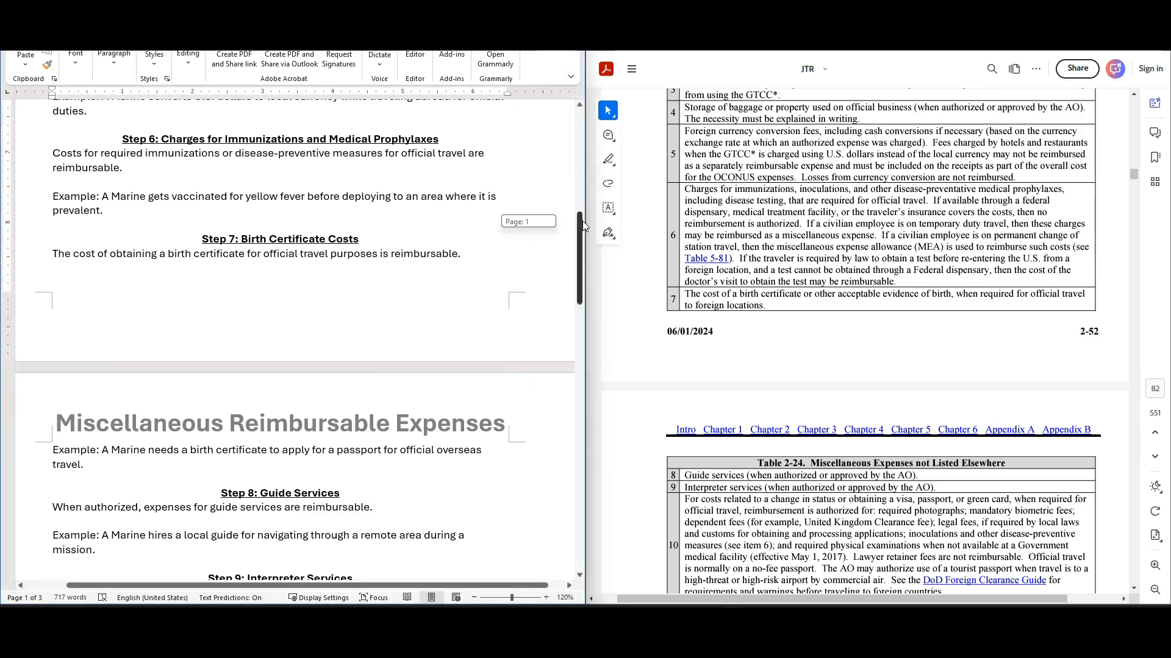
- Scroll the JTR PDF ahead past row 20 toward page 2-55, then back to Table 2-24 rows 6–12
{"action": "scroll", "scroll_direction": "down", "scroll_amount": 3}
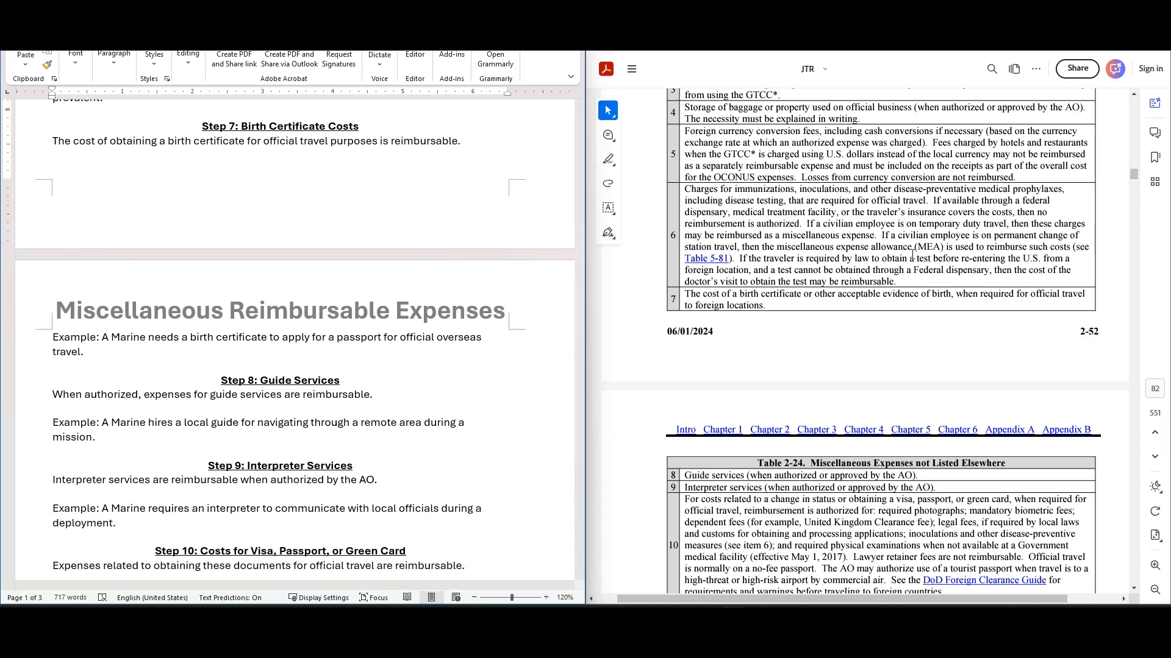
{"action": "scroll", "scroll_direction": "down", "scroll_amount": 3}
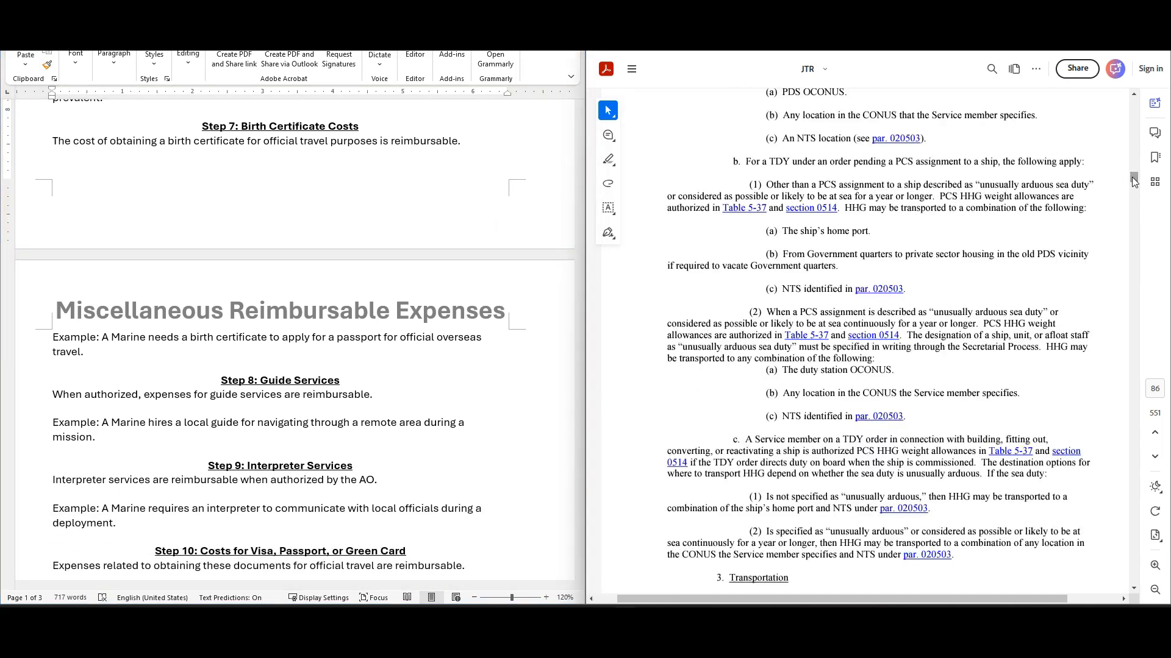
{"action": "scroll", "scroll_direction": "up", "scroll_amount": 3}
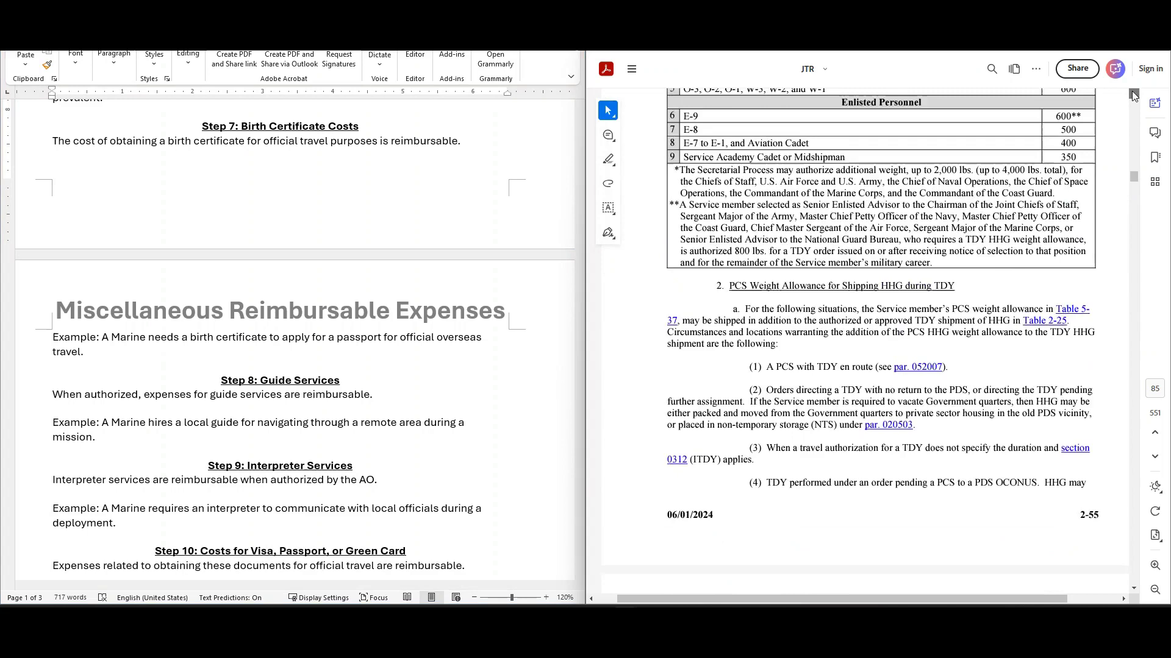
{"action": "scroll", "scroll_direction": "down", "scroll_amount": 3}
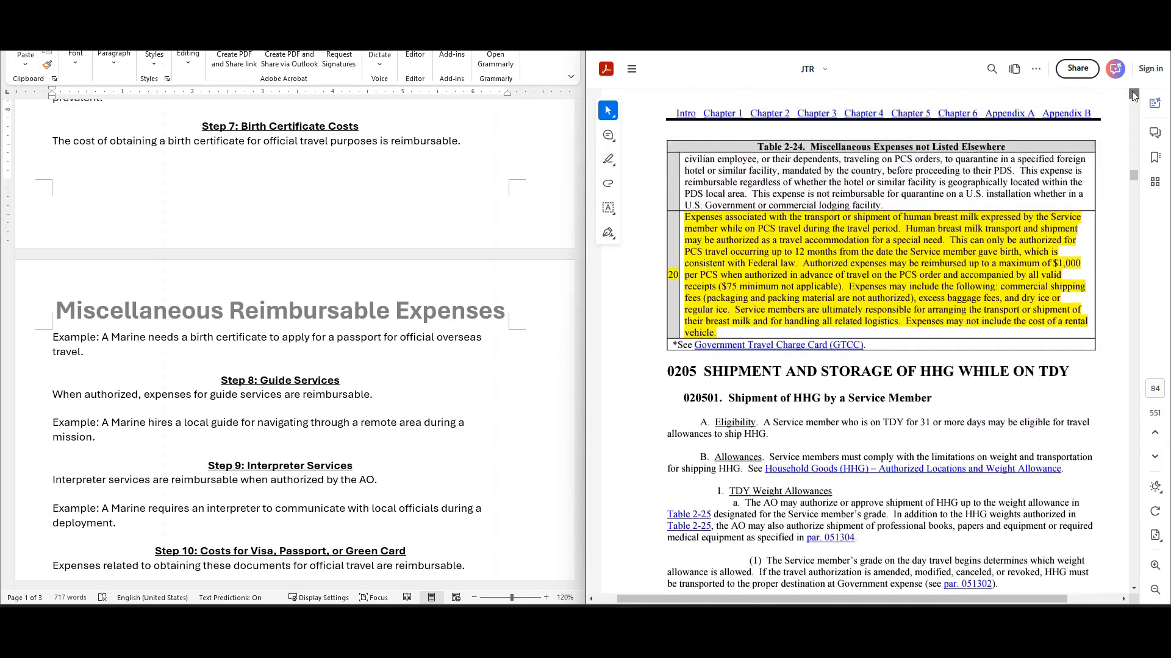
{"action": "scroll", "scroll_direction": "down", "scroll_amount": 3}
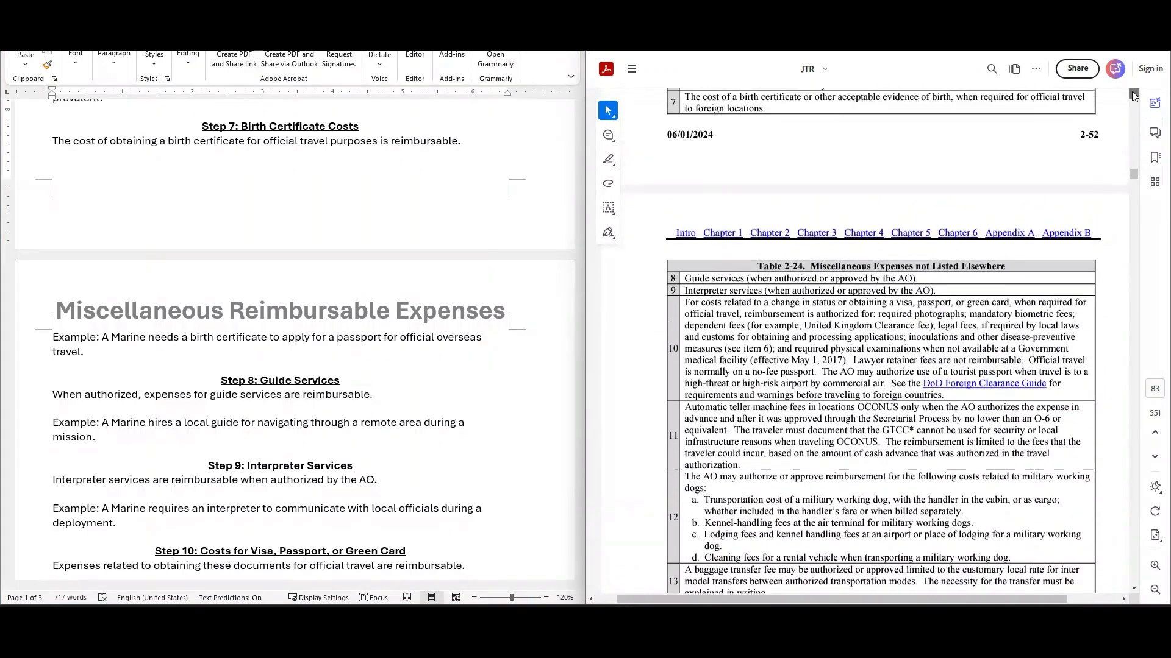
{"action": "scroll", "scroll_direction": "up", "scroll_amount": 3}
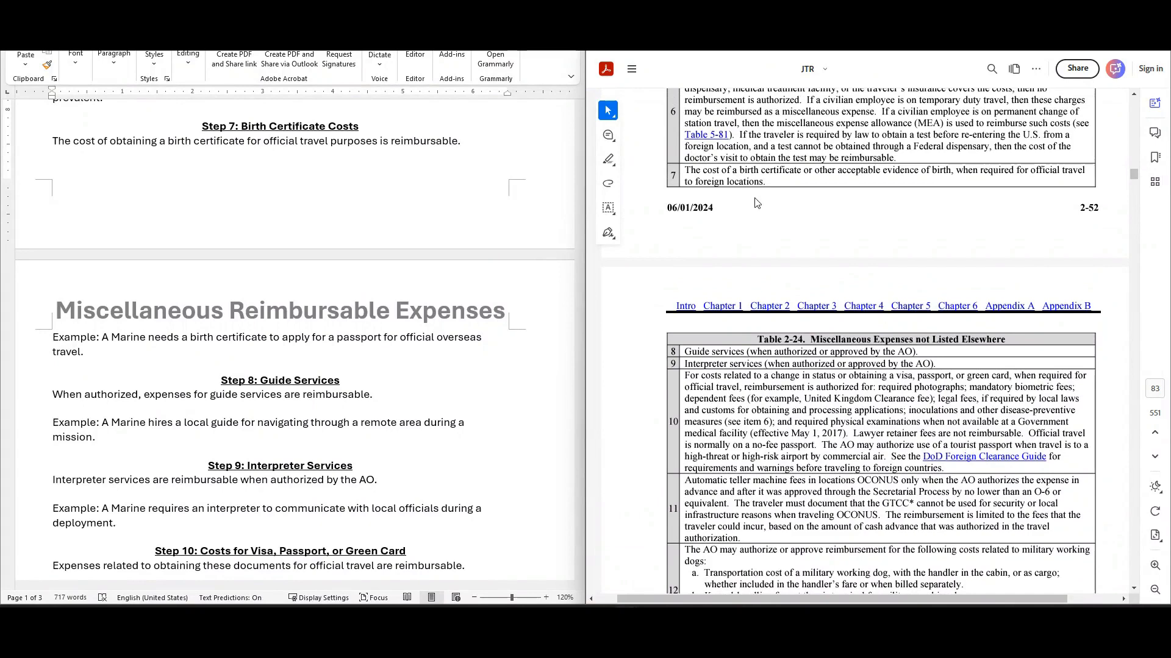
{"action": "mouse_move", "coordinate": [833, 192]}
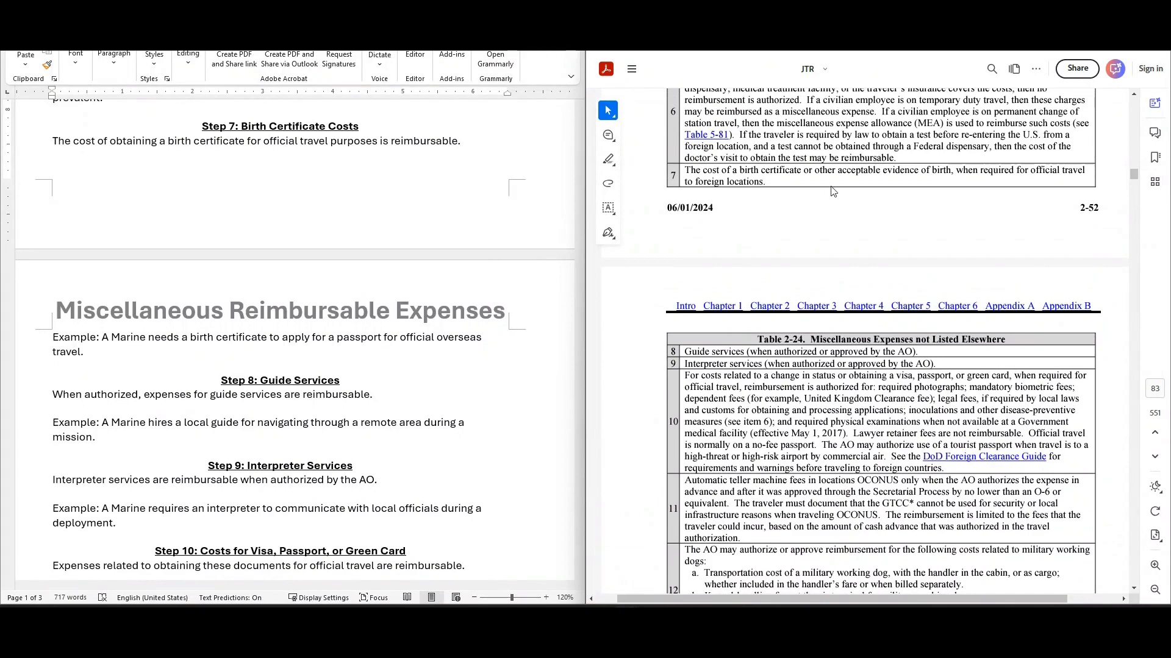
{"action": "mouse_move", "coordinate": [1033, 183]}
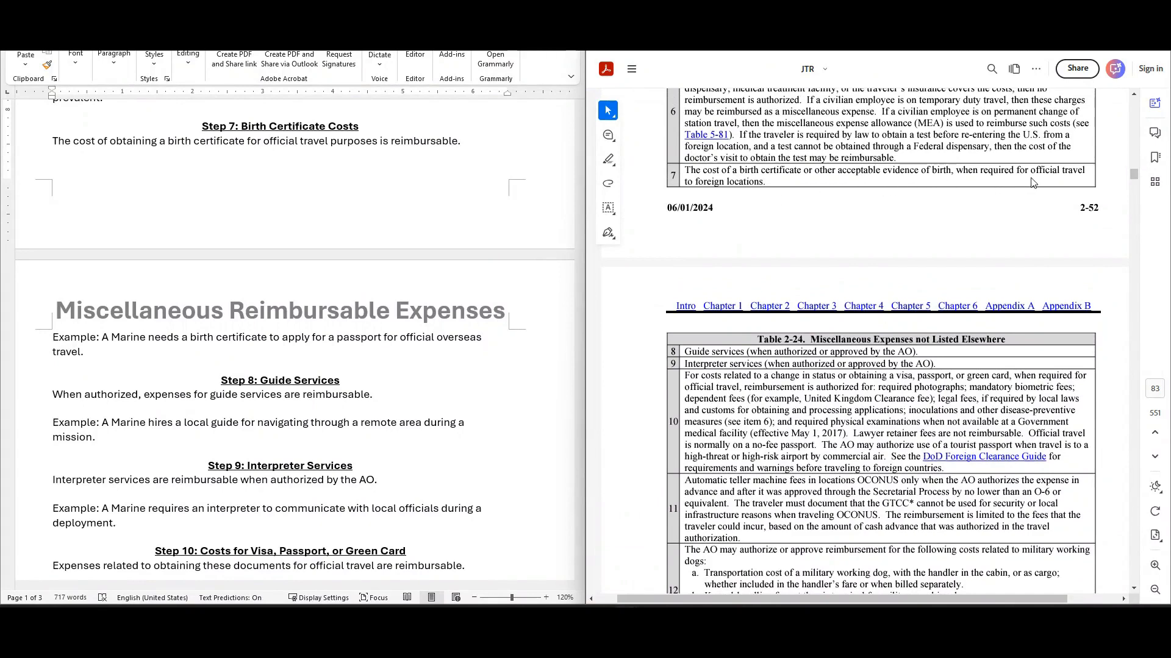
{"action": "mouse_move", "coordinate": [744, 194]}
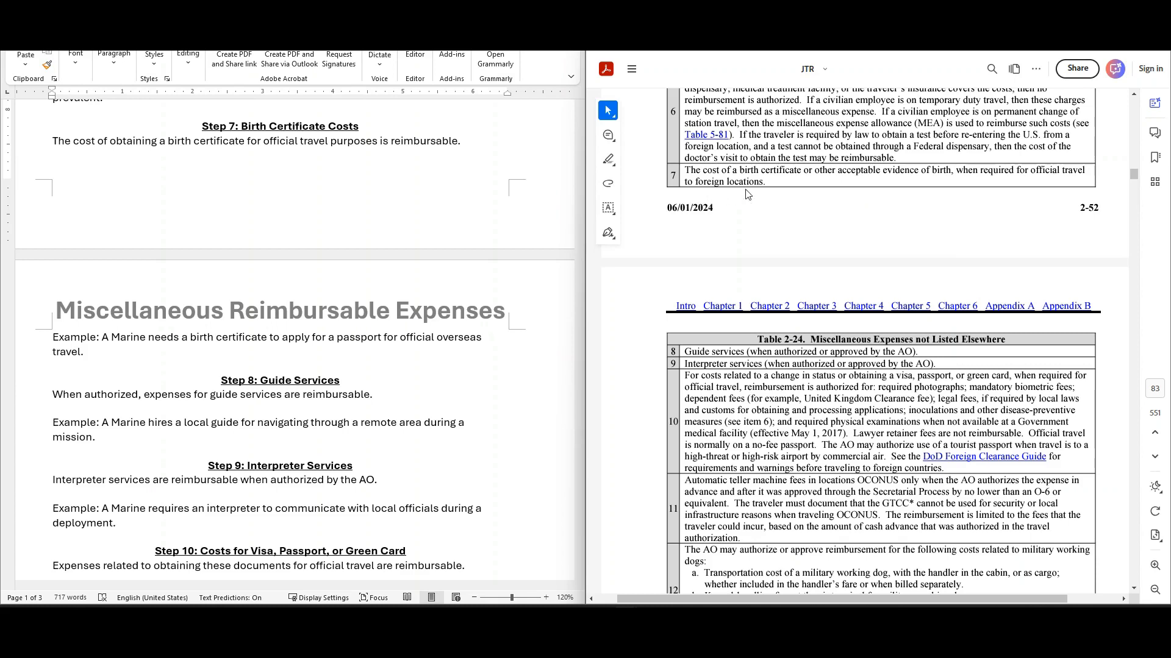
{"action": "mouse_move", "coordinate": [464, 225]}
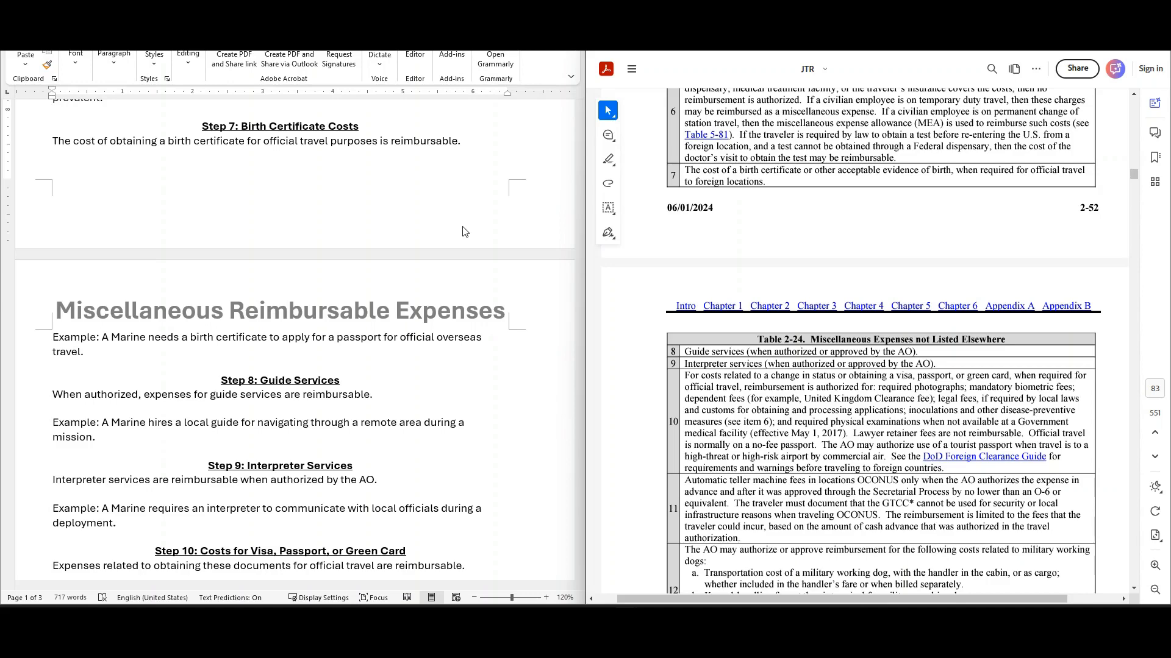
{"action": "mouse_move", "coordinate": [277, 362]}
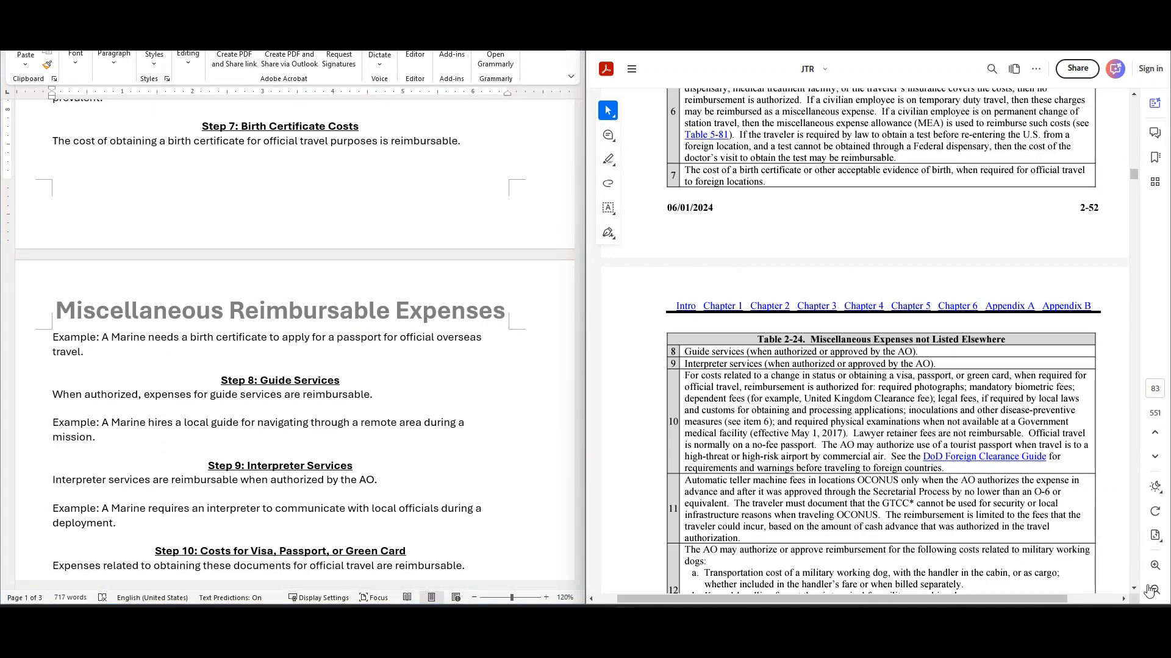
- Scroll so Table 2-24 rows 8–18 fill the Acrobat pane beside Word's Steps 8–13
{"action": "scroll", "scroll_direction": "down", "scroll_amount": 3}
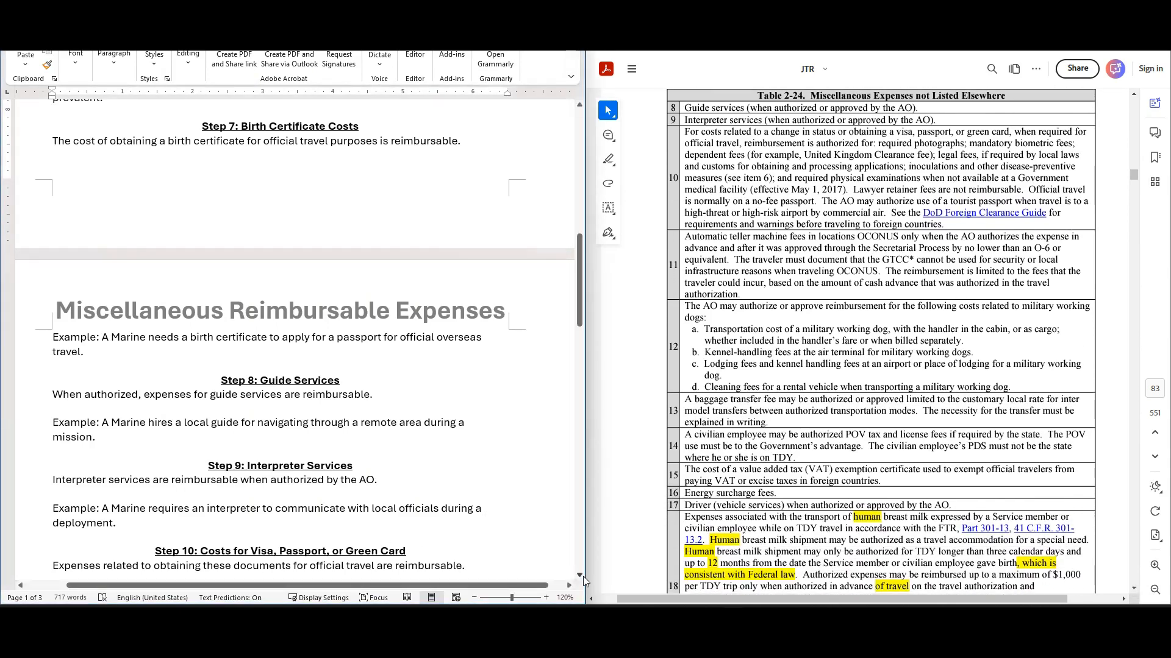
{"action": "scroll", "scroll_direction": "down", "scroll_amount": 3}
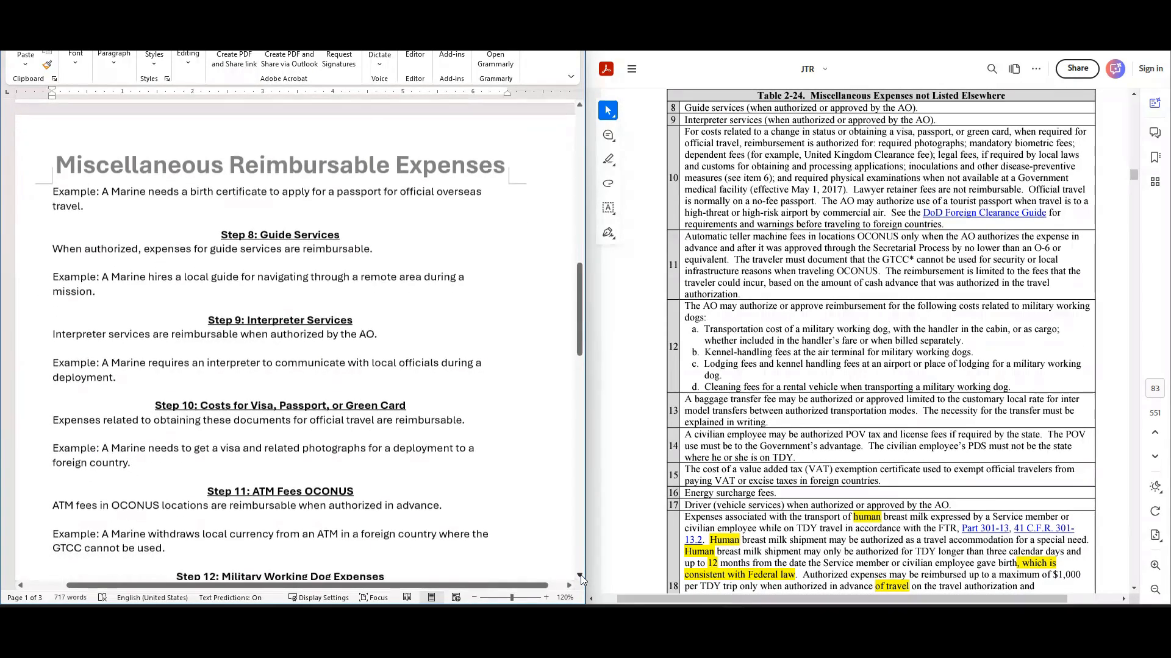
{"action": "scroll", "scroll_direction": "down", "scroll_amount": 3}
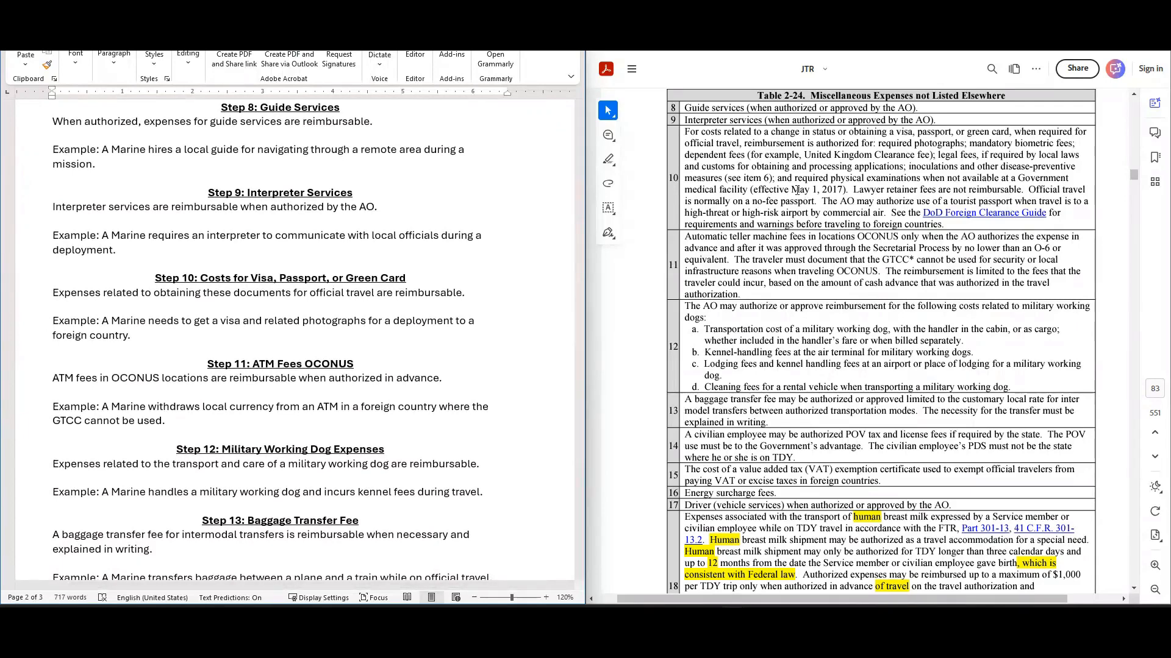
{"action": "mouse_move", "coordinate": [741, 119]}
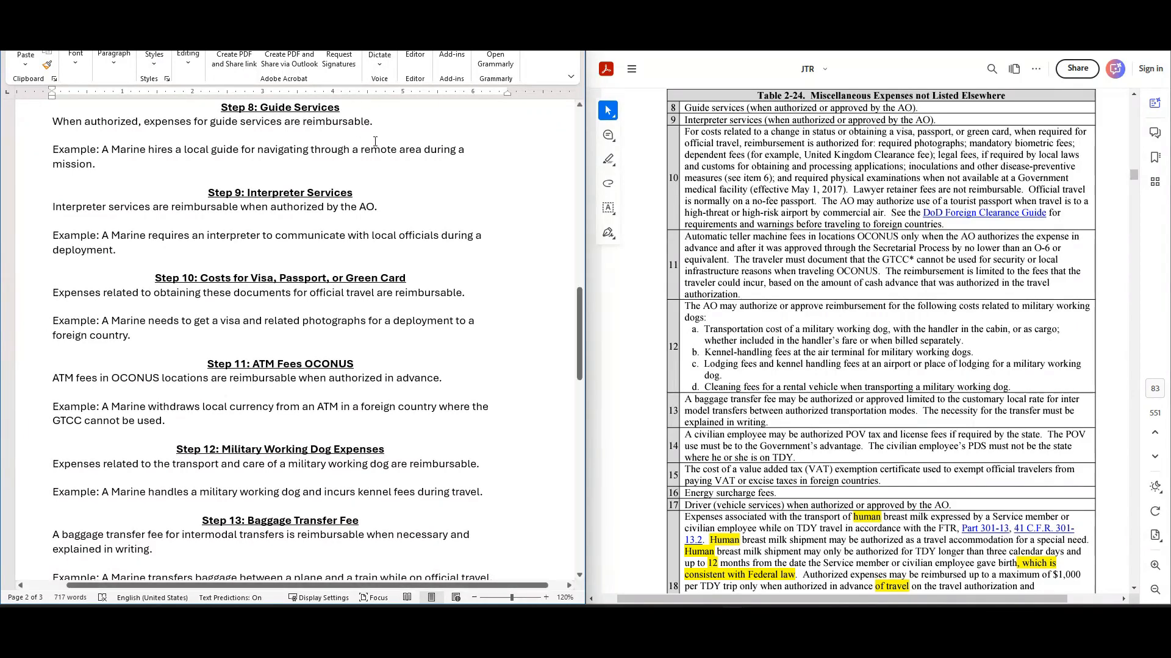
{"action": "mouse_move", "coordinate": [408, 154]}
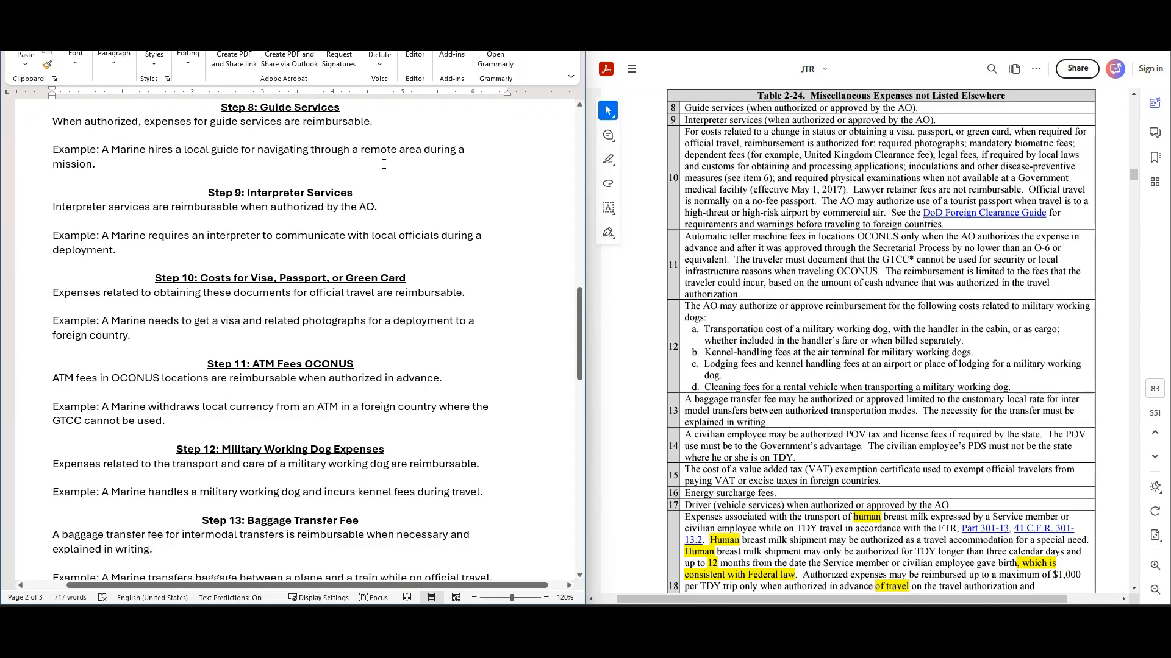
{"action": "mouse_move", "coordinate": [385, 182]}
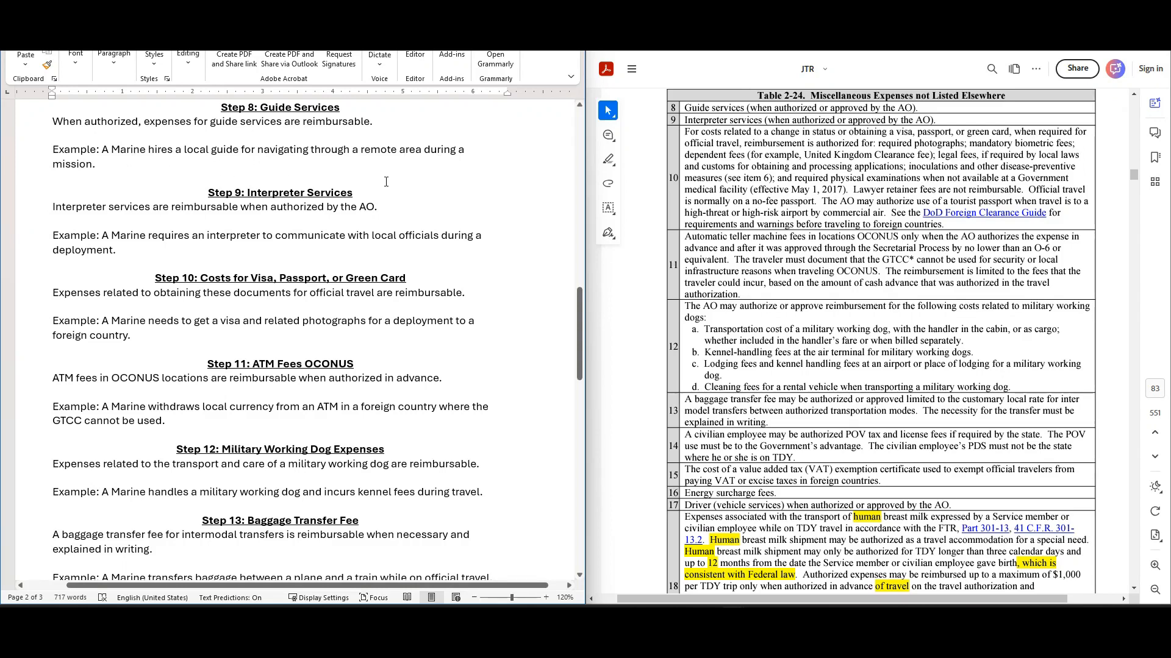
{"action": "mouse_move", "coordinate": [199, 200]}
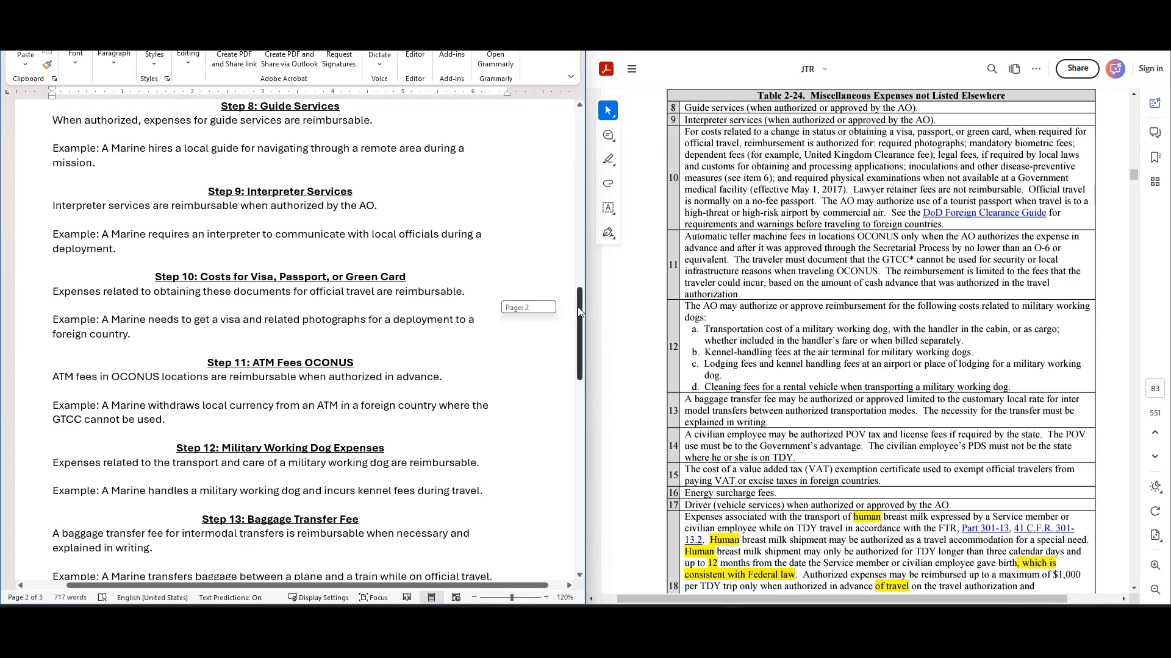
- Scroll the Word summary down to Steps 11–14 while Acrobat stays on rows 8–18
{"action": "scroll", "scroll_direction": "down", "scroll_amount": 3}
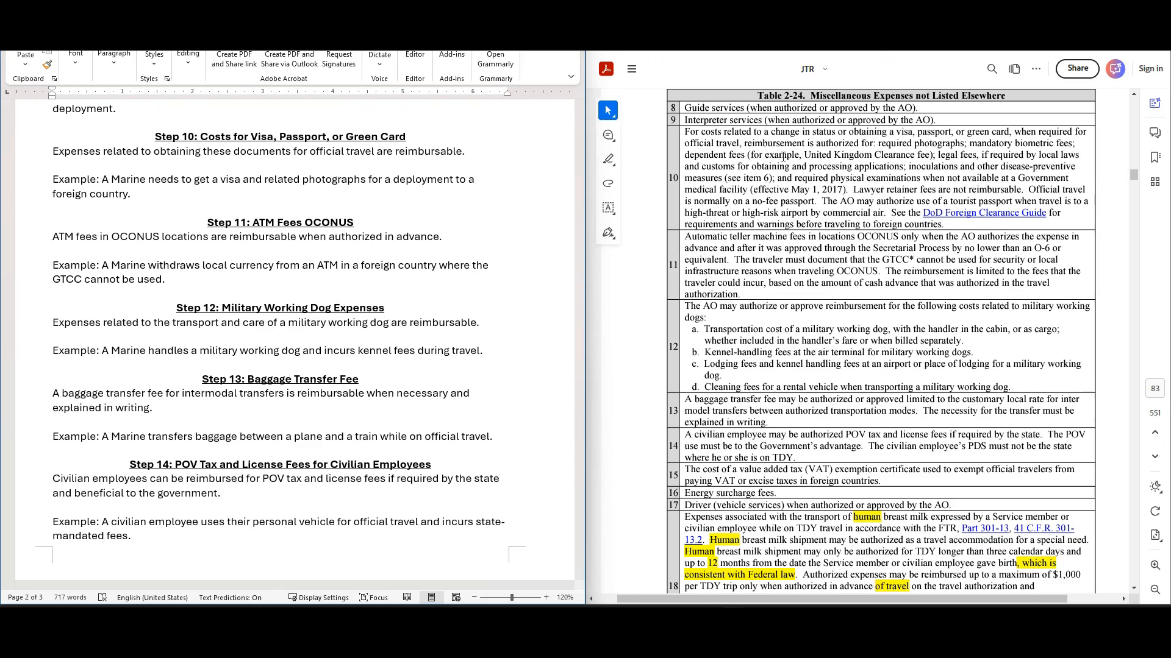
{"action": "mouse_move", "coordinate": [806, 141]}
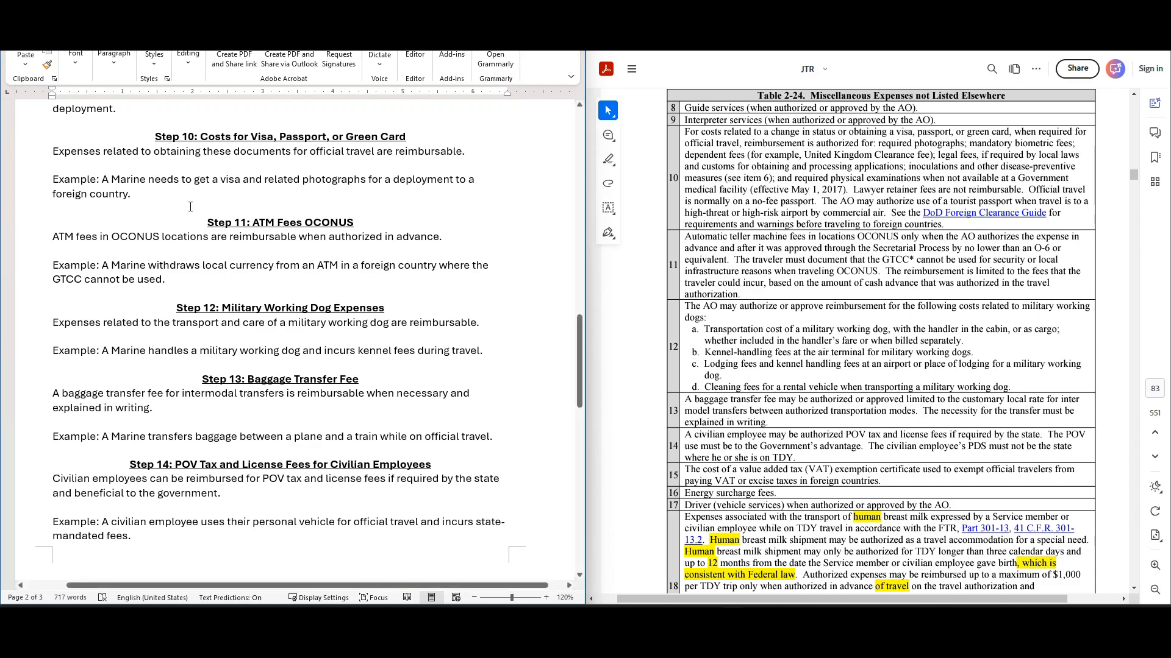
{"action": "mouse_move", "coordinate": [265, 195]}
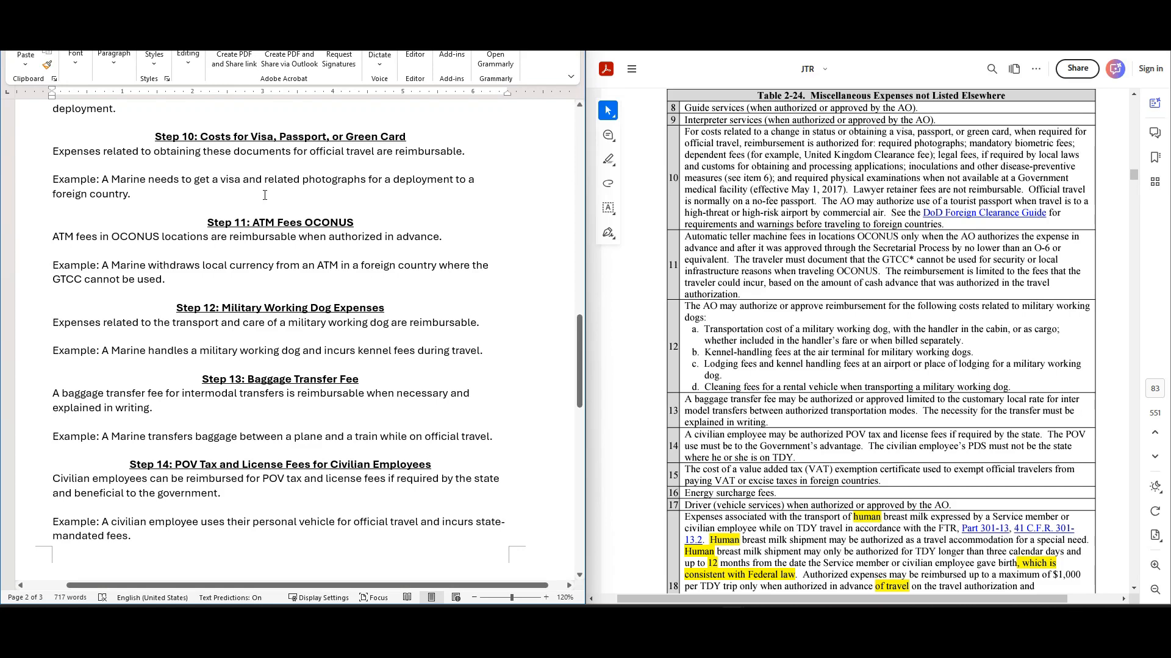
{"action": "mouse_move", "coordinate": [148, 197]}
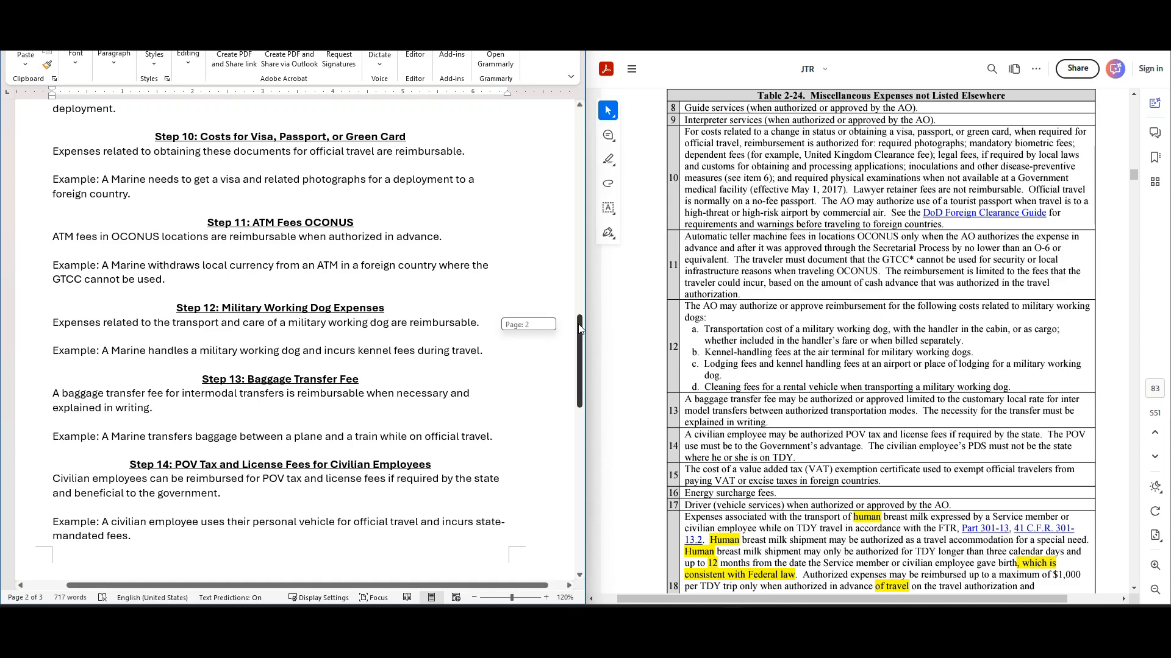
{"action": "scroll", "scroll_direction": "down", "scroll_amount": 3}
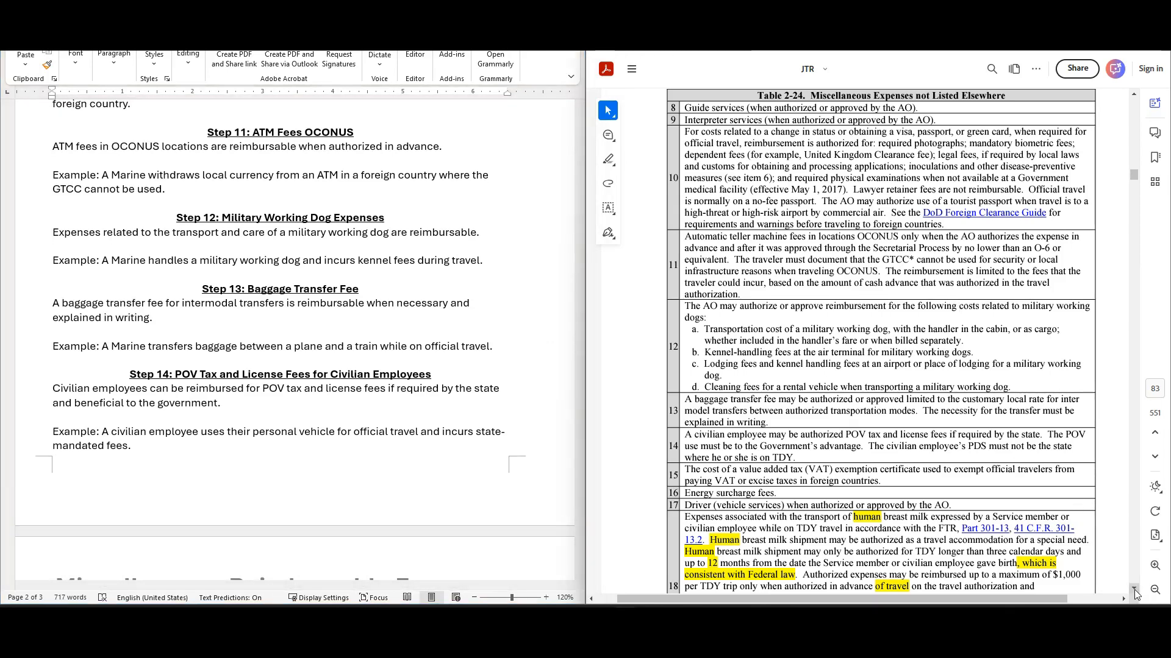
{"action": "scroll", "scroll_direction": "down", "scroll_amount": 3}
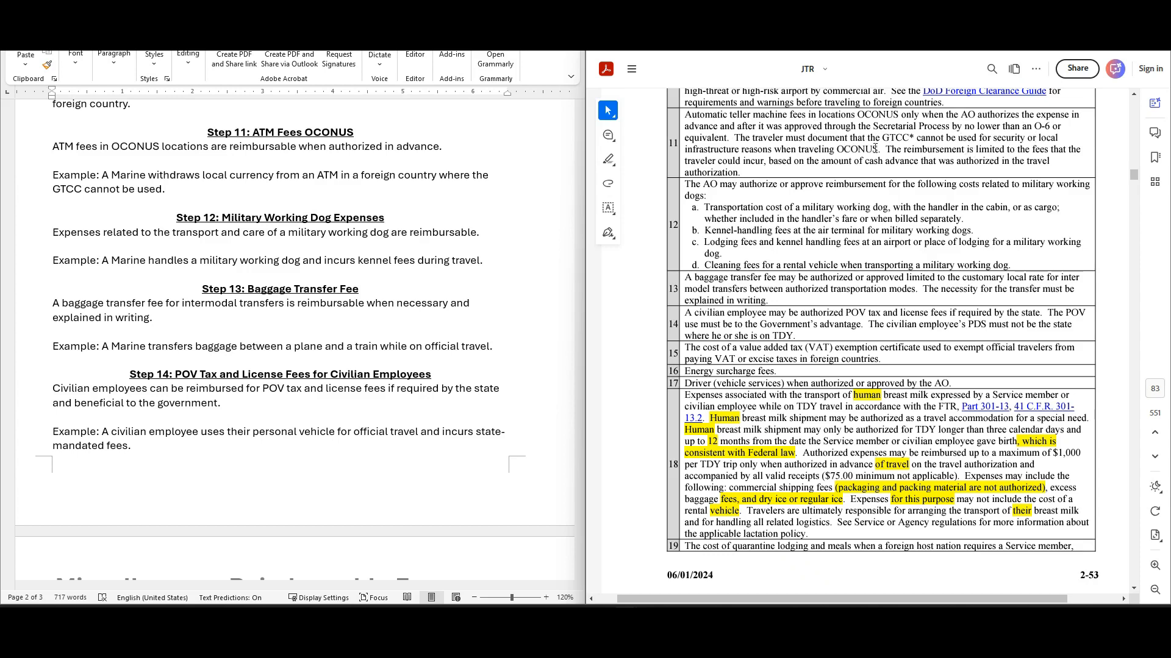
{"action": "mouse_move", "coordinate": [740, 148]}
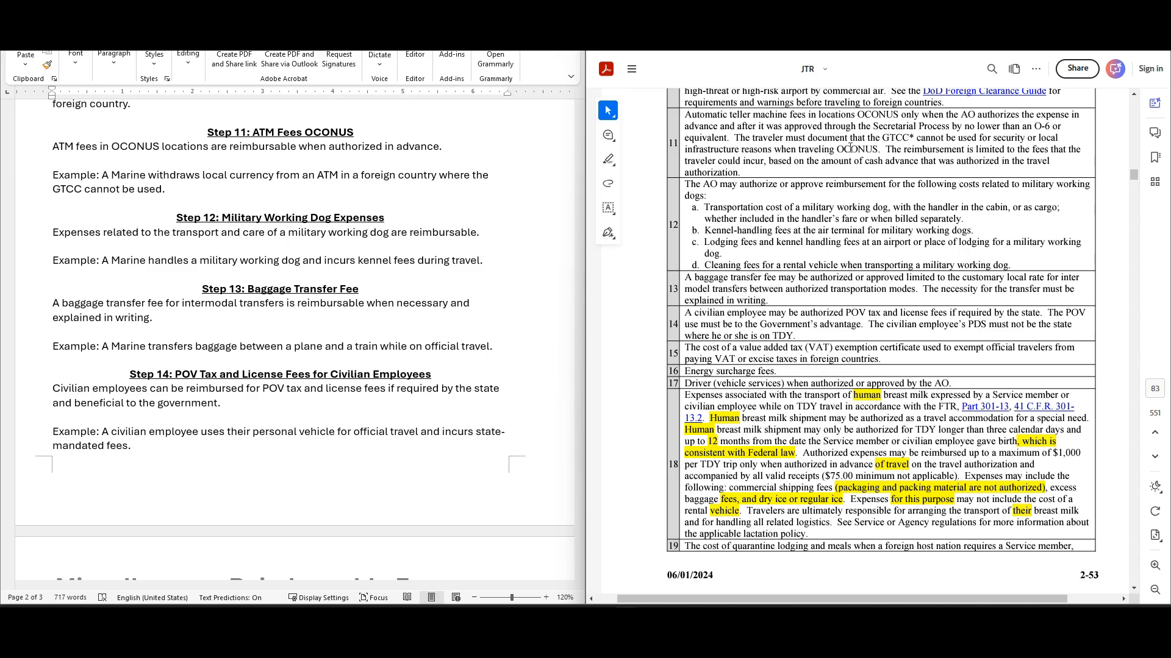
{"action": "mouse_move", "coordinate": [967, 146]}
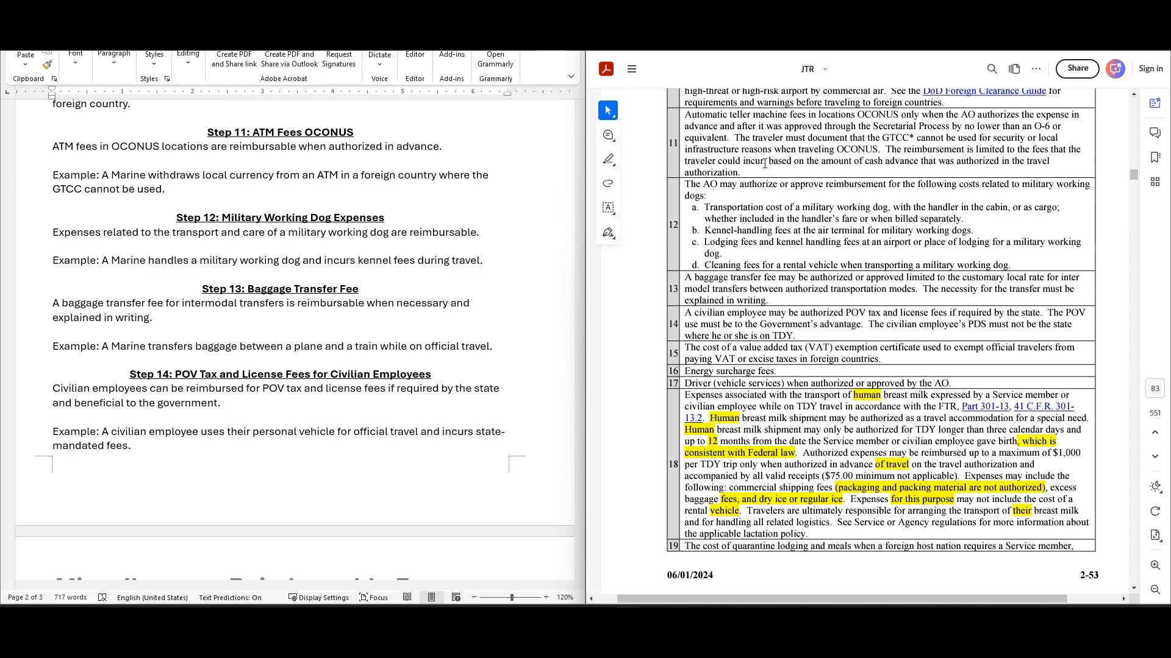
{"action": "mouse_move", "coordinate": [859, 157]}
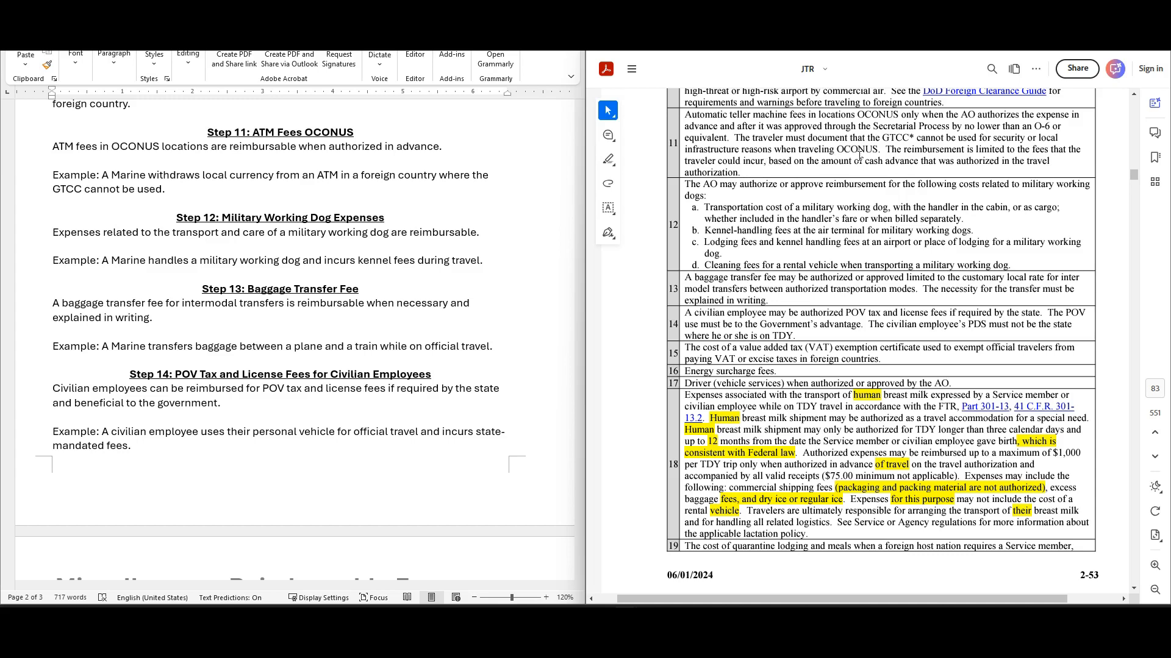
{"action": "mouse_move", "coordinate": [980, 165]}
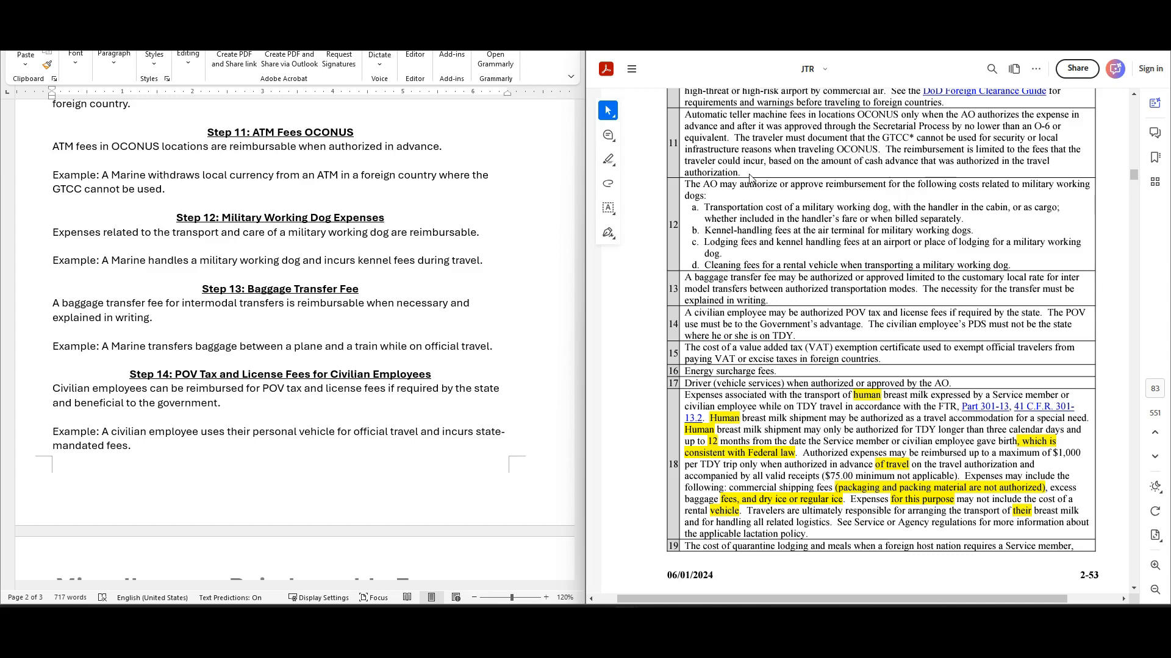
{"action": "mouse_move", "coordinate": [758, 181]}
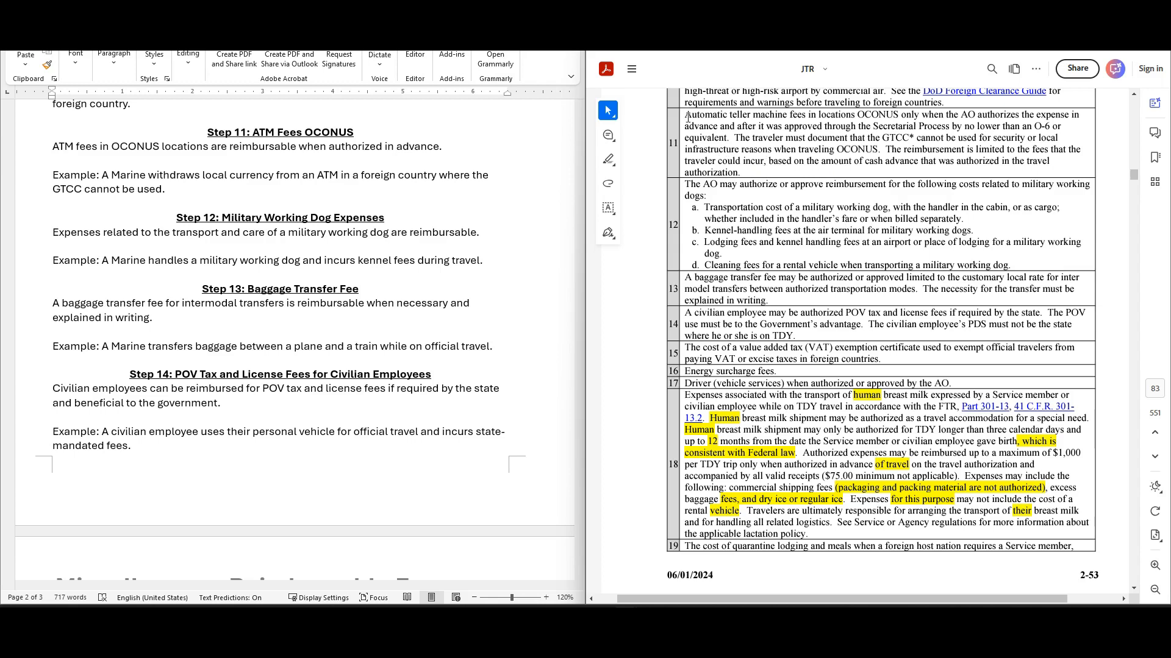
{"action": "mouse_move", "coordinate": [304, 194]}
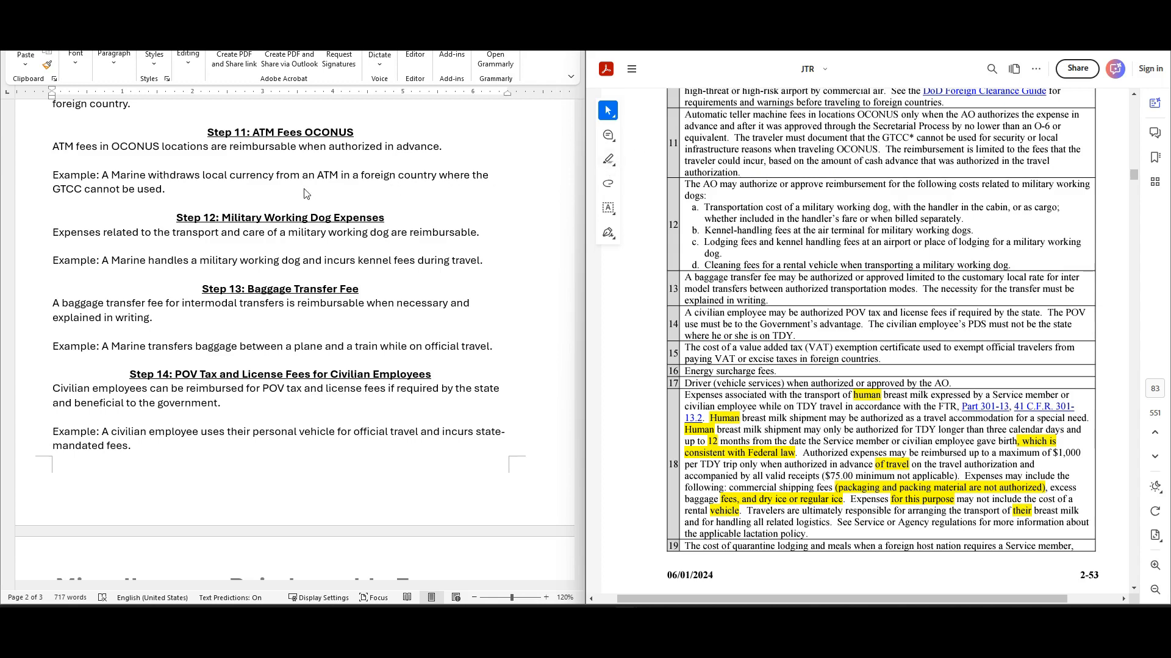
{"action": "mouse_move", "coordinate": [267, 189]}
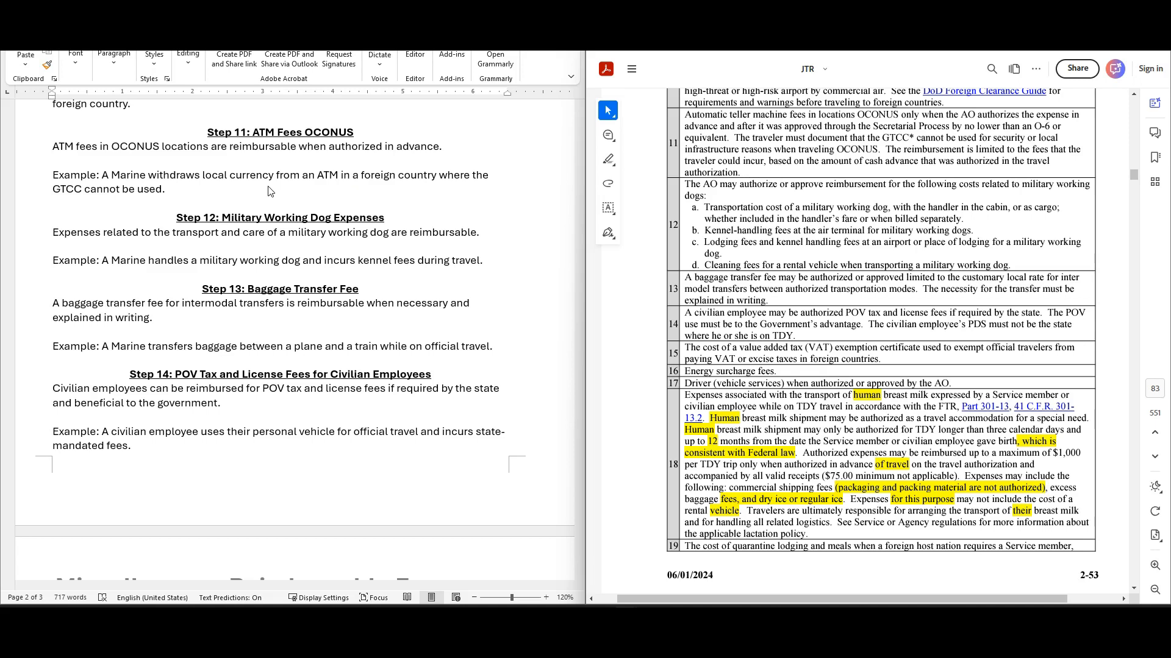
{"action": "mouse_move", "coordinate": [893, 146]}
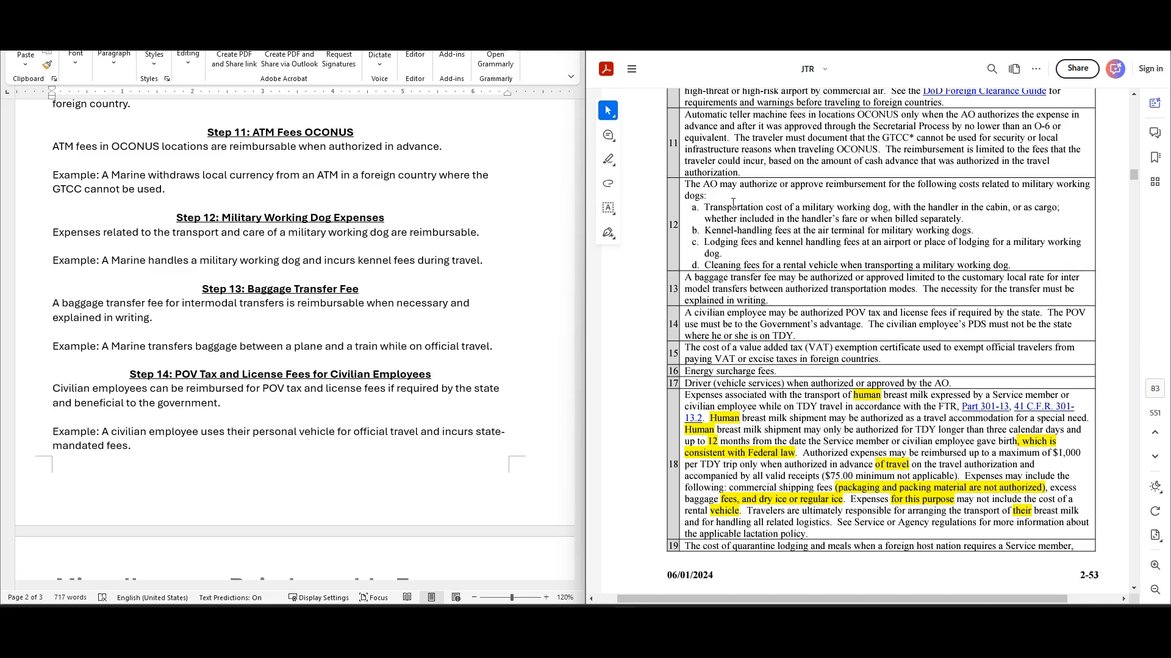
{"action": "mouse_move", "coordinate": [873, 228]}
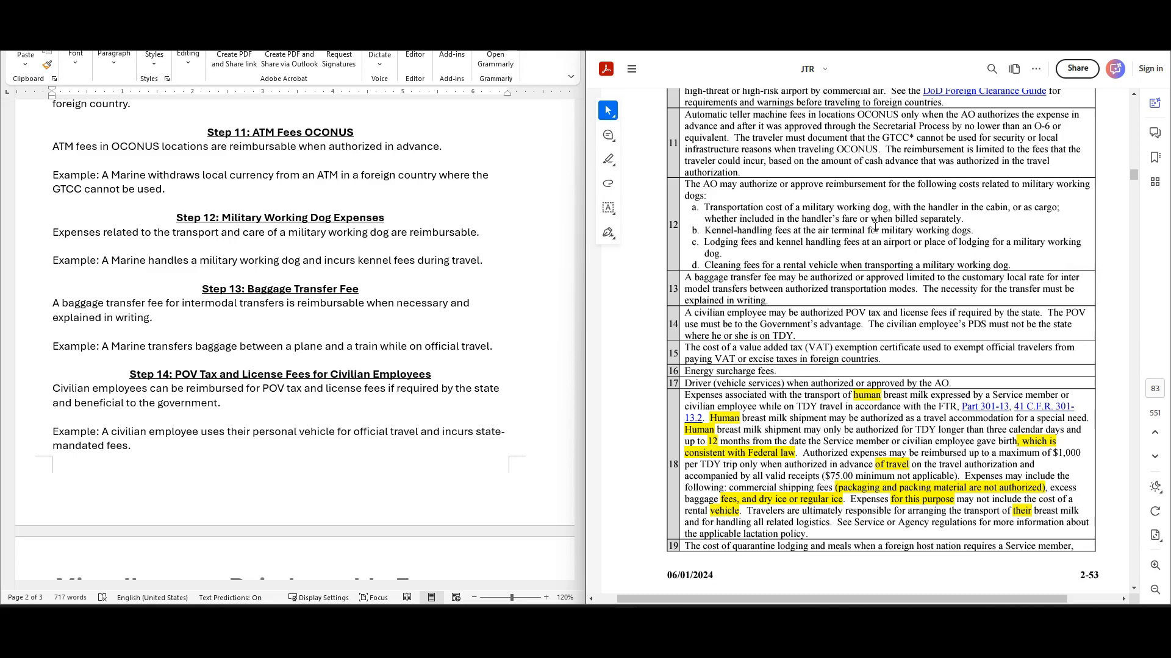
{"action": "mouse_move", "coordinate": [1003, 219]}
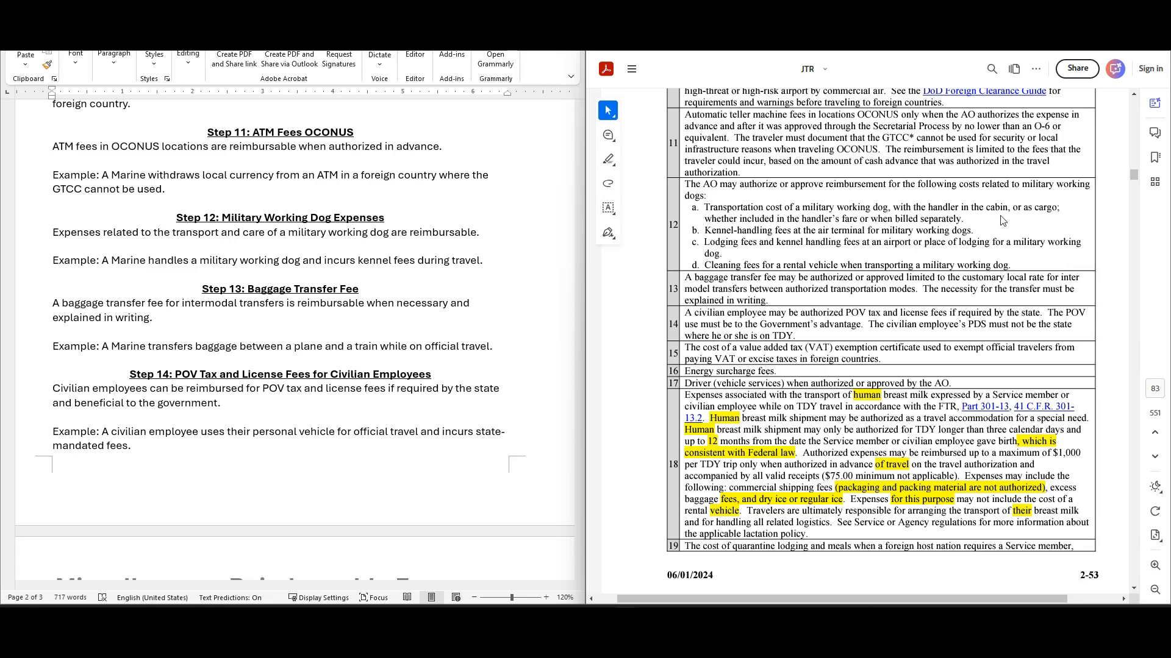
{"action": "mouse_move", "coordinate": [784, 239]}
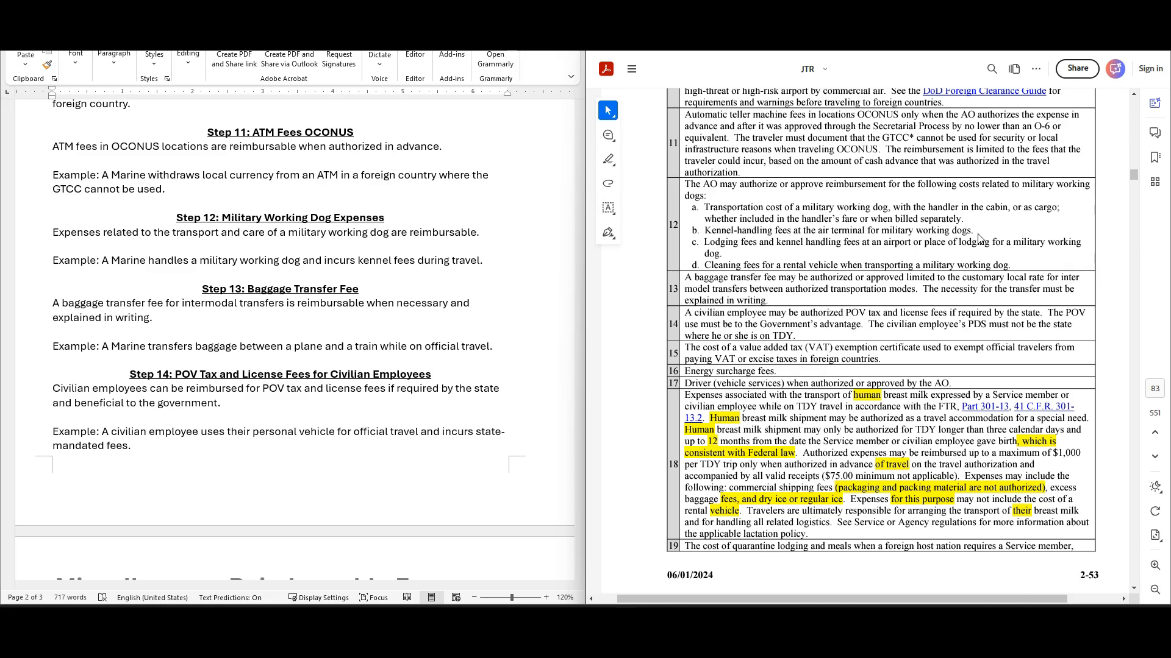
{"action": "mouse_move", "coordinate": [787, 262]}
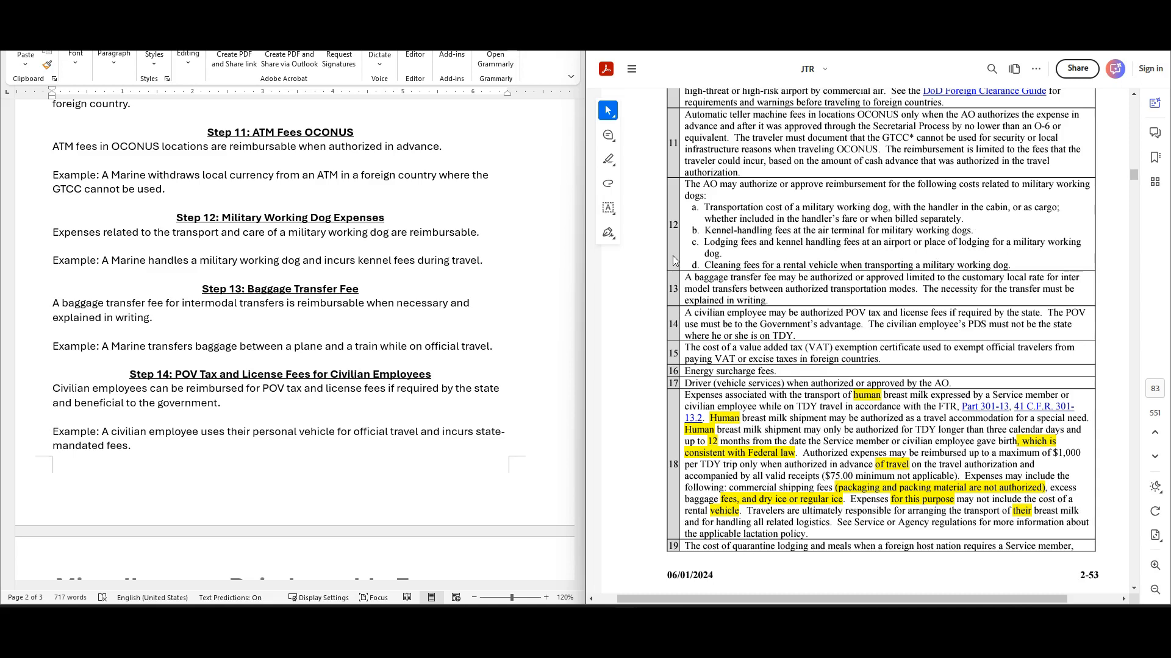
{"action": "mouse_move", "coordinate": [809, 281]}
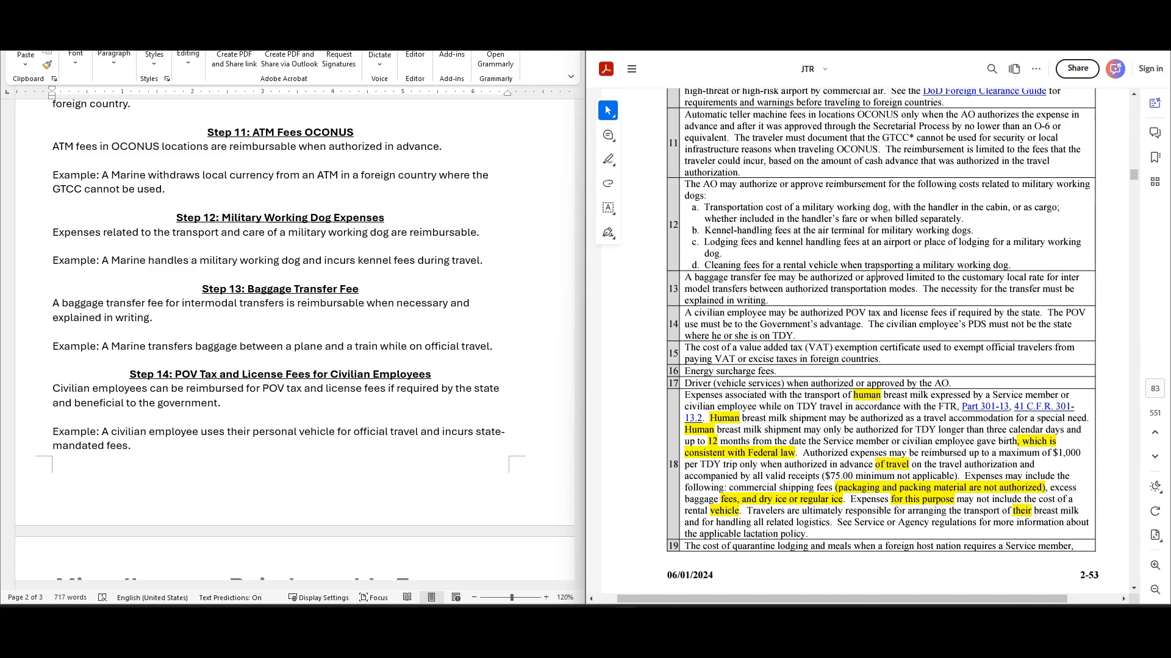
{"action": "mouse_move", "coordinate": [943, 251]}
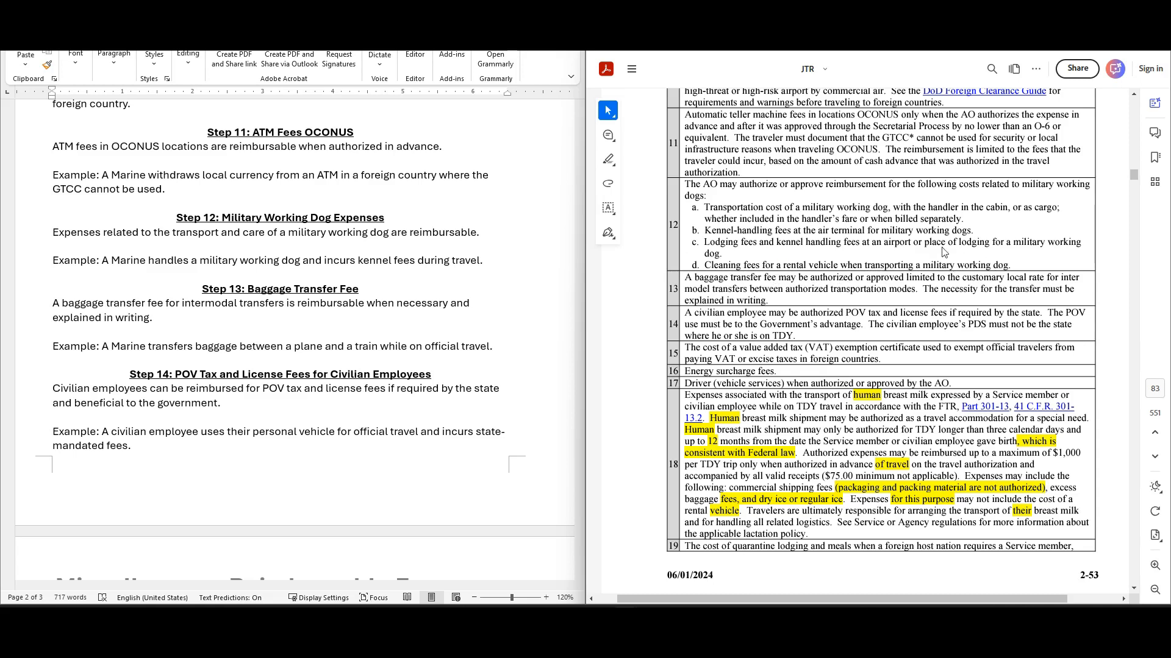
{"action": "mouse_move", "coordinate": [889, 254]}
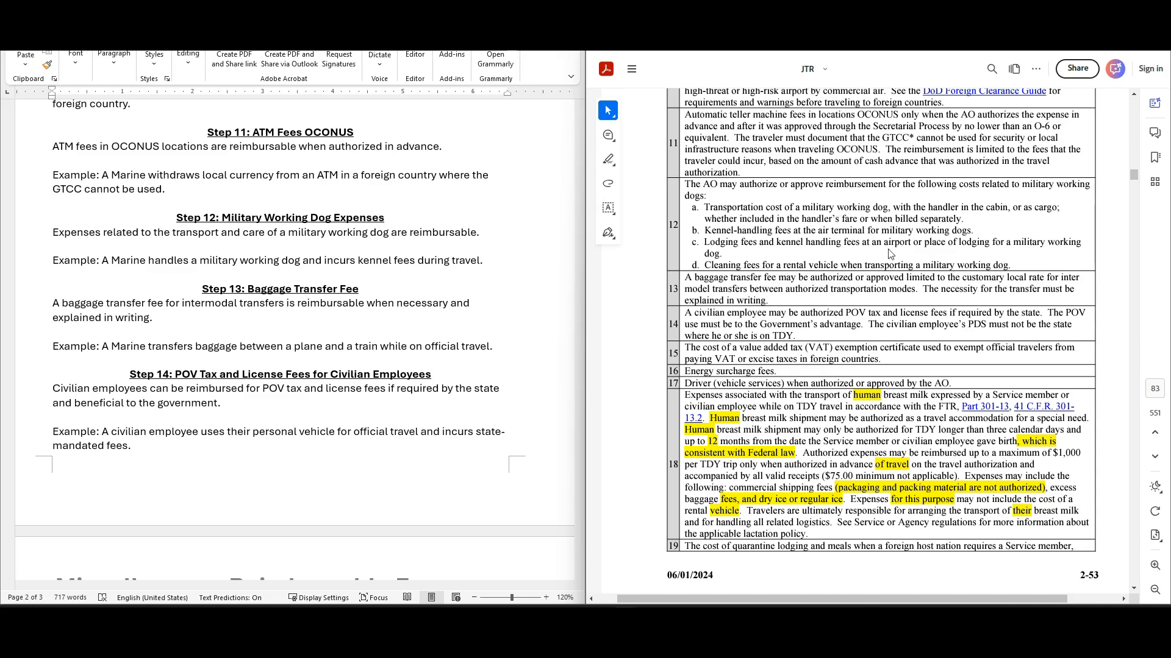
{"action": "mouse_move", "coordinate": [760, 234]}
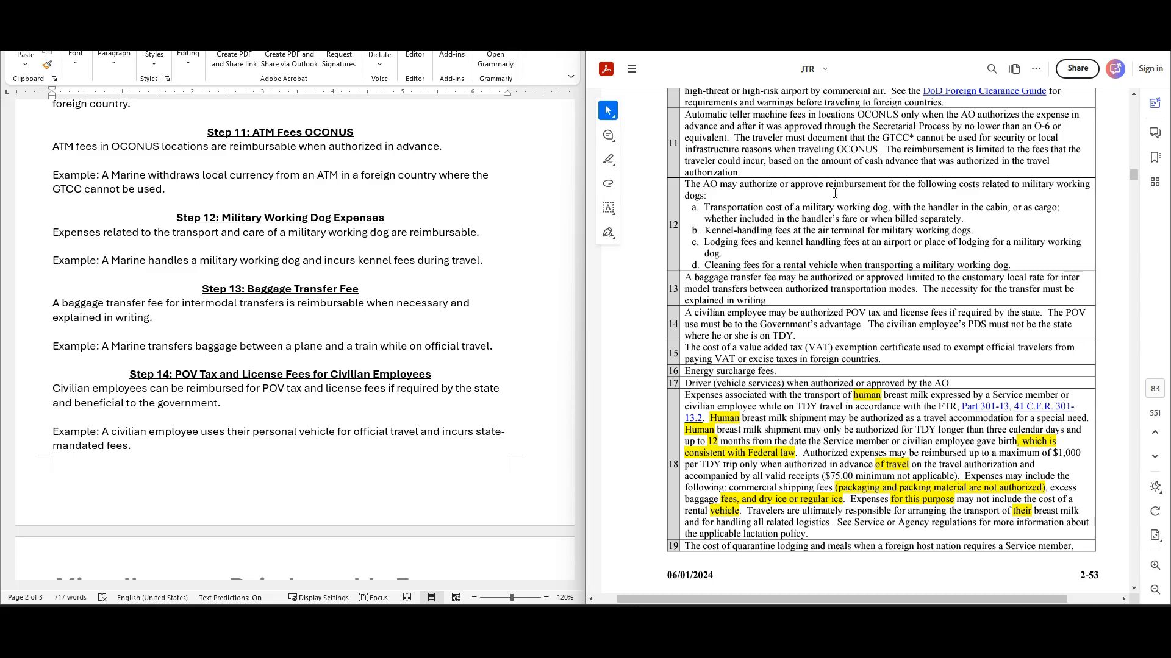
{"action": "mouse_move", "coordinate": [1053, 190]}
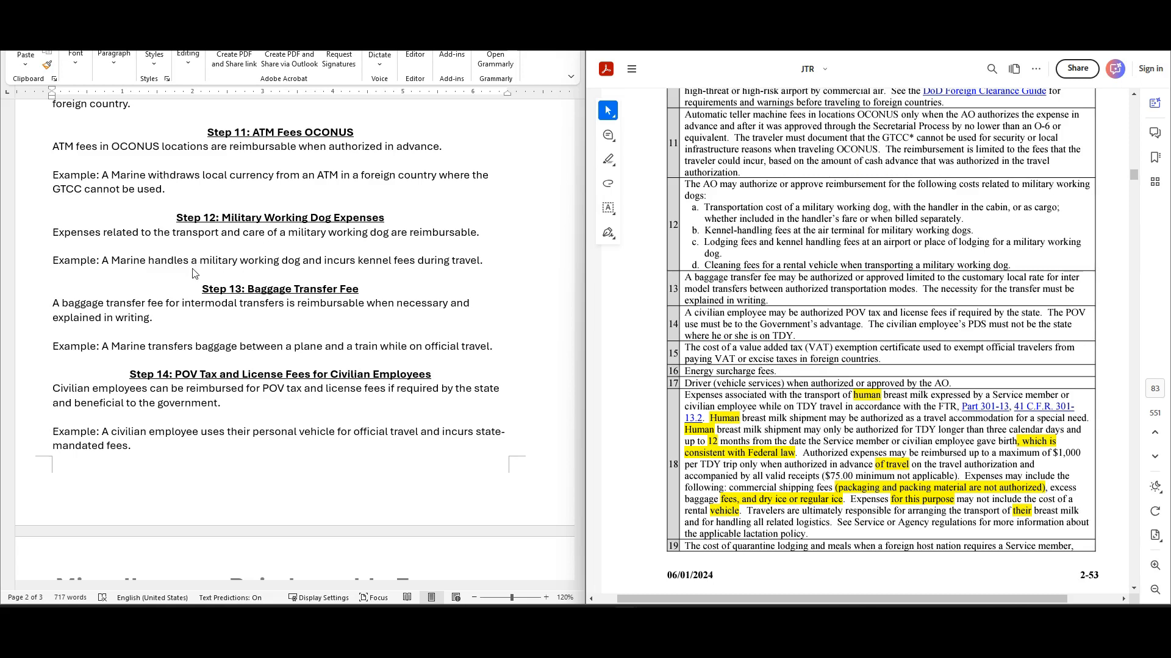
{"action": "mouse_move", "coordinate": [222, 277]}
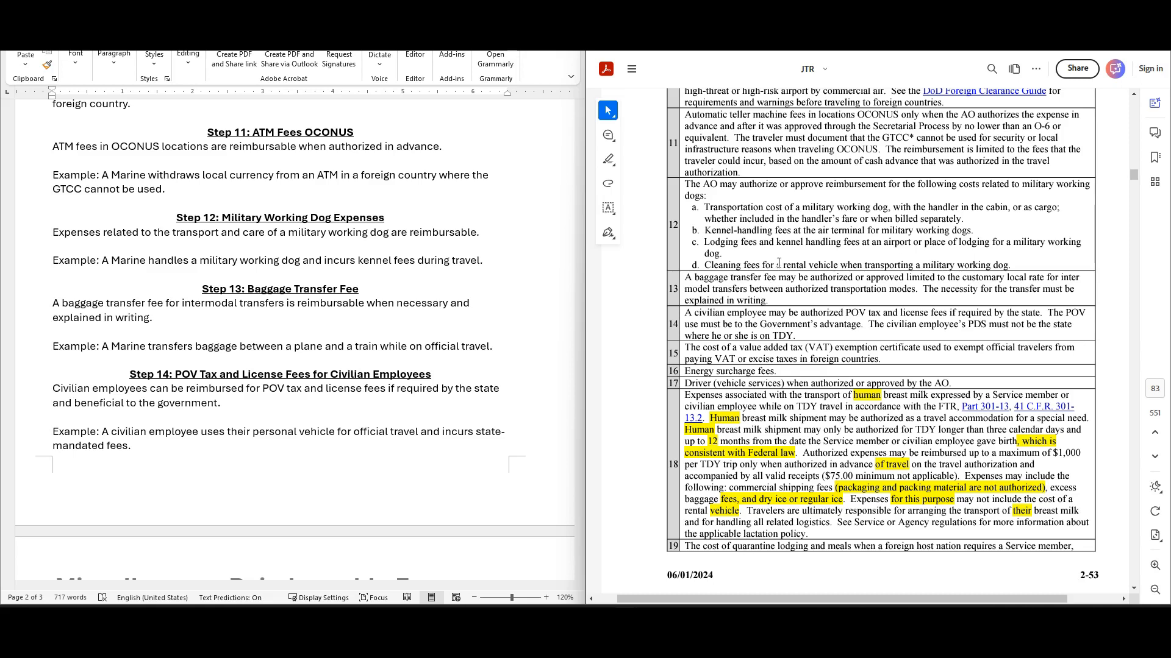
{"action": "mouse_move", "coordinate": [1122, 395]}
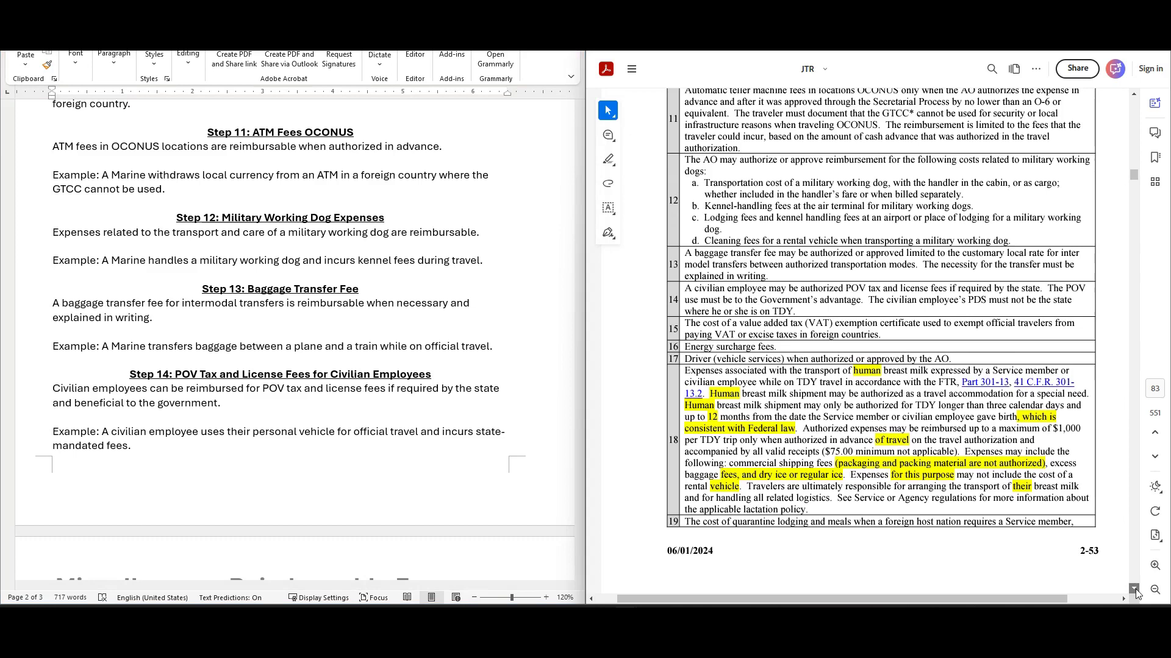
- Scroll past the end of page 2-53 to the next page's quarantine lodging entry
{"action": "scroll", "scroll_direction": "down", "scroll_amount": 3}
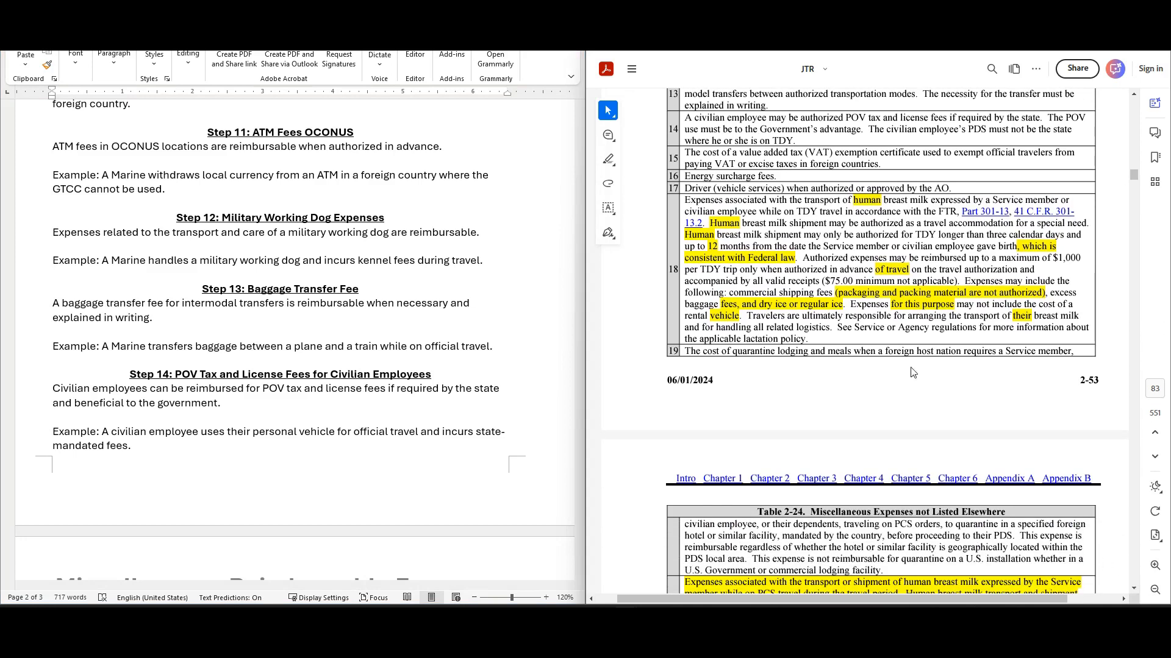
{"action": "scroll", "scroll_direction": "up", "scroll_amount": 3}
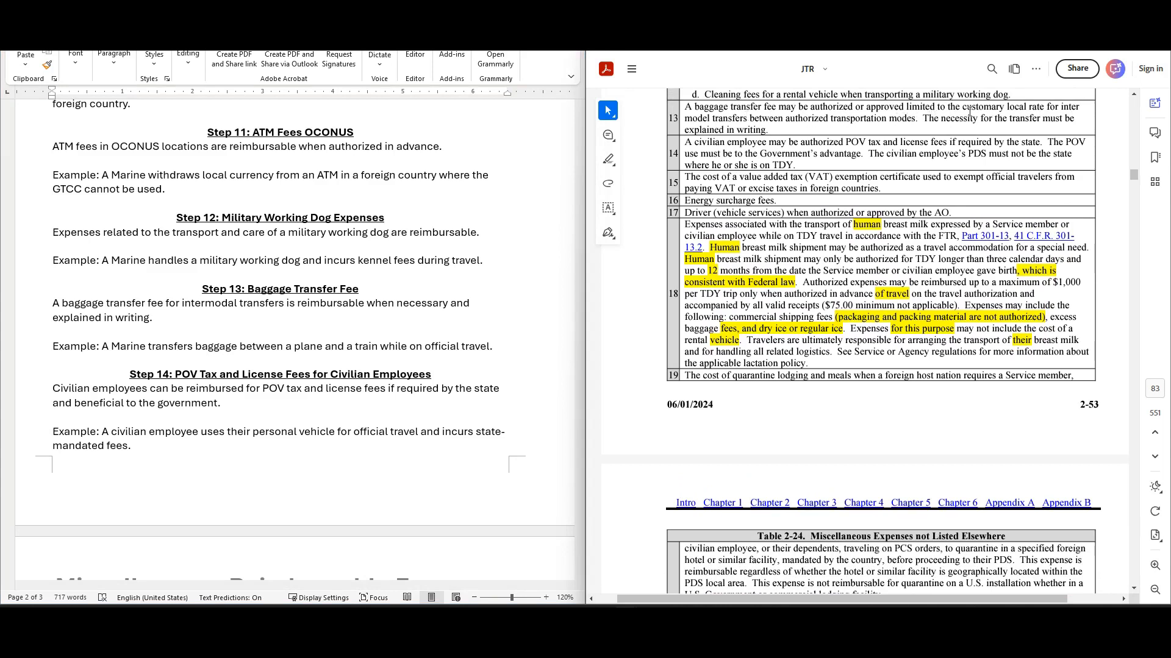
{"action": "mouse_move", "coordinate": [841, 131]}
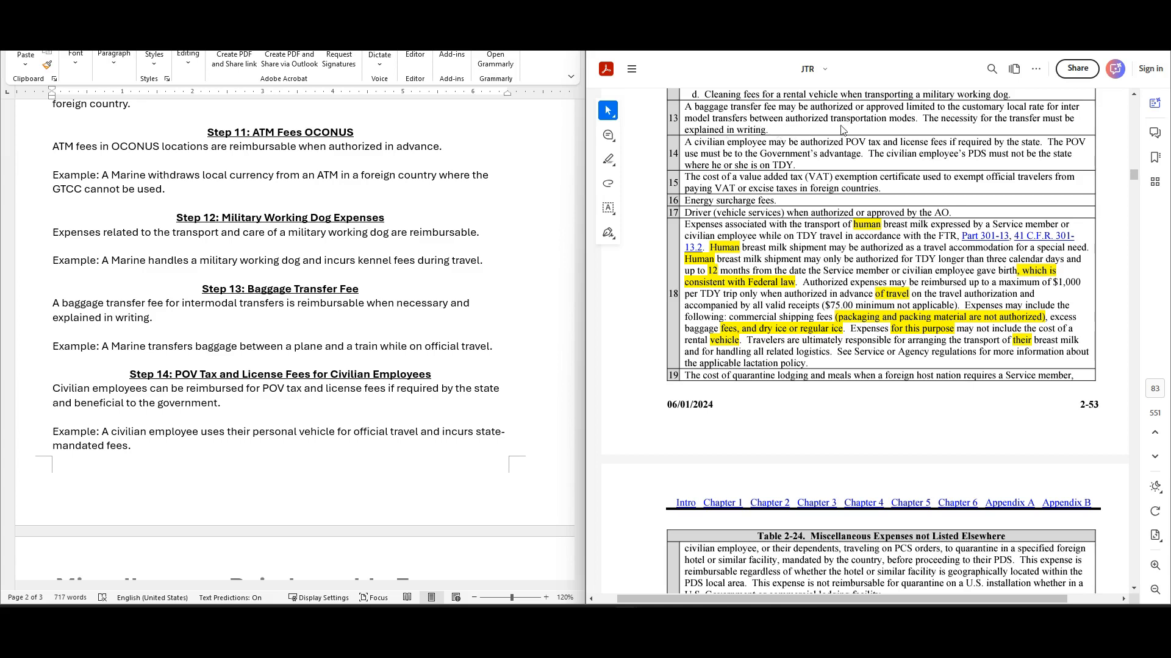
{"action": "mouse_move", "coordinate": [958, 123]}
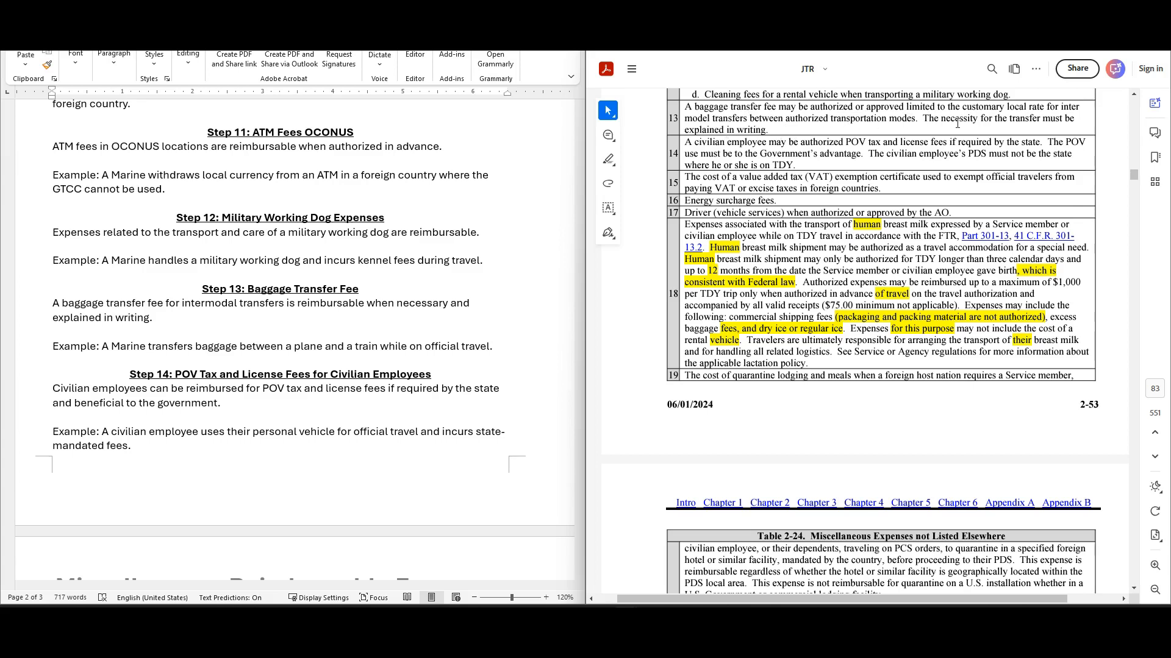
{"action": "mouse_move", "coordinate": [626, 192]}
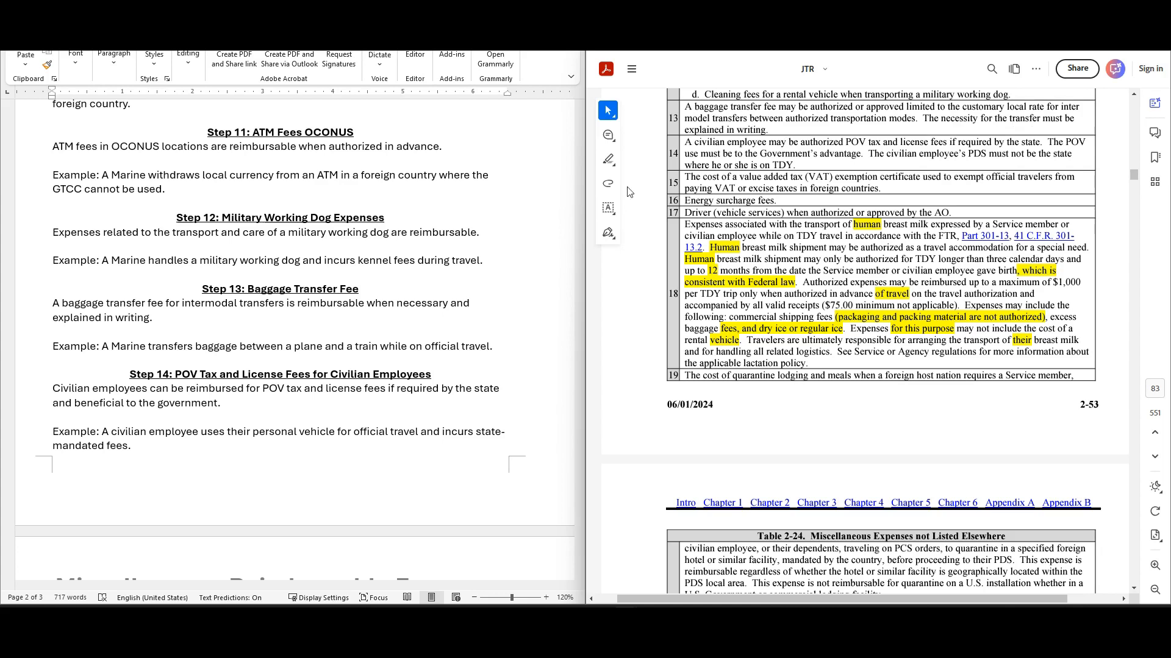
{"action": "mouse_move", "coordinate": [526, 280]}
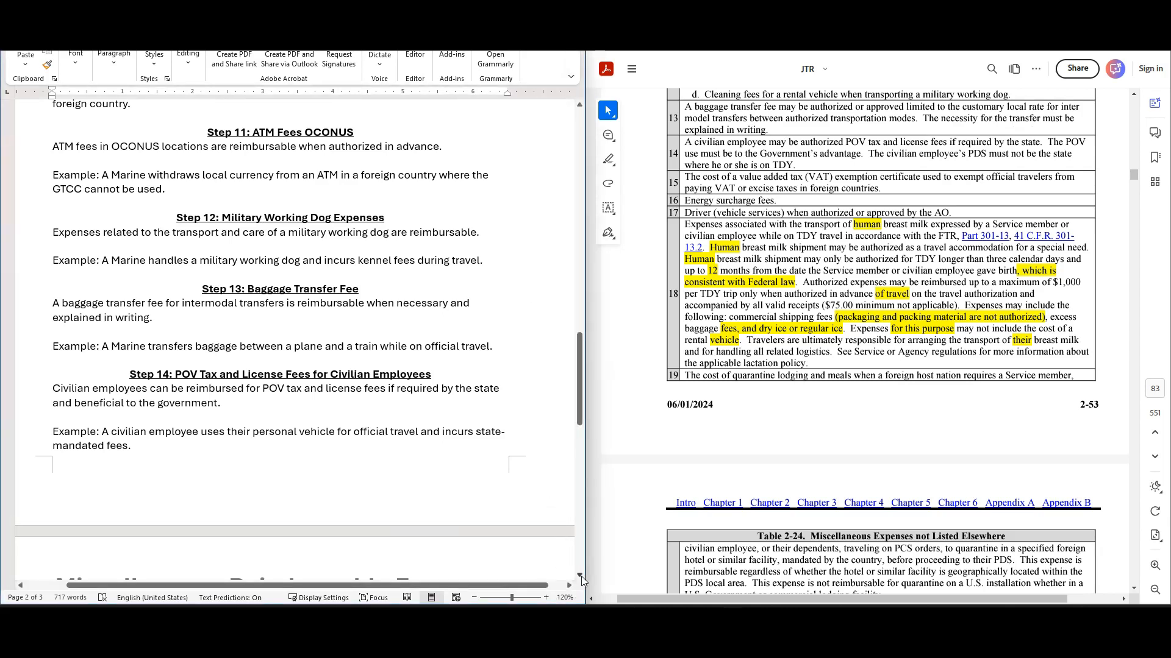
{"action": "scroll", "scroll_direction": "down", "scroll_amount": 3}
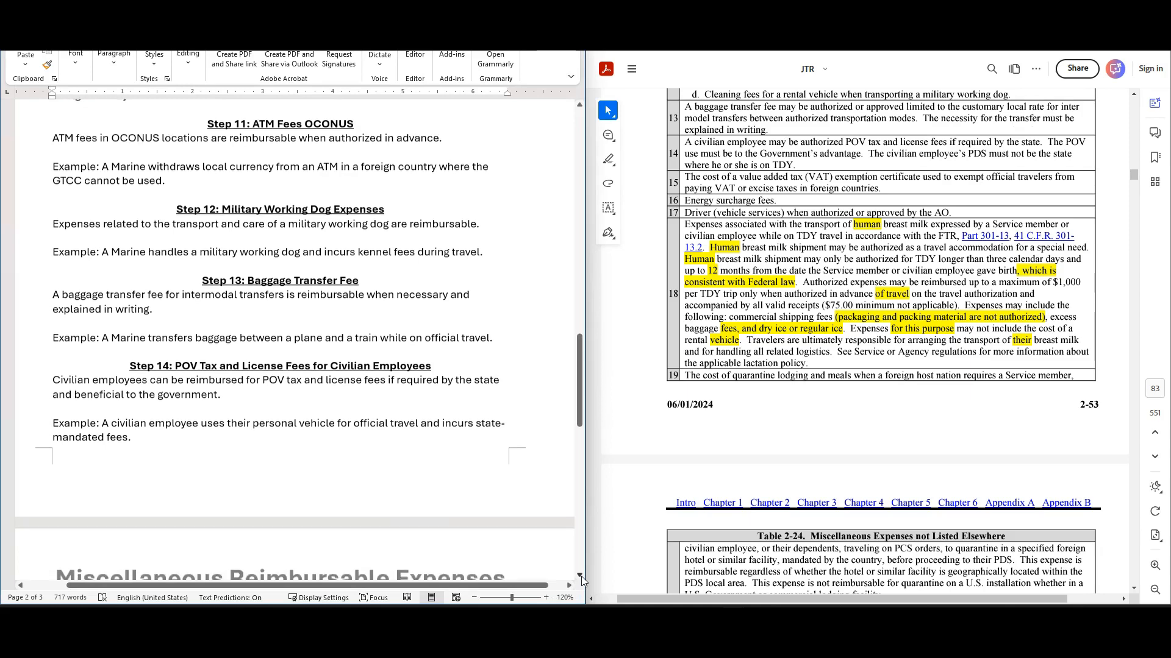
- Scroll the JTR PDF to Table 2-24 rows 13–19 beside Word's Steps 12–15
{"action": "scroll", "scroll_direction": "down", "scroll_amount": 3}
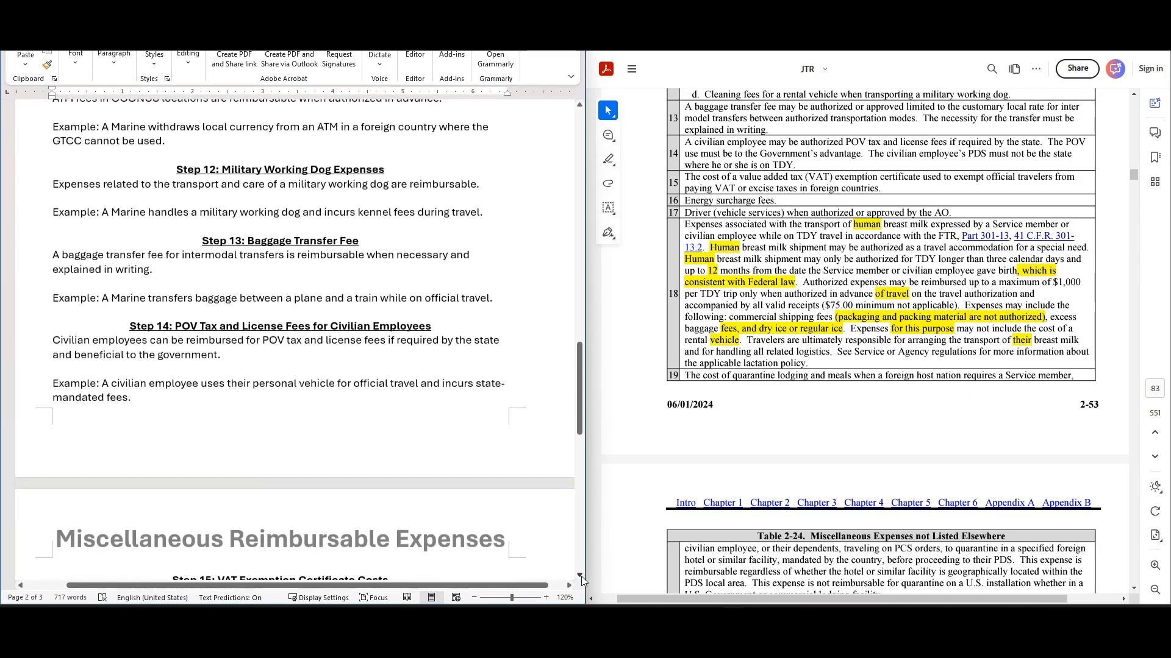
{"action": "scroll", "scroll_direction": "down", "scroll_amount": 3}
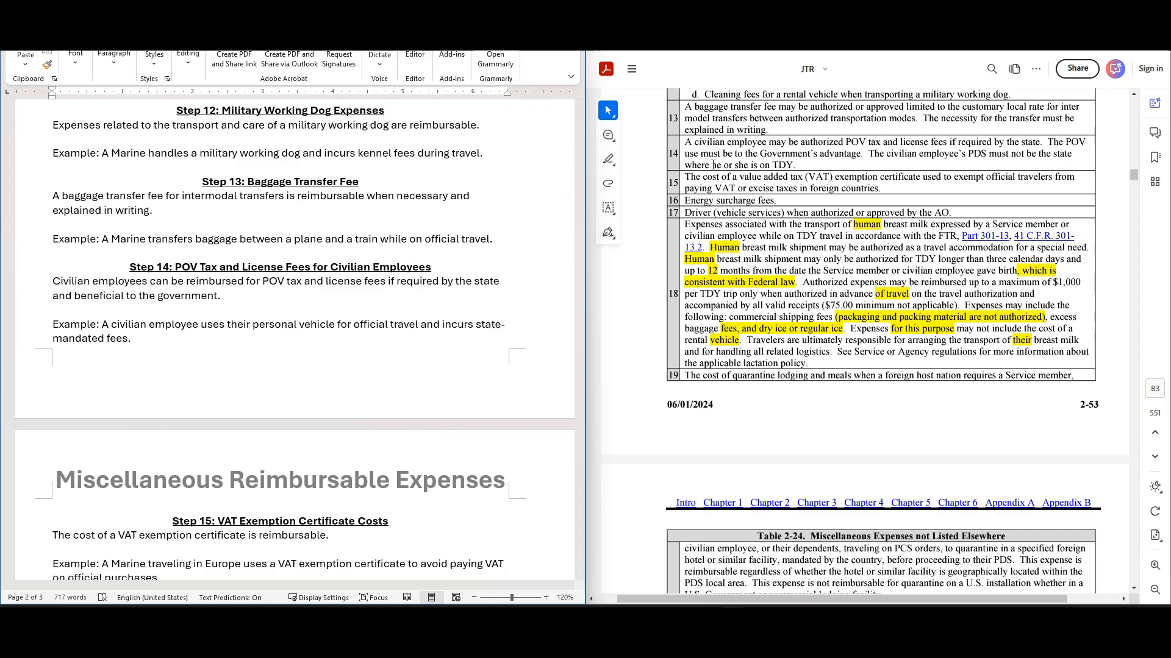
{"action": "mouse_move", "coordinate": [862, 167]}
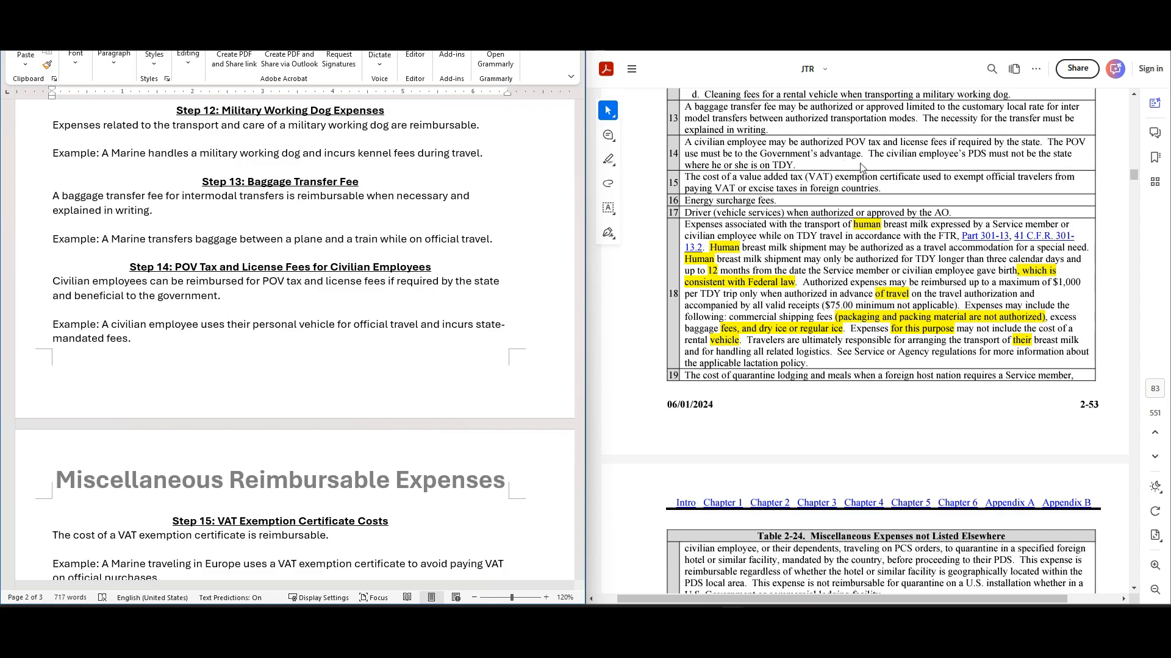
{"action": "mouse_move", "coordinate": [1025, 164]}
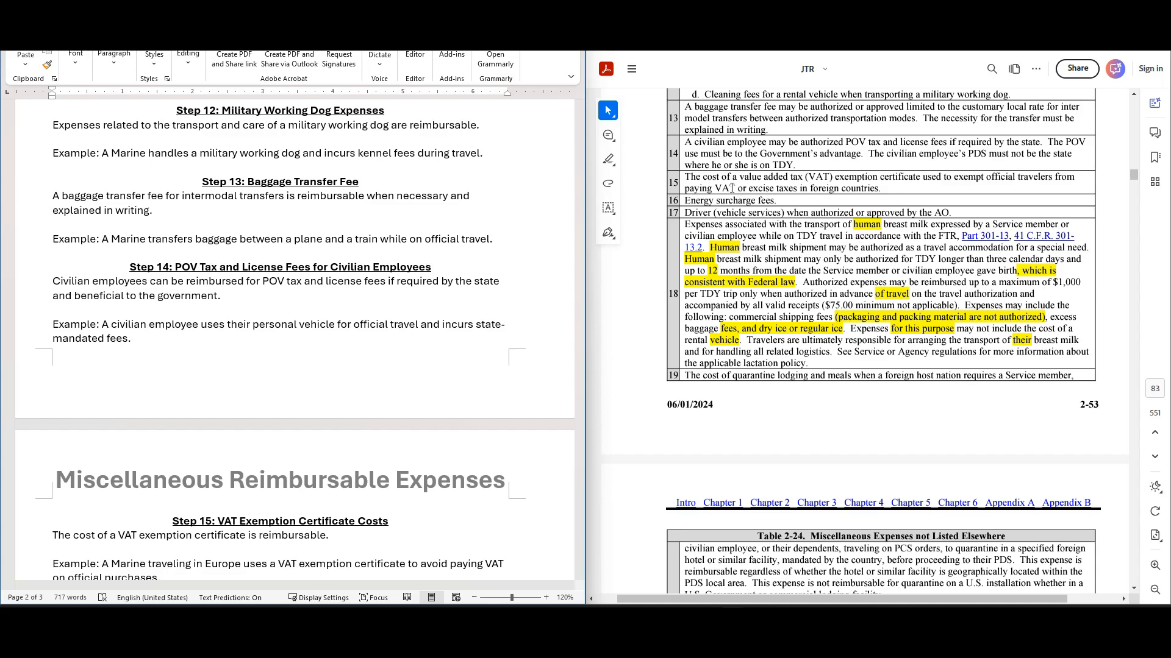
{"action": "scroll", "scroll_direction": "down", "scroll_amount": 3}
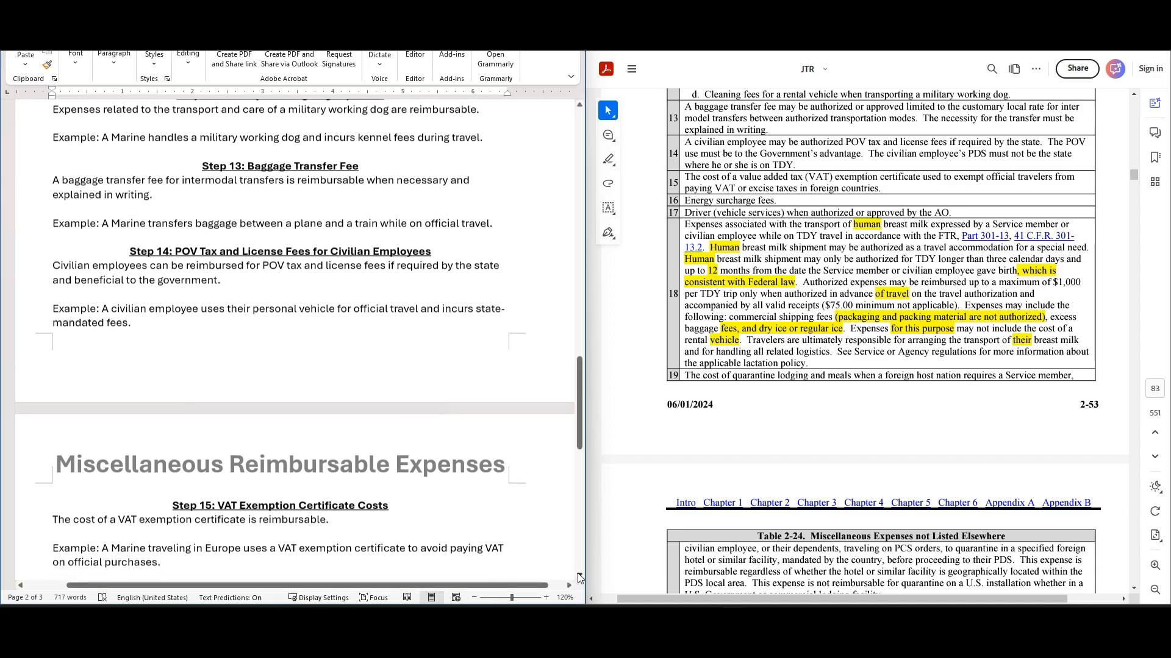
- Scroll the Word summary down to Steps 16–20, energy surcharges through breast milk transport
{"action": "scroll", "scroll_direction": "down", "scroll_amount": 3}
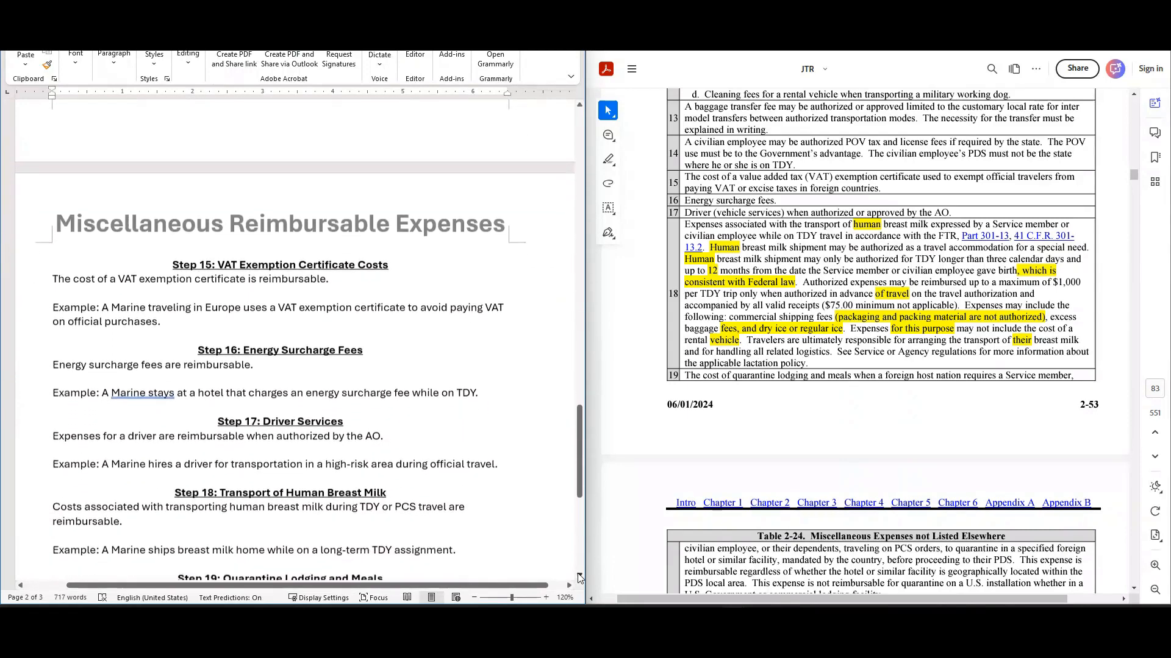
{"action": "scroll", "scroll_direction": "down", "scroll_amount": 3}
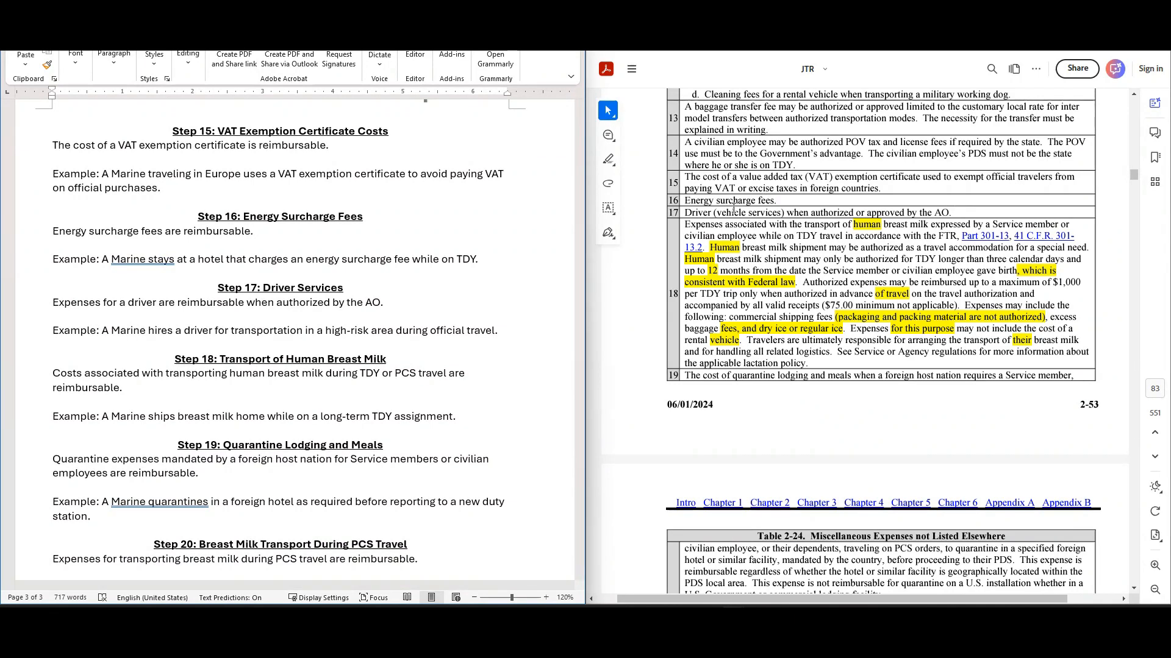
{"action": "mouse_move", "coordinate": [784, 209]}
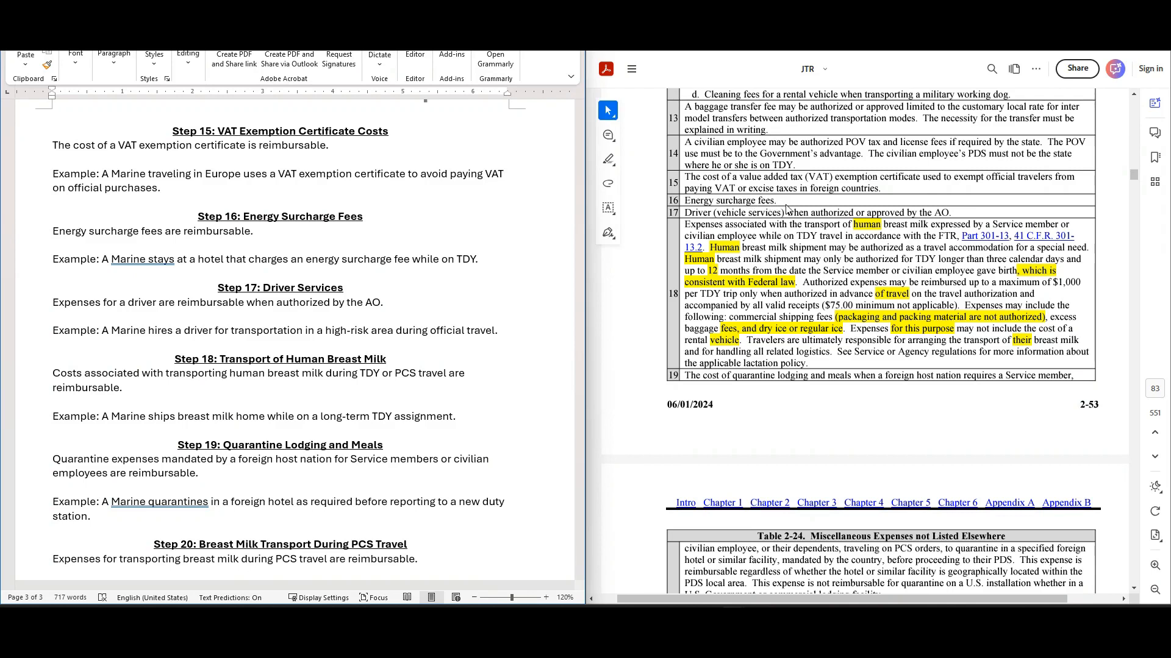
{"action": "mouse_move", "coordinate": [912, 191]}
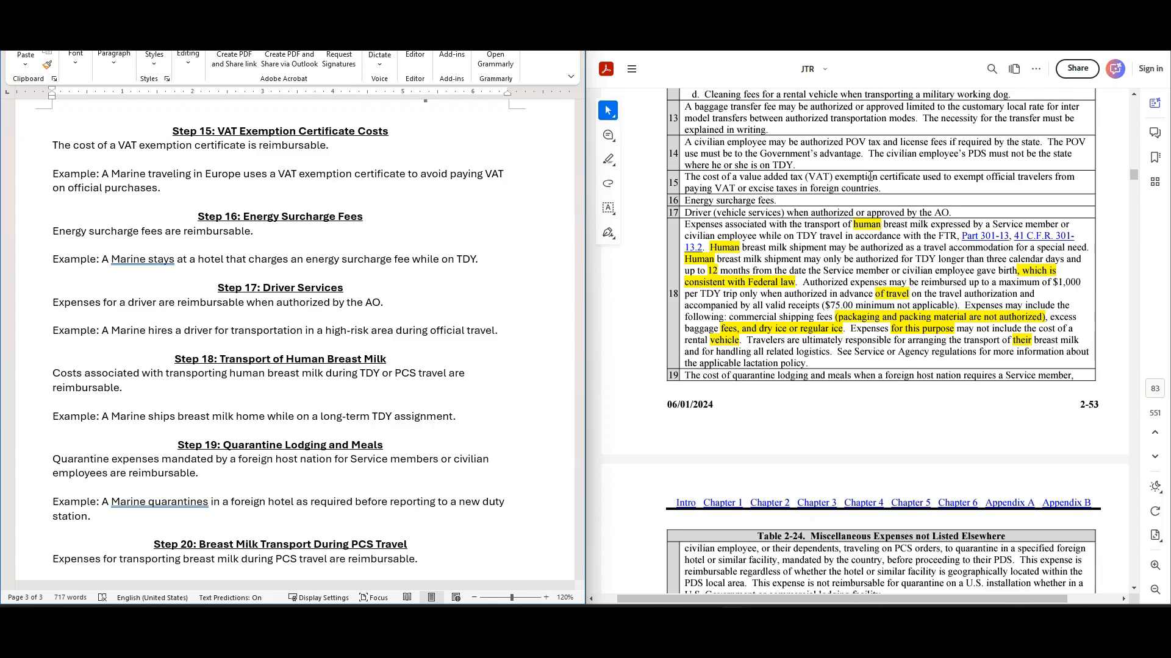
{"action": "mouse_move", "coordinate": [926, 228]}
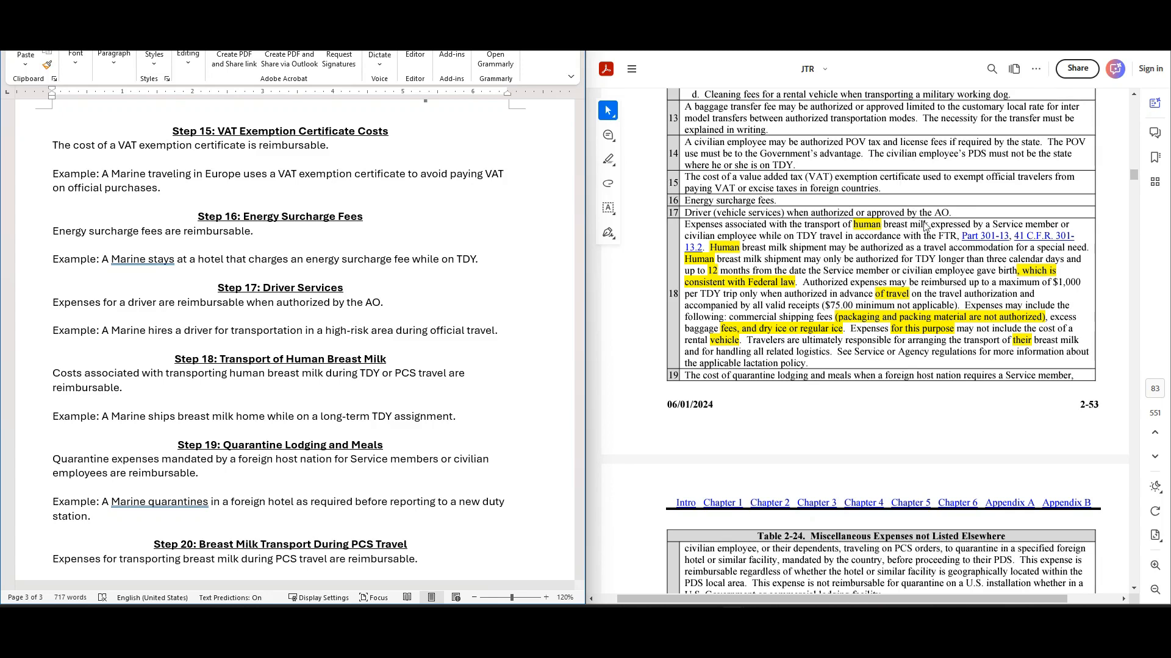
{"action": "mouse_move", "coordinate": [790, 258]}
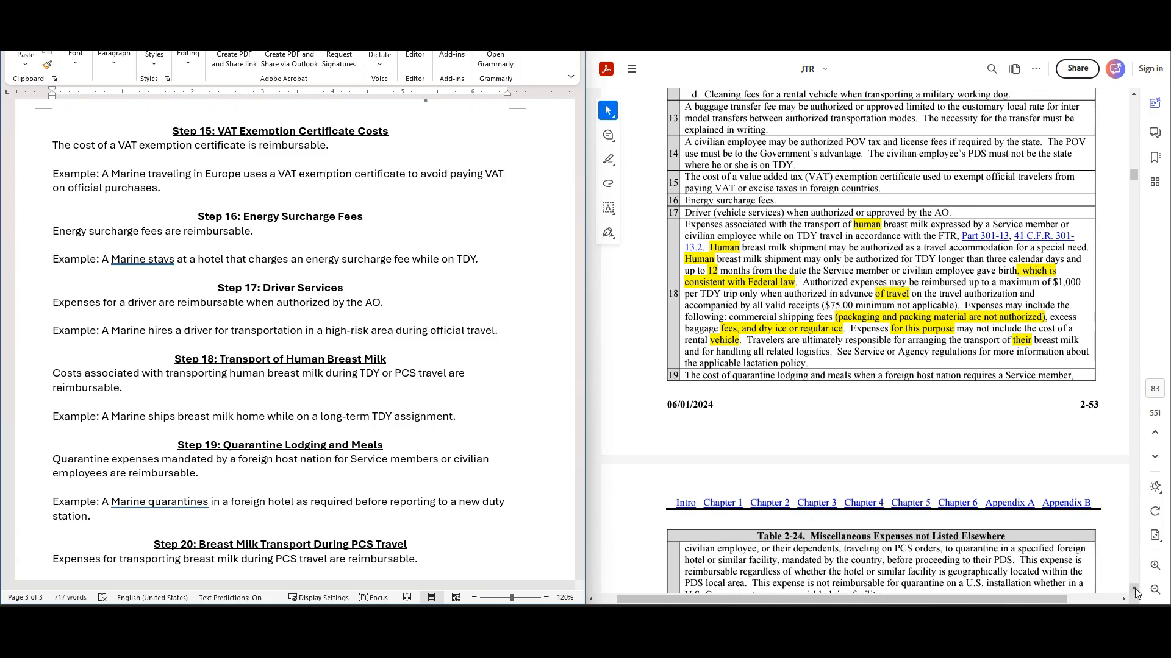
- Scroll the PDF slightly so Table 2-24 row 20 on breast milk transport appears
{"action": "scroll", "scroll_direction": "down", "scroll_amount": 3}
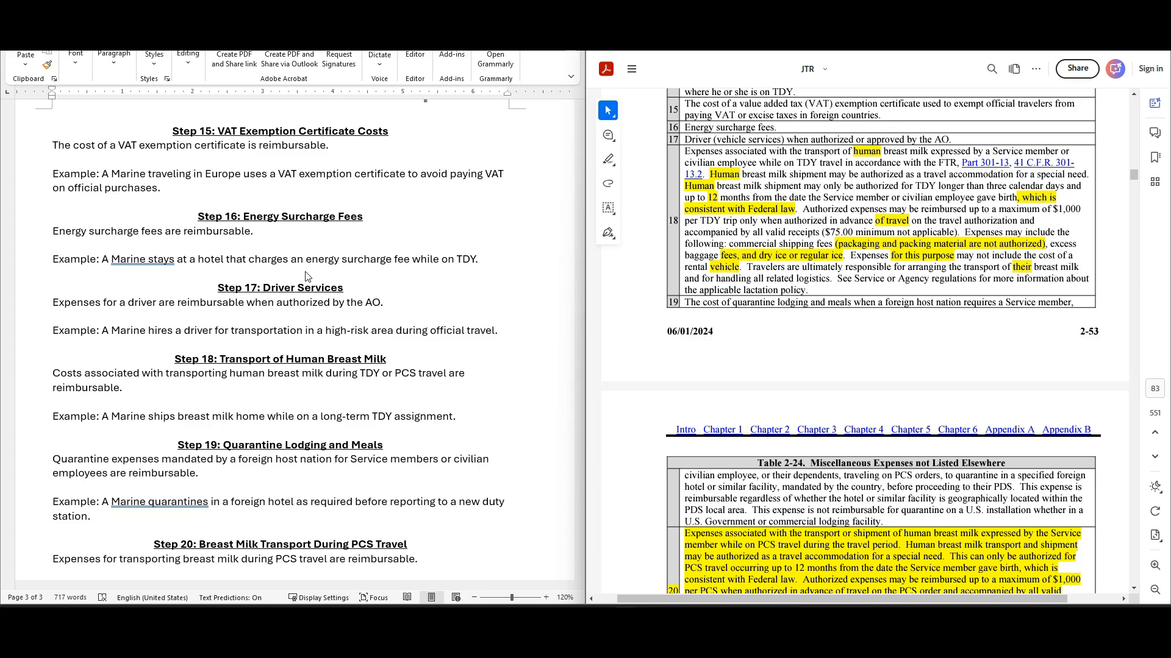
{"action": "mouse_move", "coordinate": [580, 584]}
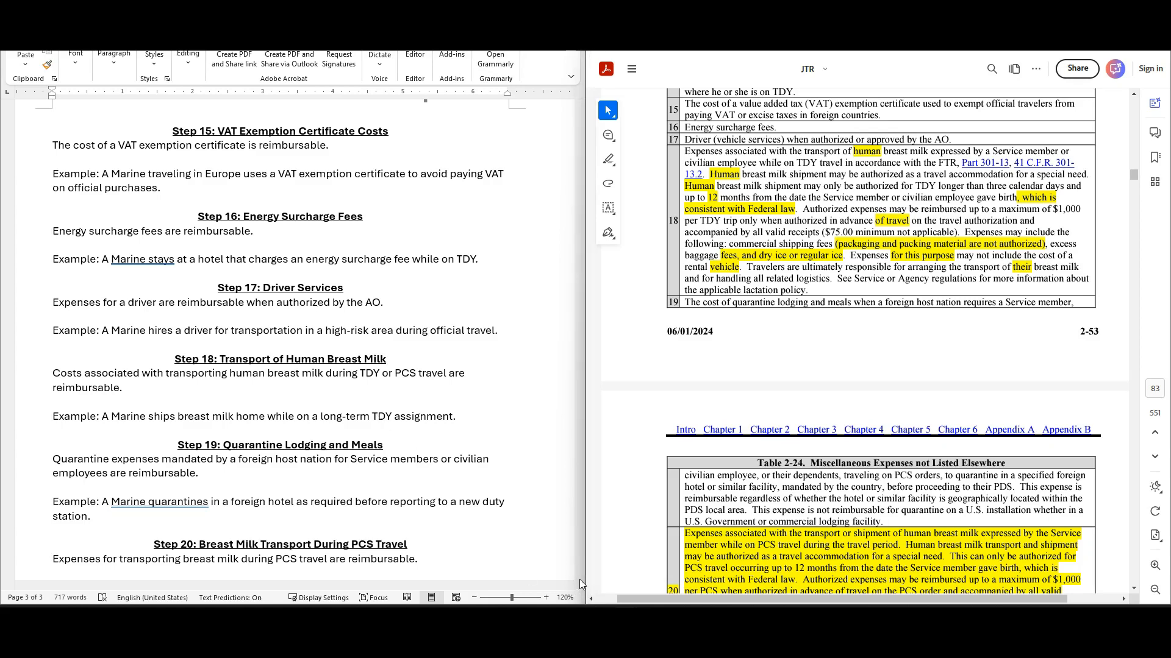
- Scroll Word to the end showing Step 20's Marine breast milk shipment example
{"action": "scroll", "scroll_direction": "down", "scroll_amount": 3}
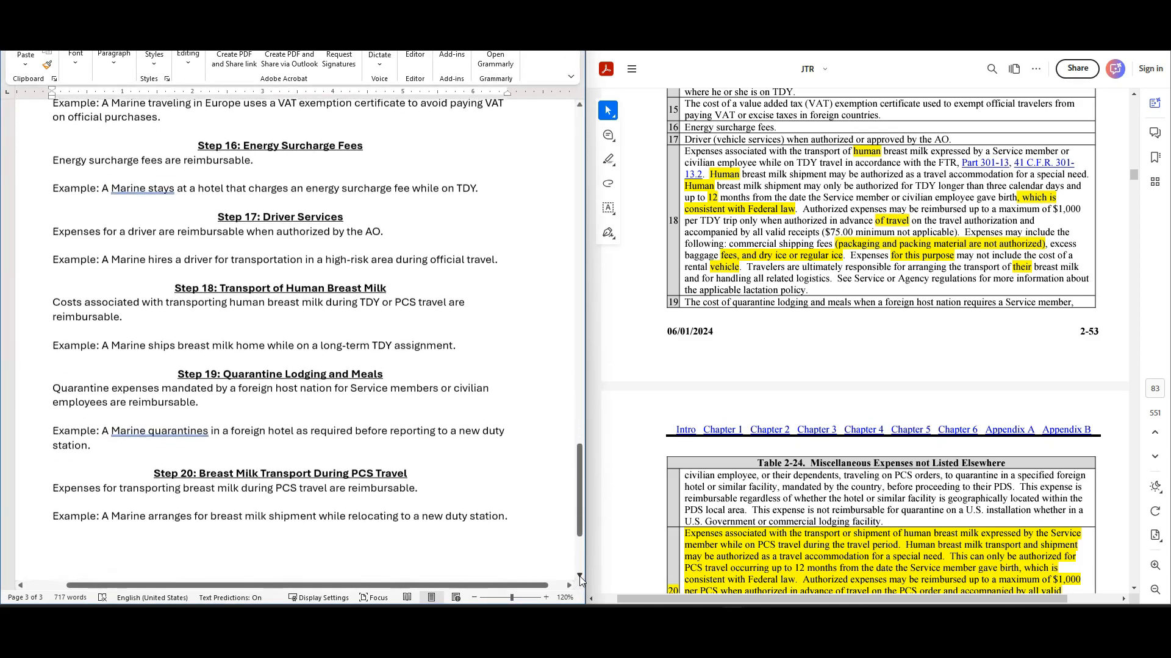
{"action": "scroll", "scroll_direction": "down", "scroll_amount": 3}
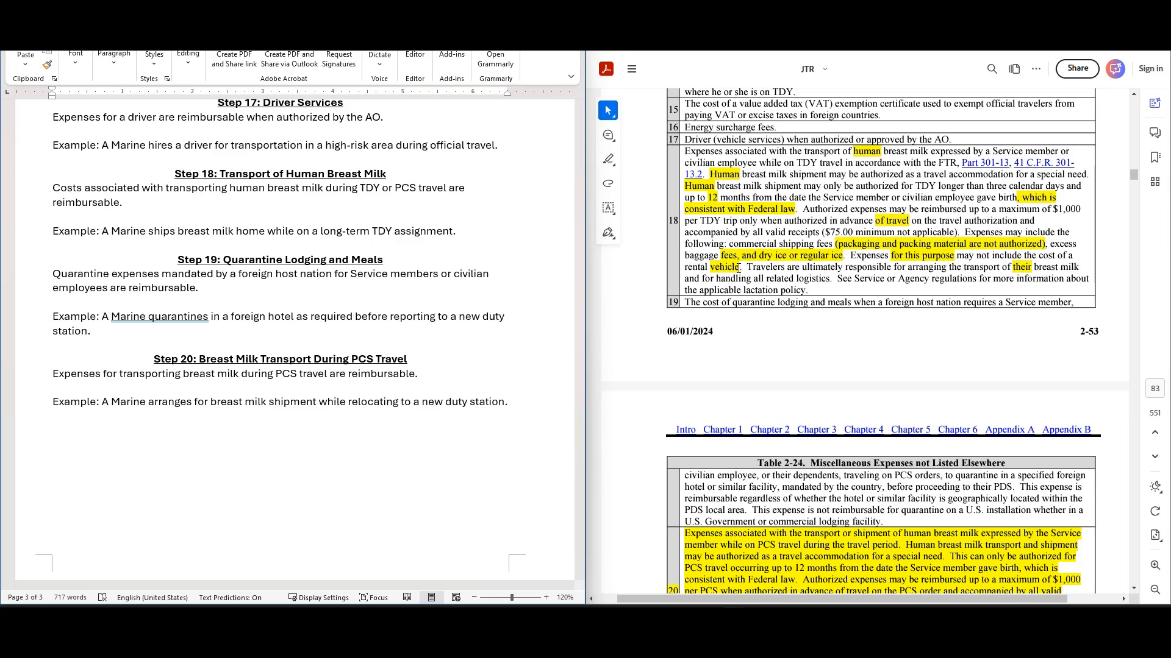
{"action": "mouse_move", "coordinate": [829, 280]}
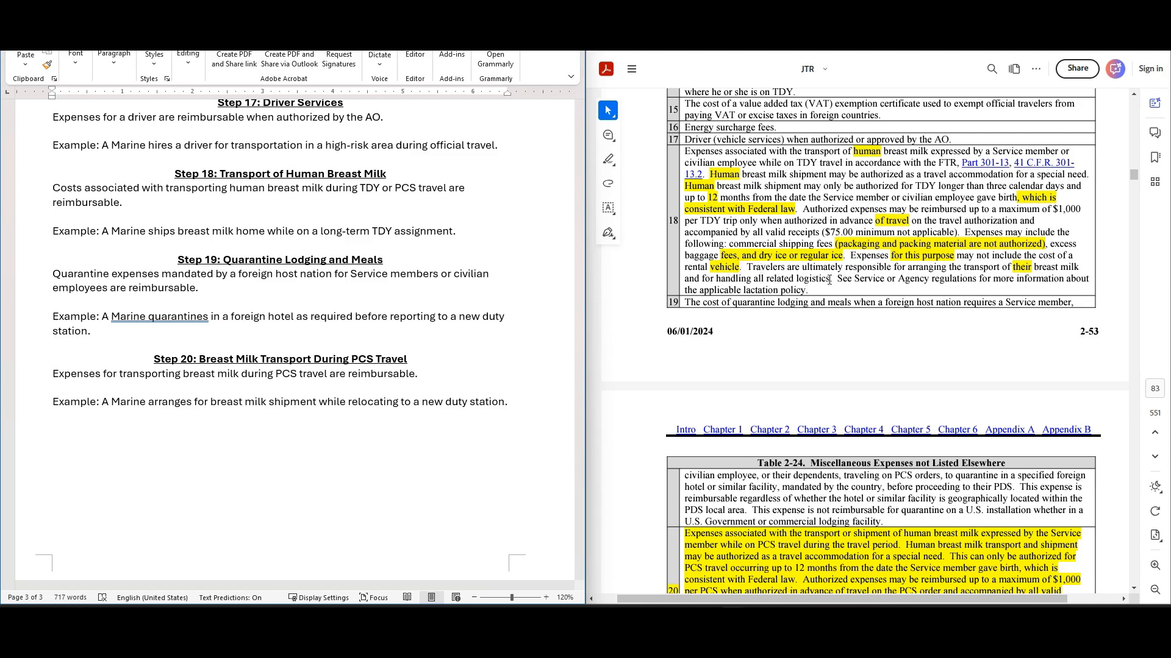
{"action": "mouse_move", "coordinate": [975, 277]}
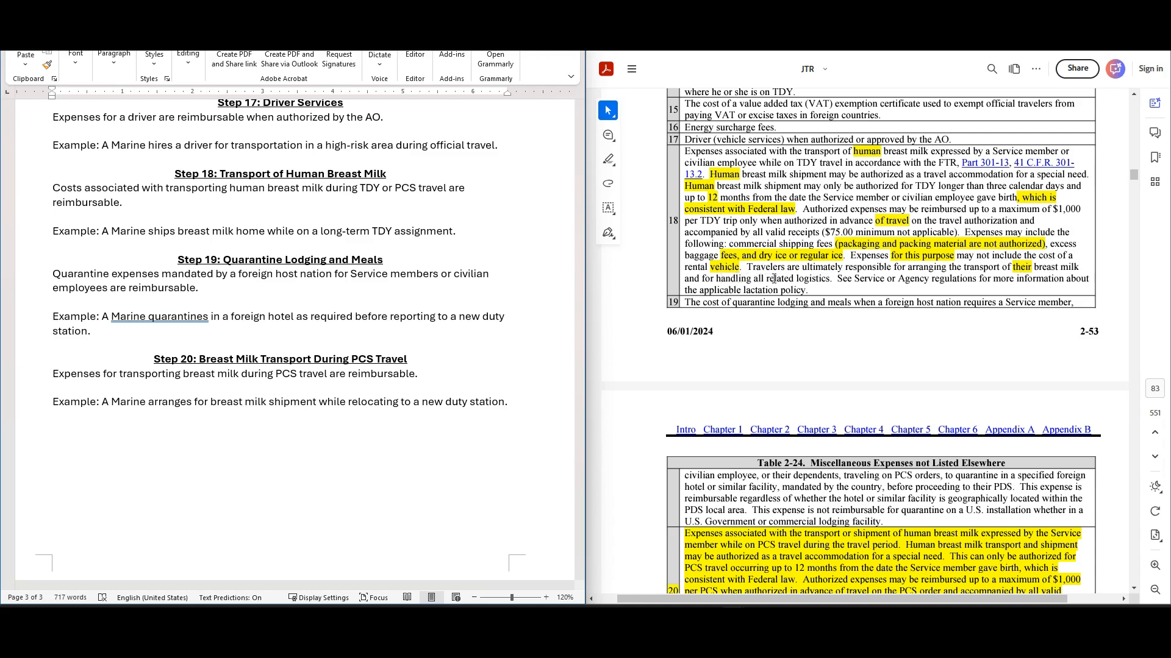
{"action": "mouse_move", "coordinate": [826, 282]}
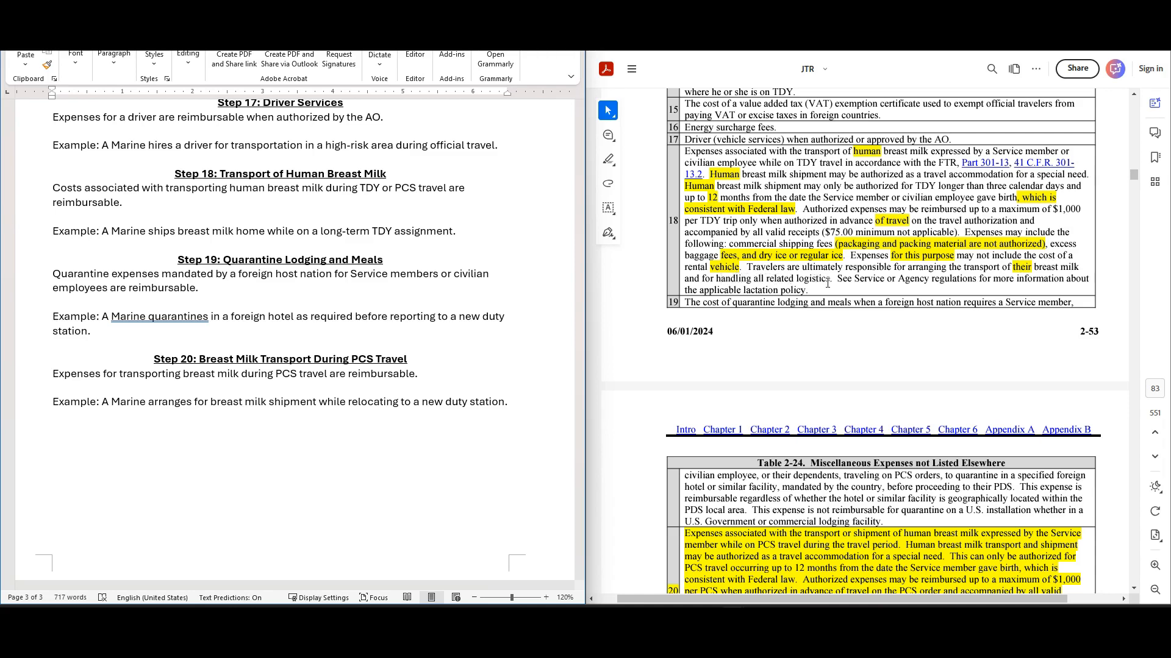
{"action": "mouse_move", "coordinate": [770, 292]}
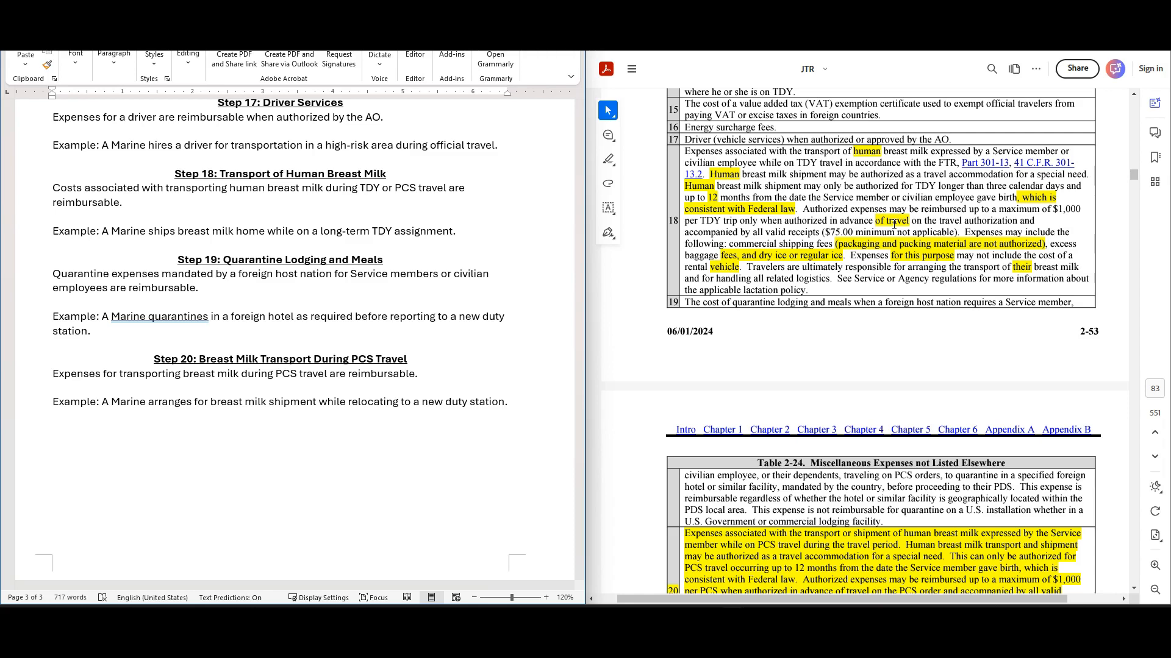
{"action": "mouse_move", "coordinate": [1080, 357]}
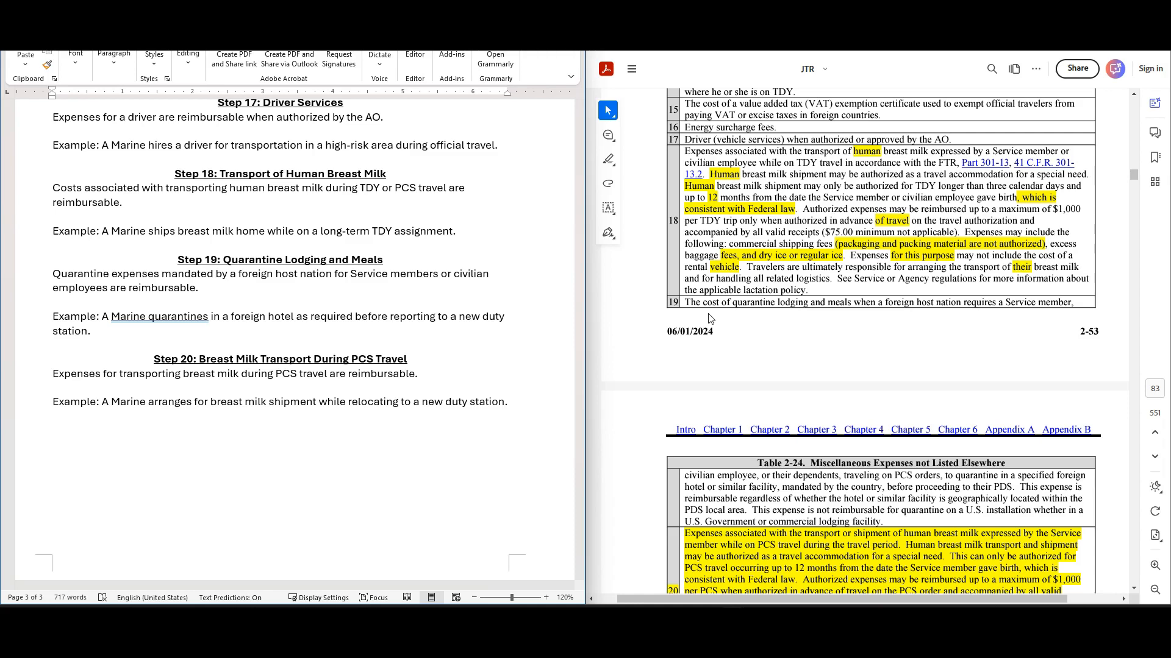
- Scroll the PDF until row 20 is fully visible and section 0205 on HHG shipment begins
{"action": "scroll", "scroll_direction": "down", "scroll_amount": 3}
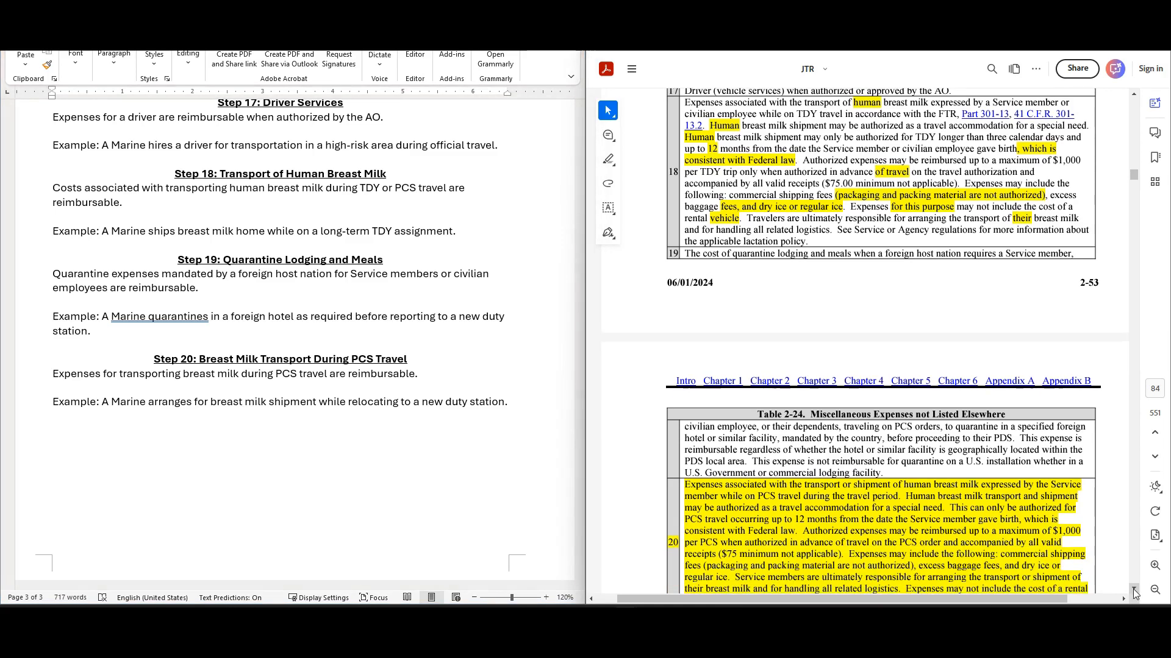
{"action": "scroll", "scroll_direction": "down", "scroll_amount": 3}
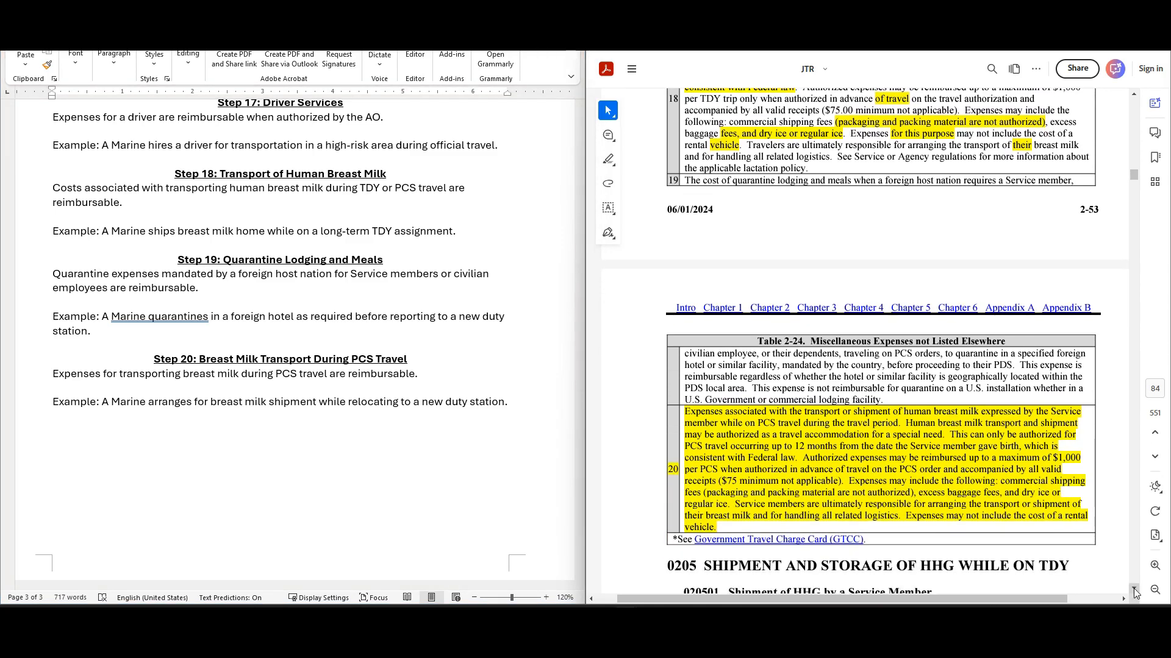
{"action": "scroll", "scroll_direction": "down", "scroll_amount": 3}
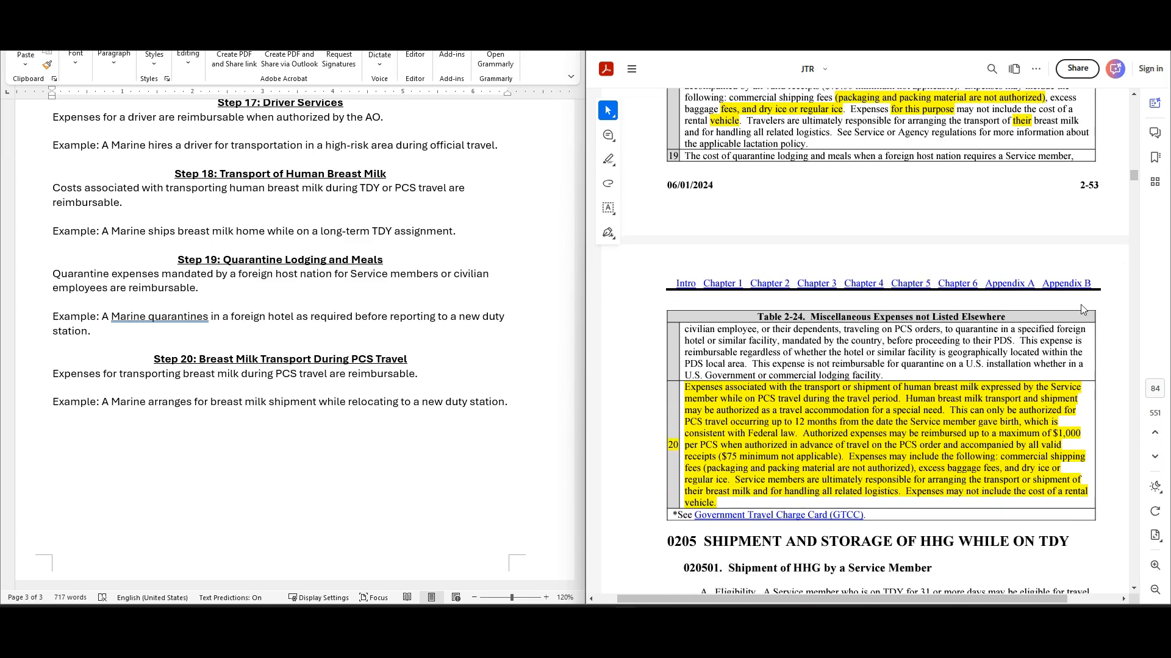
{"action": "mouse_move", "coordinate": [829, 341]}
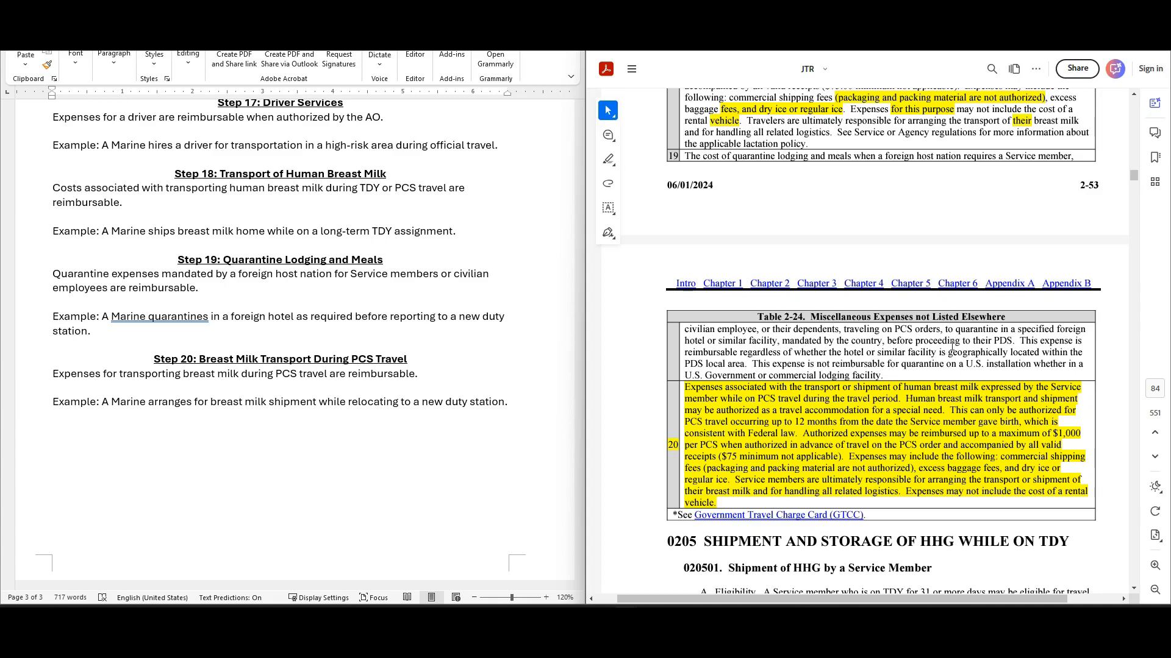
{"action": "mouse_move", "coordinate": [850, 363]}
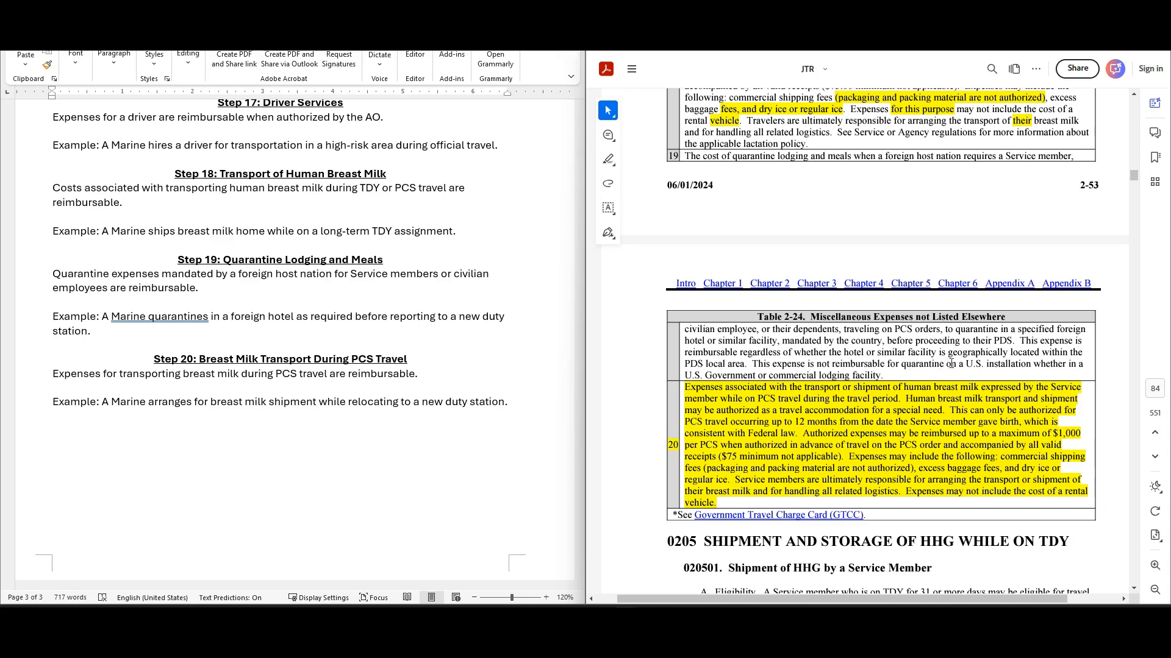
{"action": "mouse_move", "coordinate": [890, 379]}
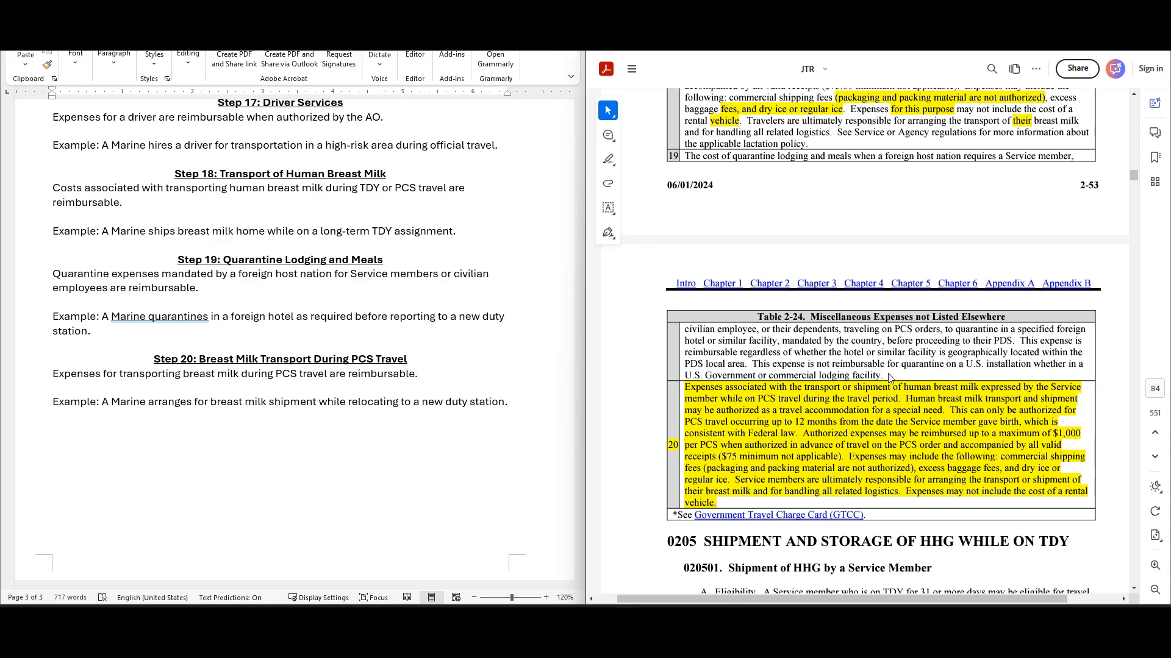
{"action": "mouse_move", "coordinate": [867, 376]}
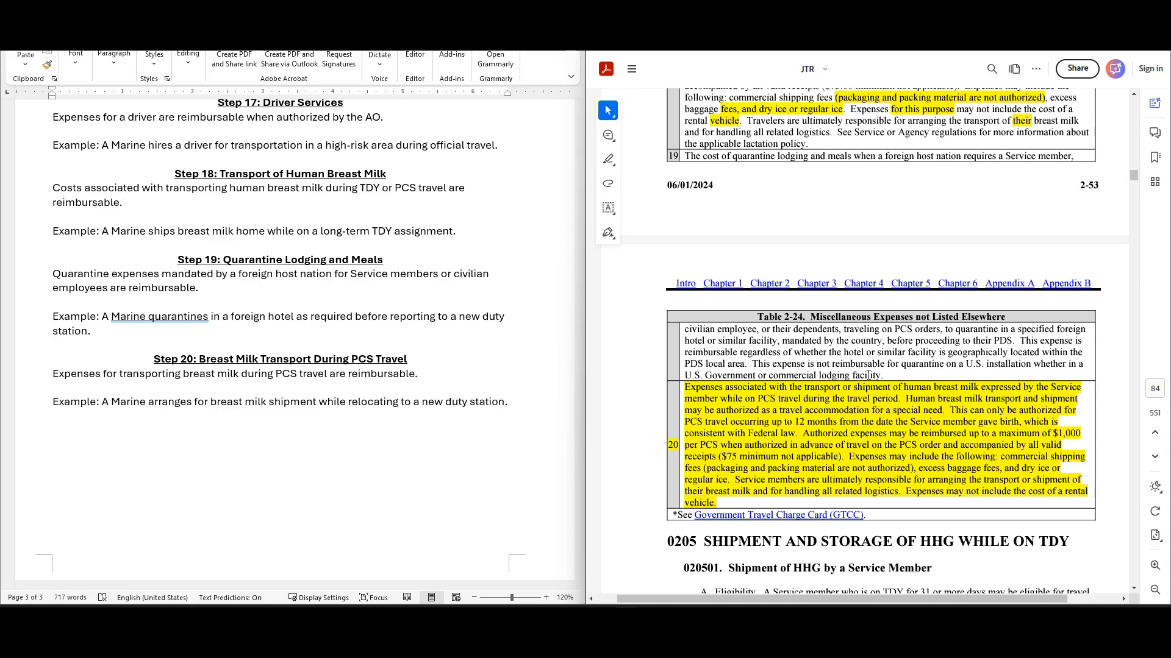
{"action": "mouse_move", "coordinate": [960, 384]}
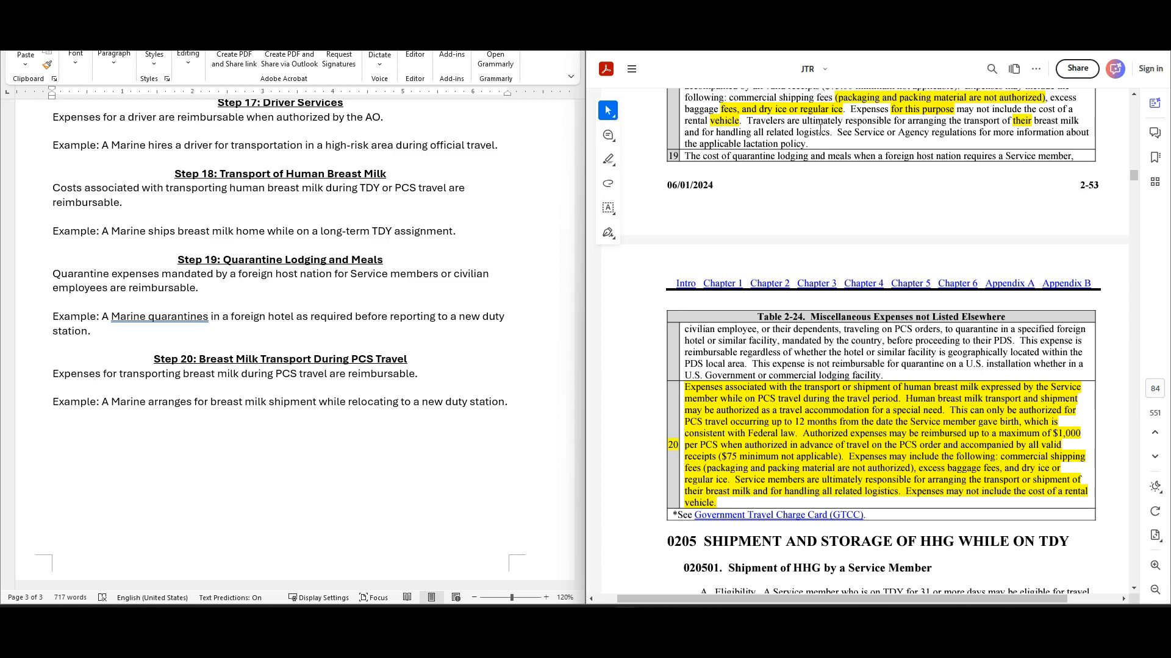
{"action": "mouse_move", "coordinate": [766, 397]}
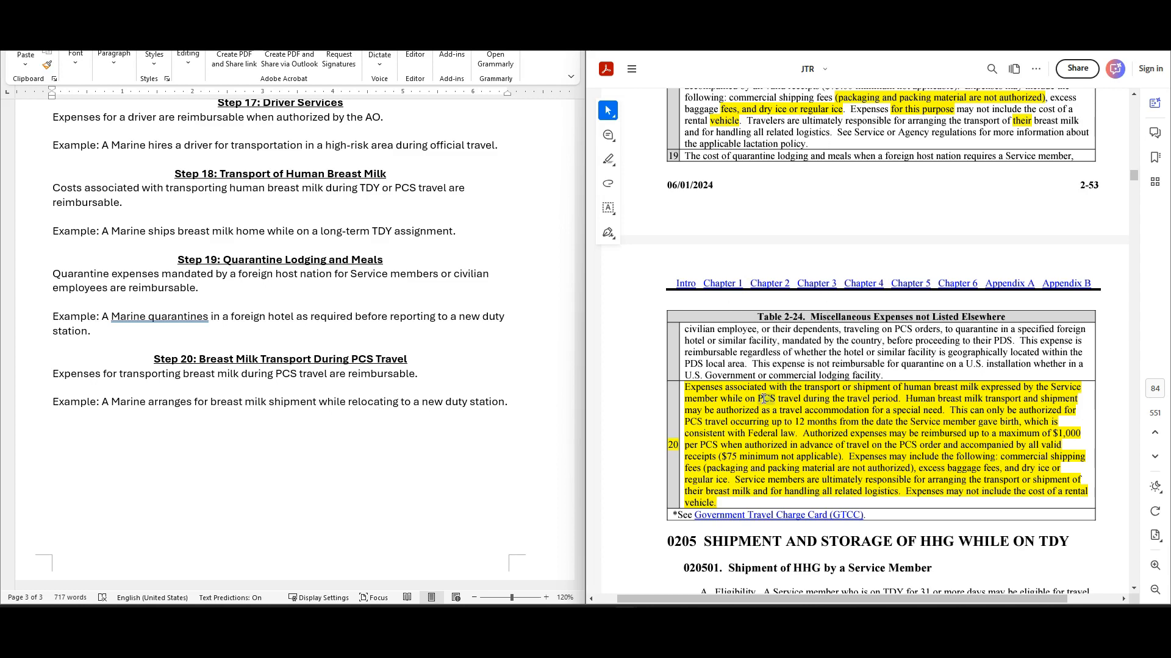